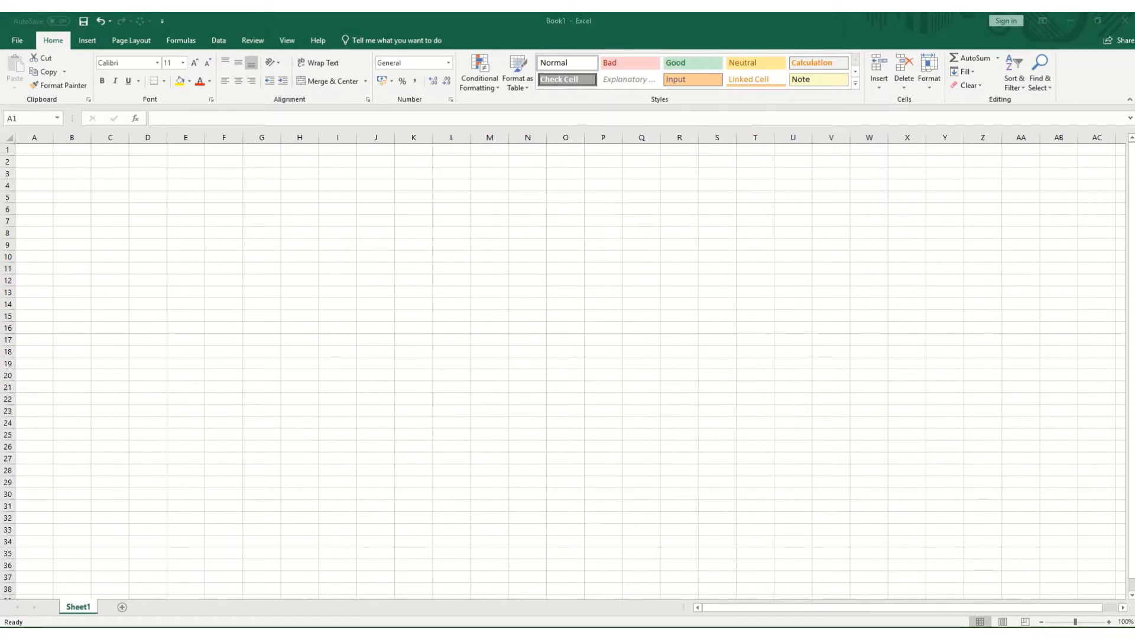
mouse_move(1060, 129)
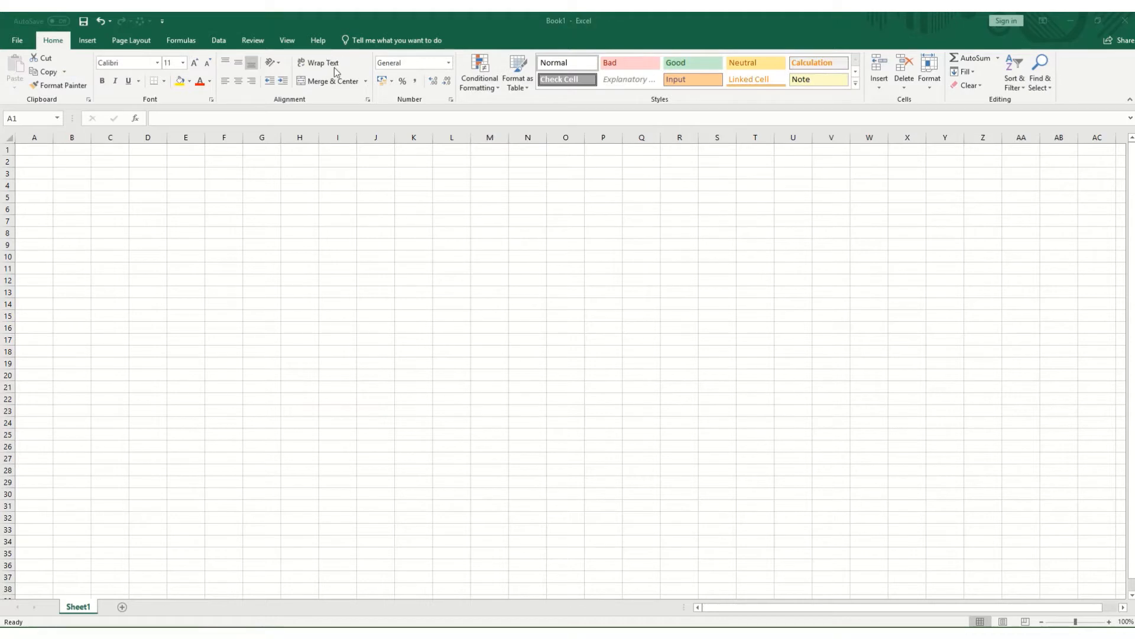
mouse_move(386, 104)
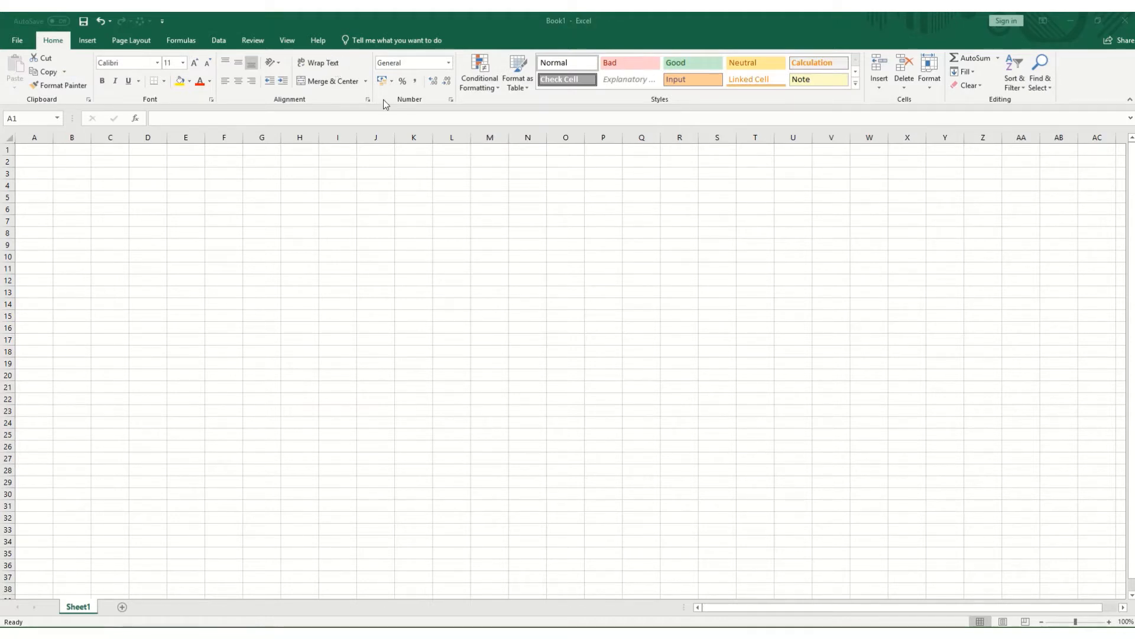
mouse_move(346, 110)
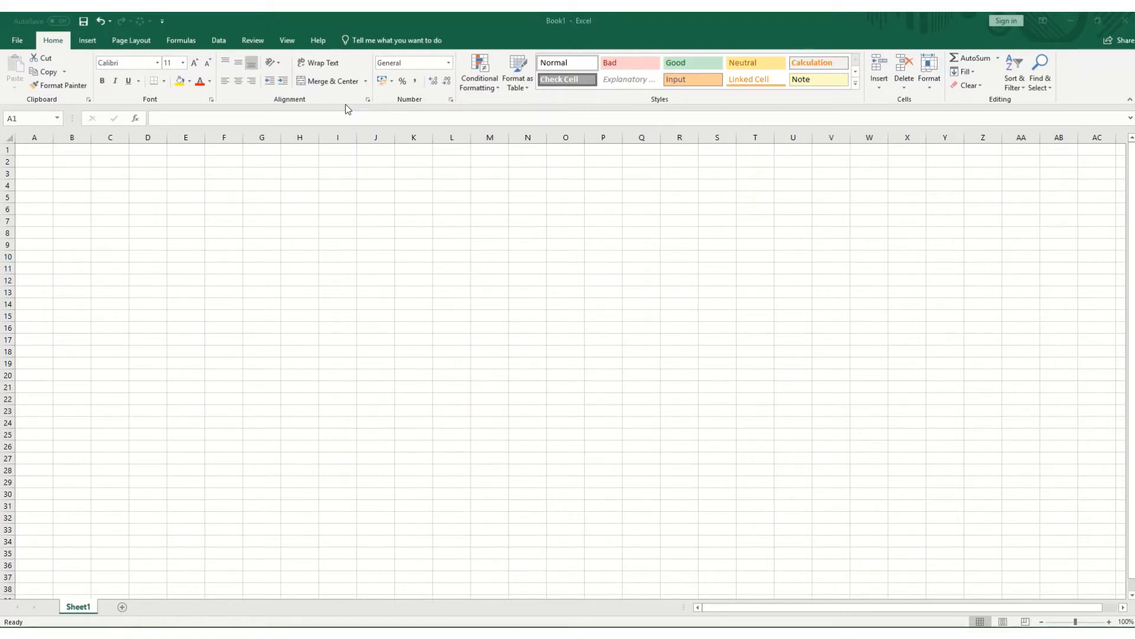
mouse_move(270, 47)
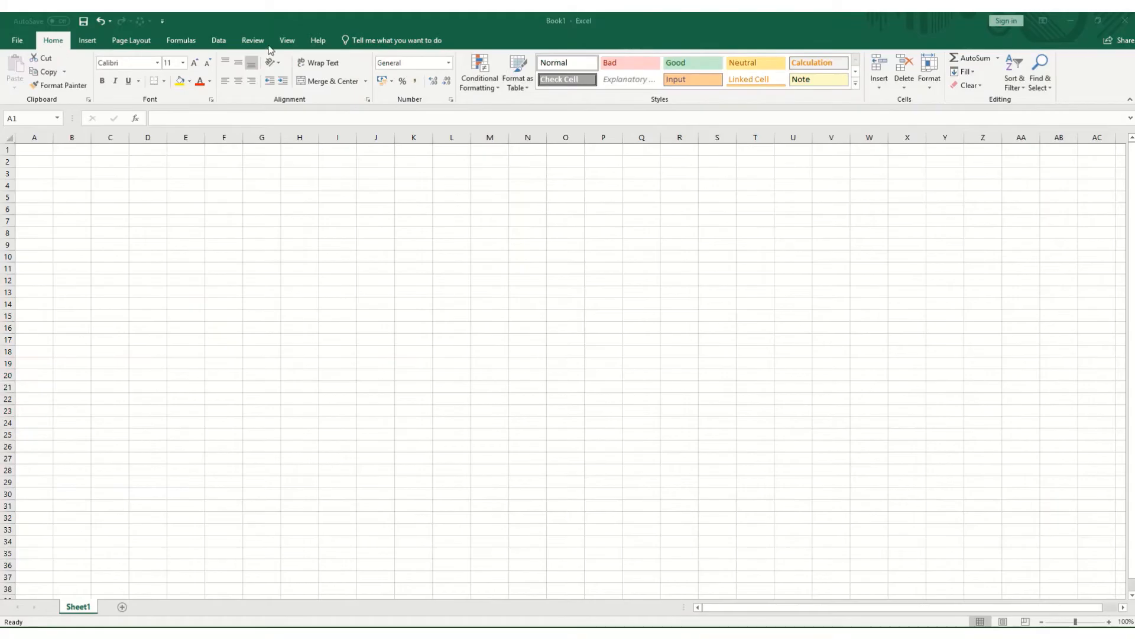
mouse_move(433, 111)
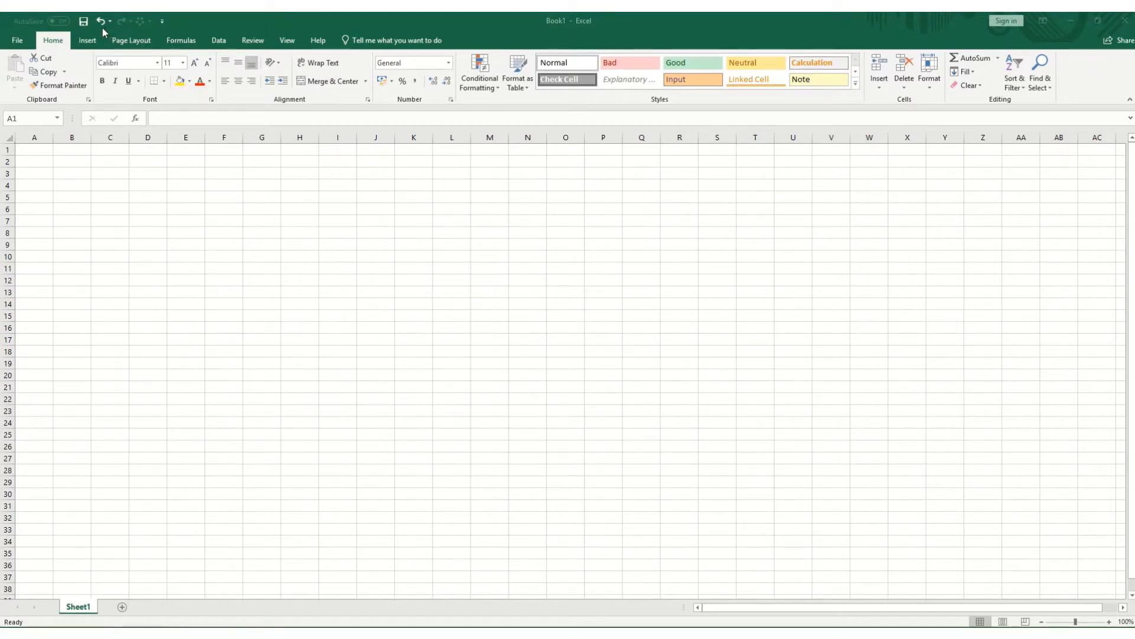
mouse_move(46, 22)
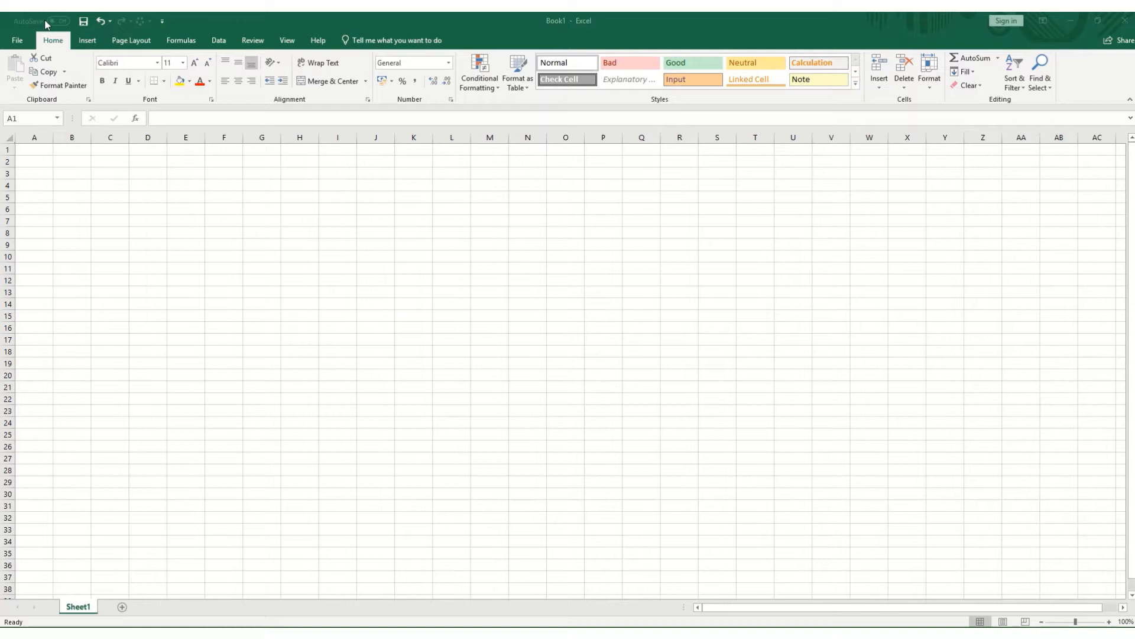
mouse_move(61, 25)
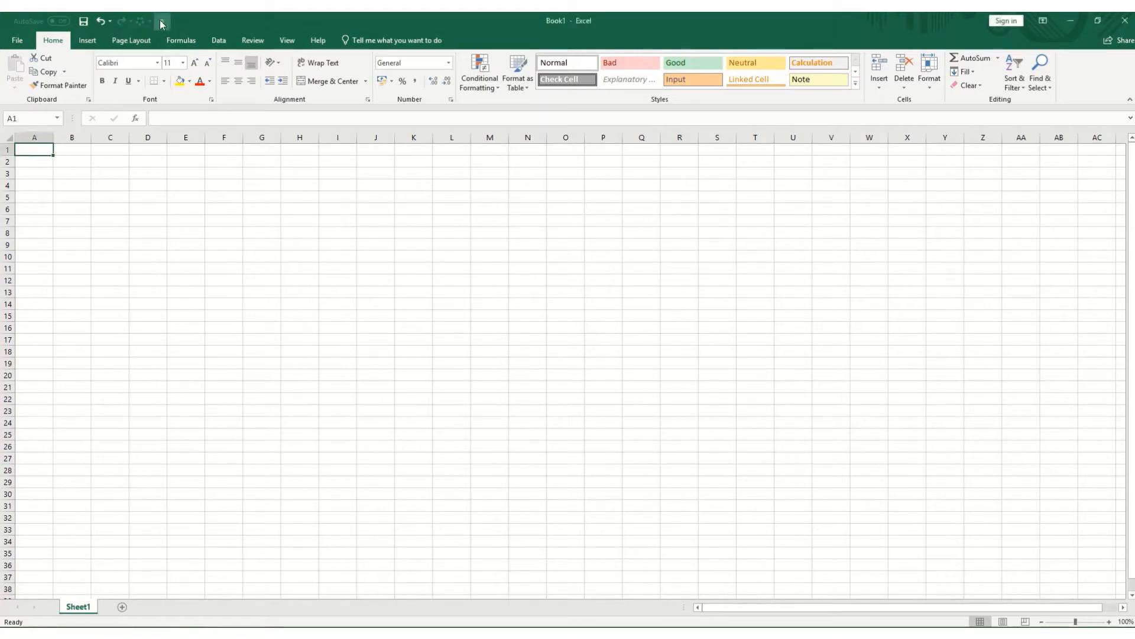
- Show the Customize Quick Access Toolbar list of available commands
left_click(158, 21)
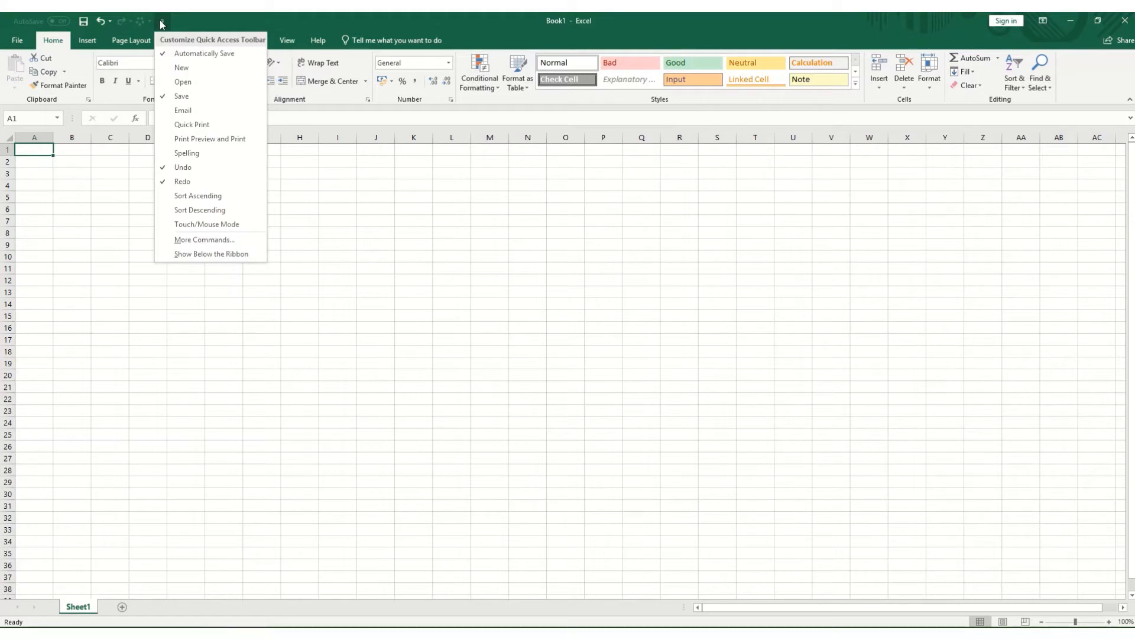
mouse_move(199, 180)
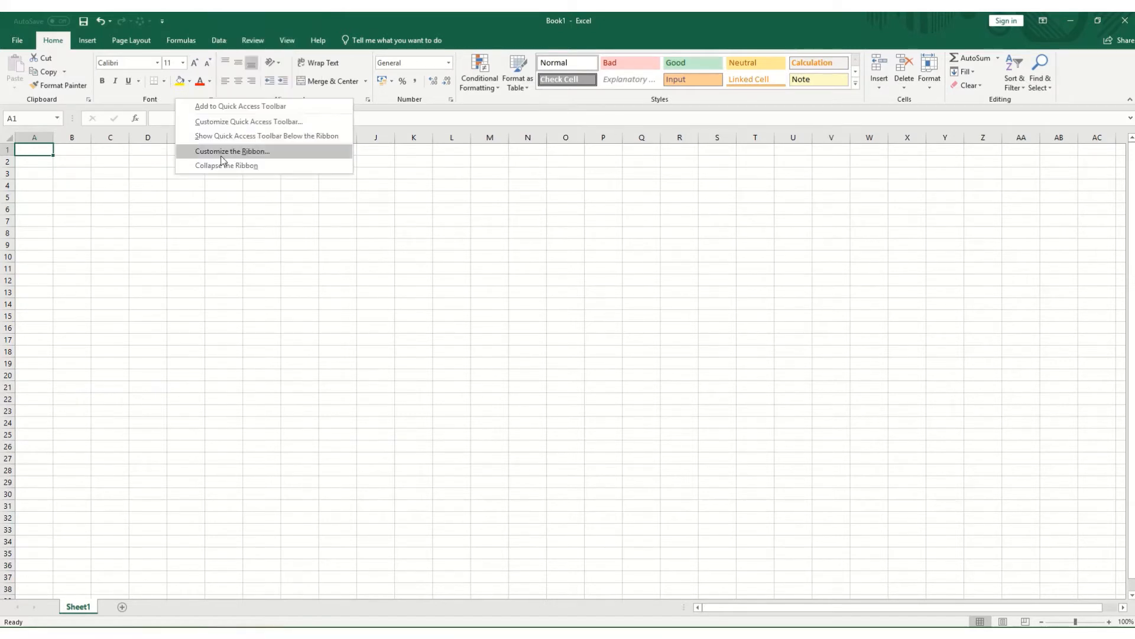
mouse_move(225, 121)
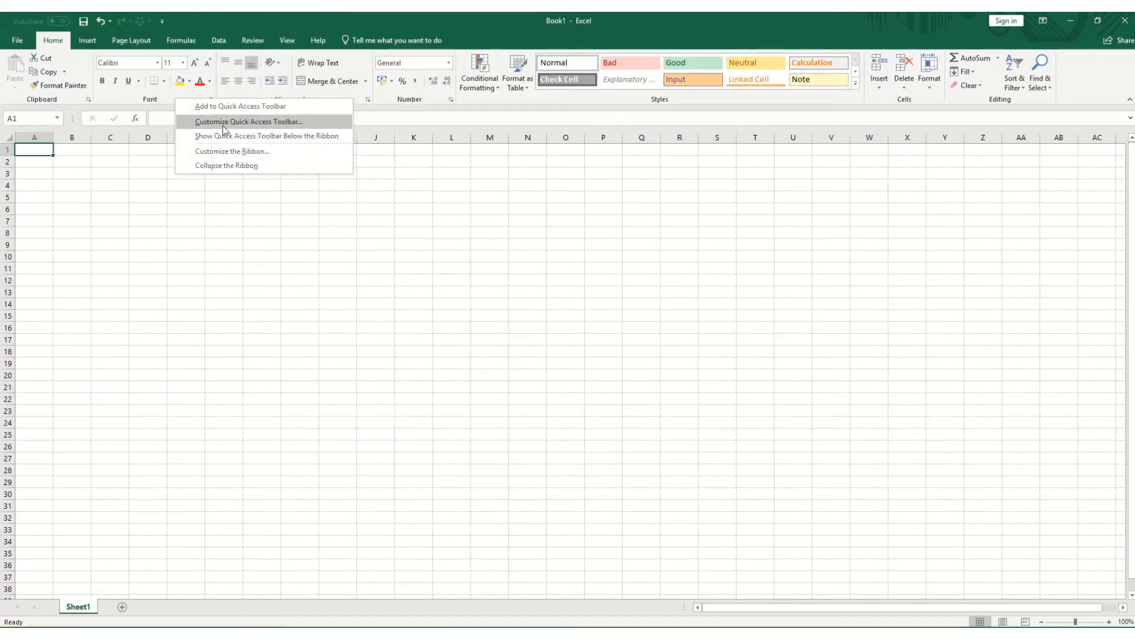
- Review the Quick Access Toolbar options, select Chart Quick Colors, and cancel without changes
left_click(249, 120)
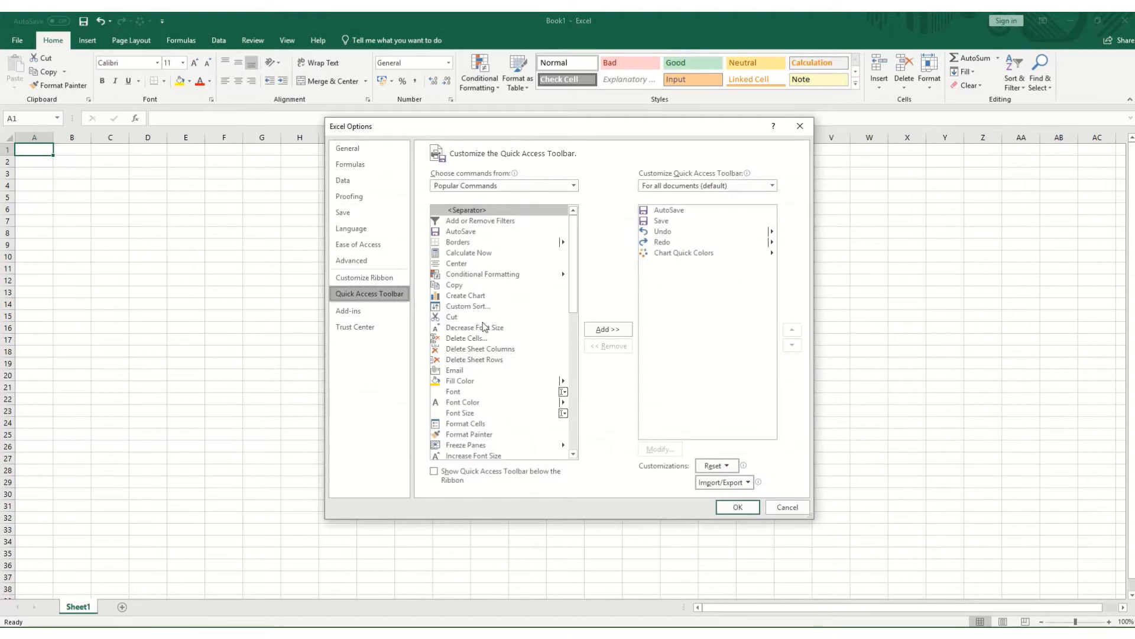
mouse_move(493, 252)
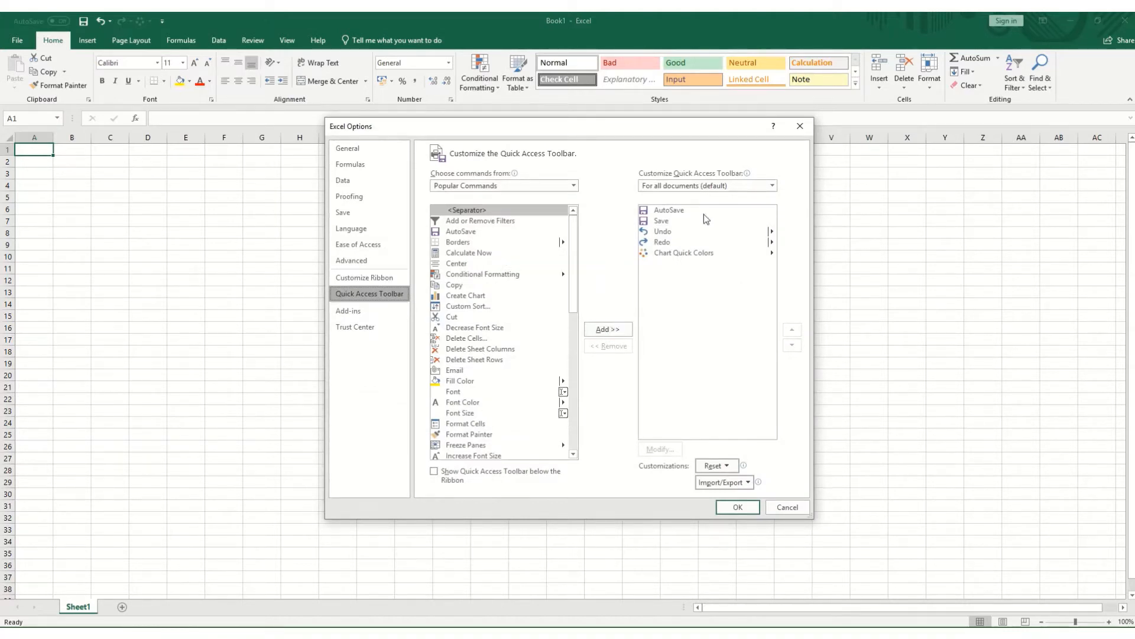
left_click(684, 252)
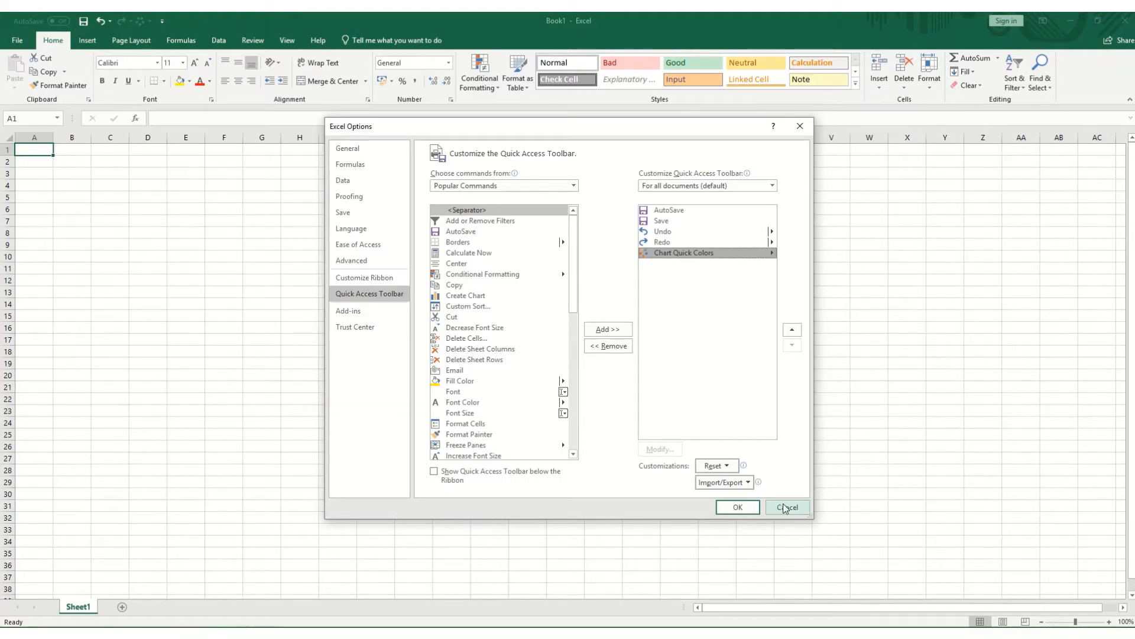
left_click(788, 506)
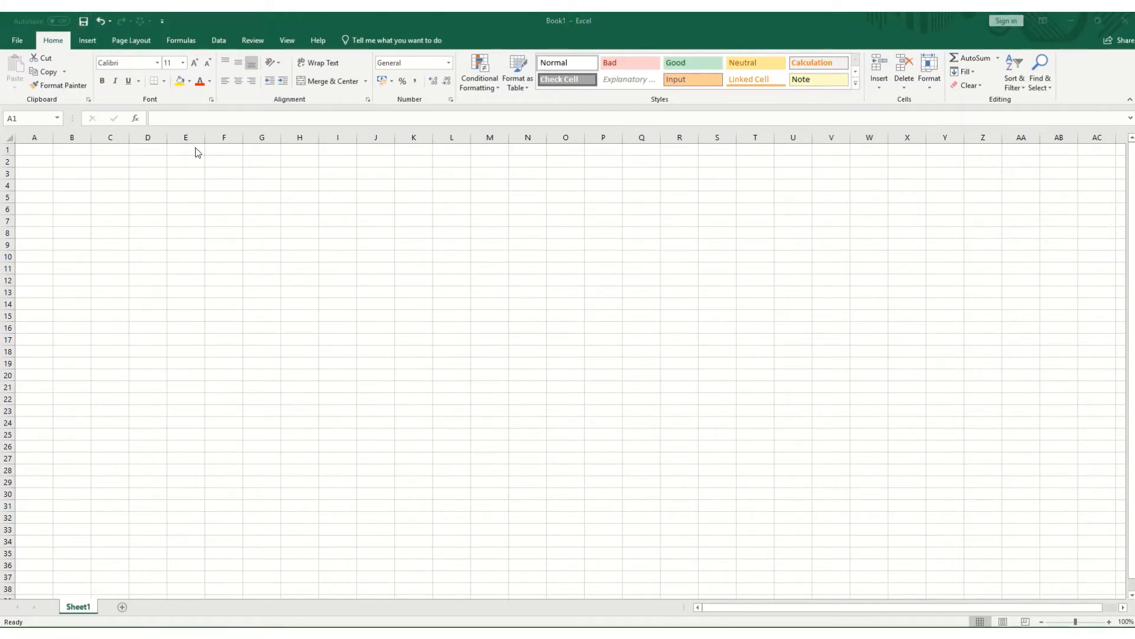
mouse_move(783, 143)
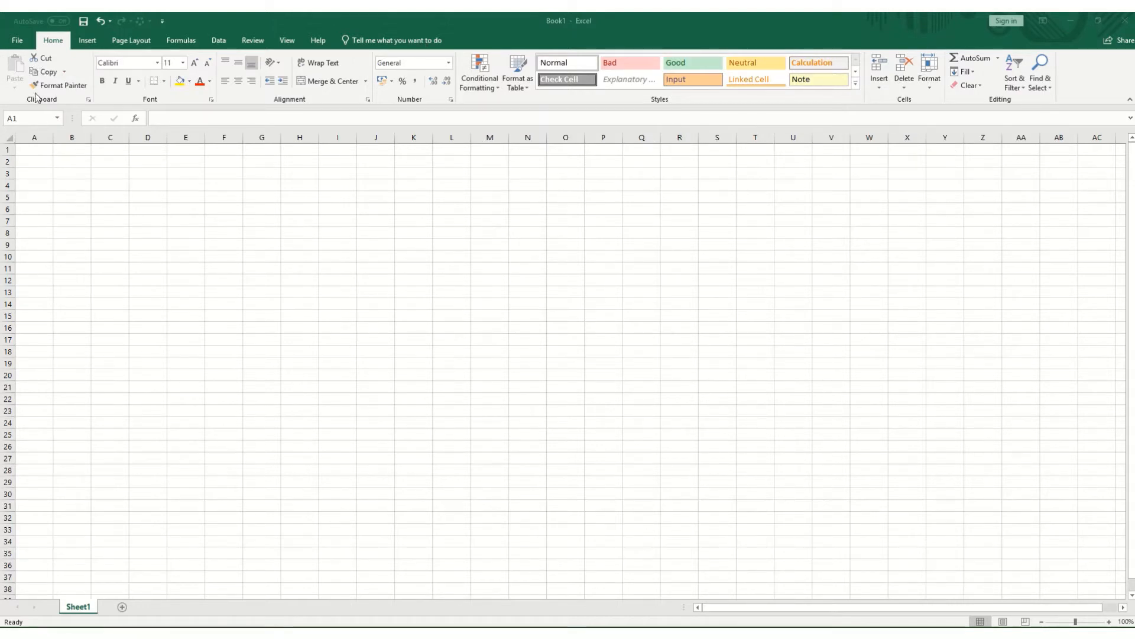
mouse_move(414, 107)
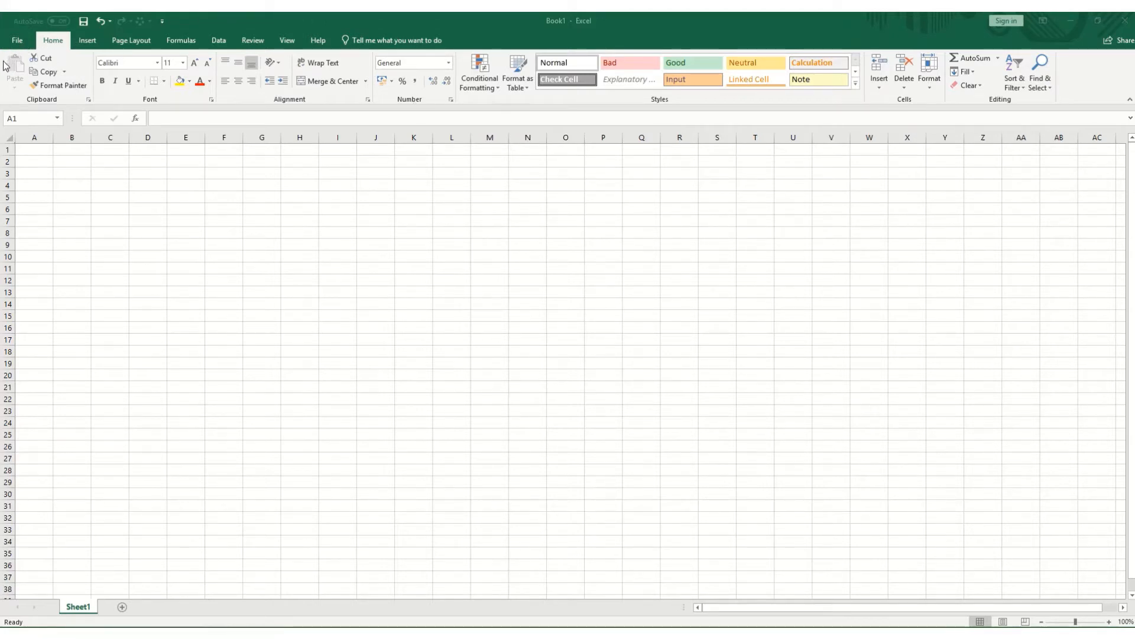
mouse_move(70, 102)
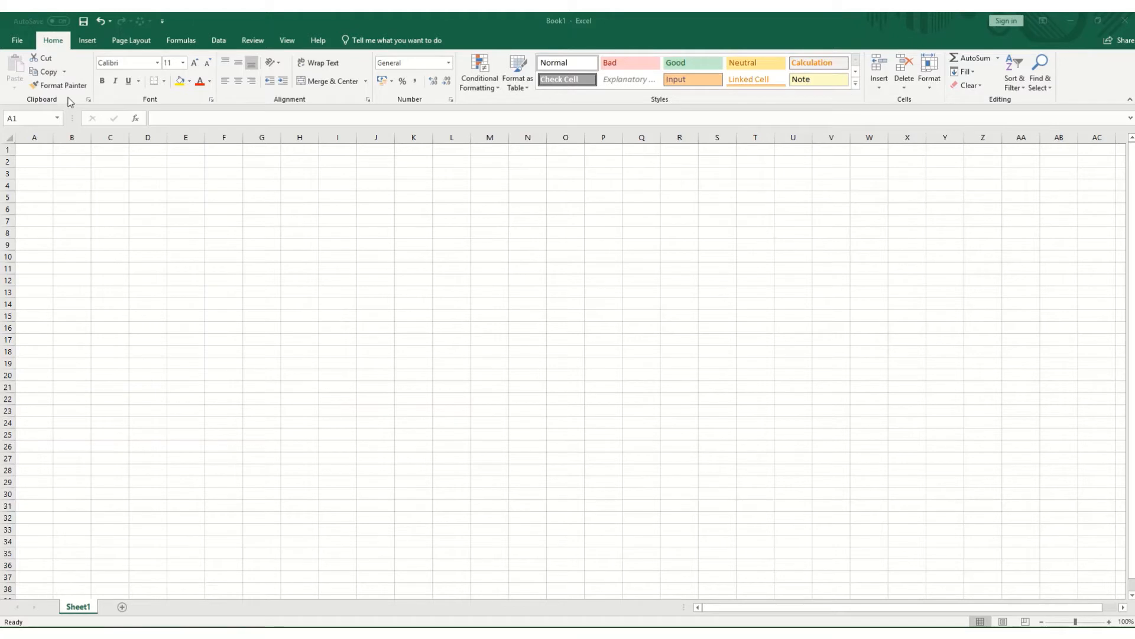
mouse_move(97, 53)
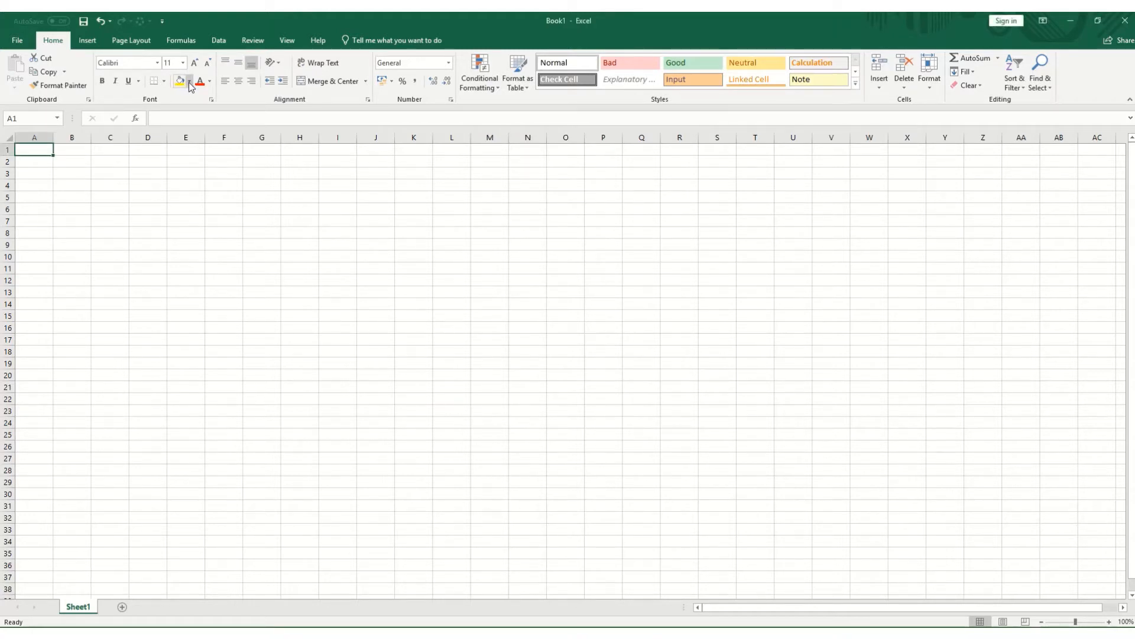
left_click(177, 80)
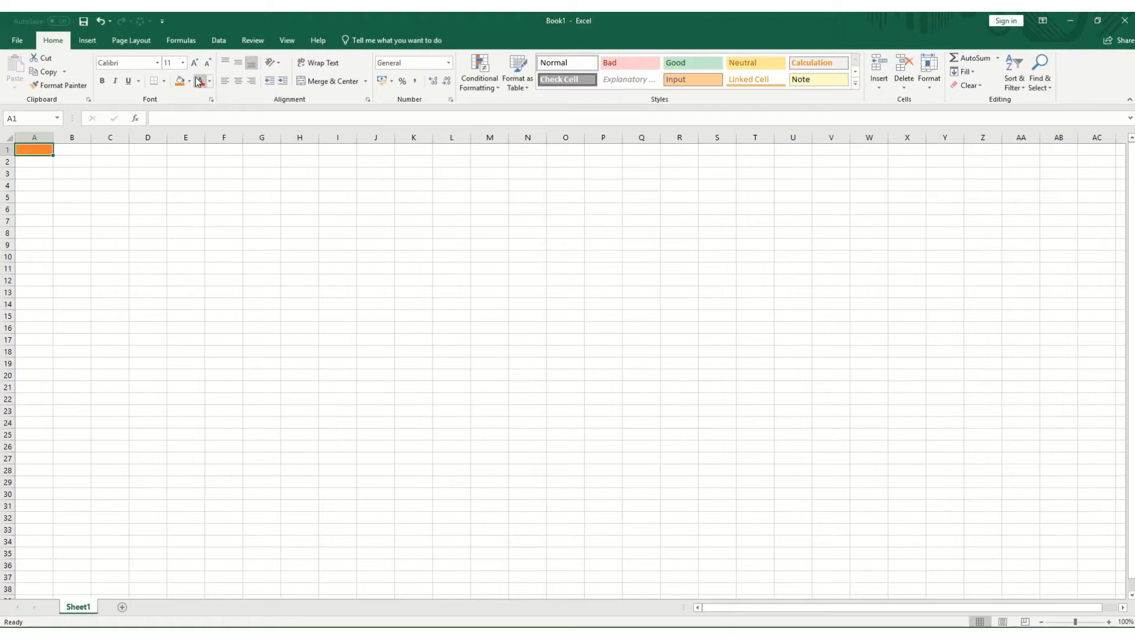
left_click(180, 80)
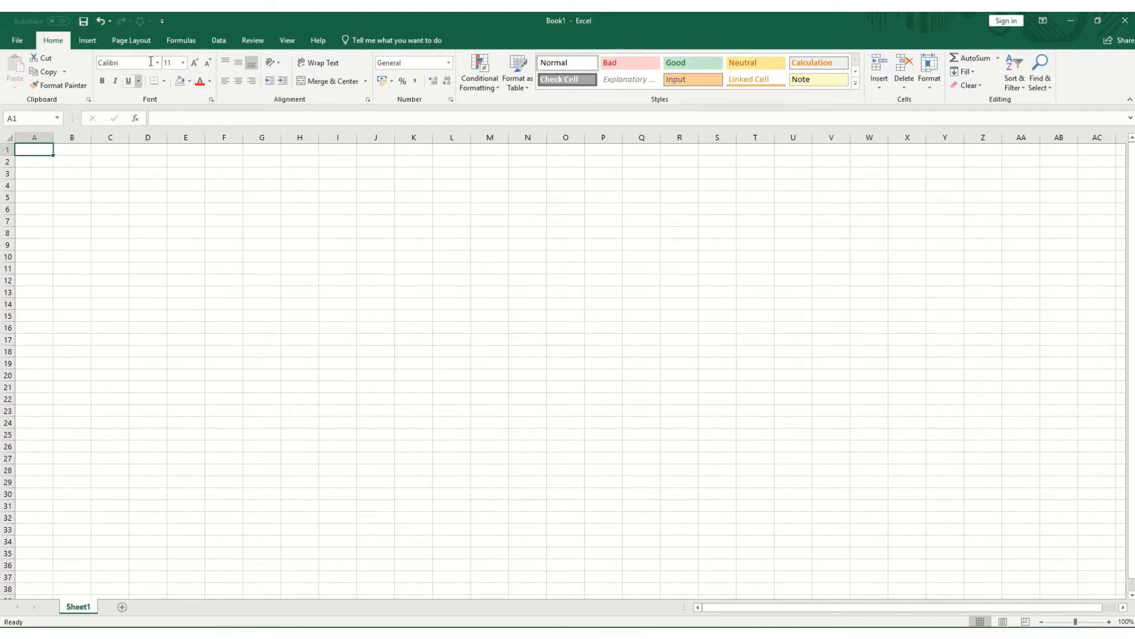
mouse_move(309, 104)
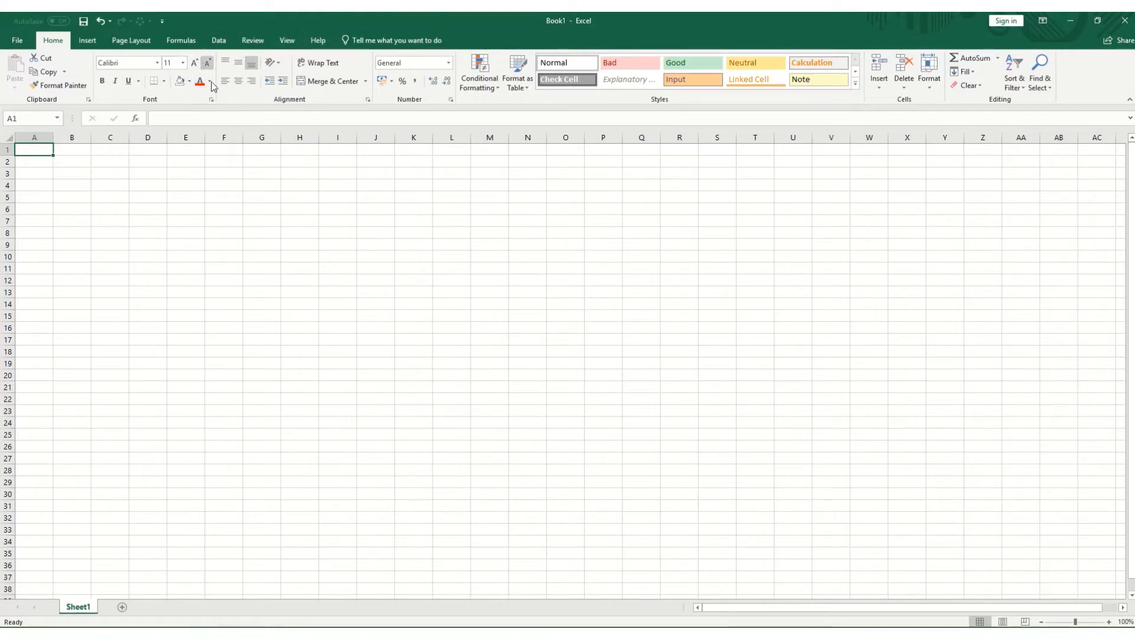
- Enter Hello in cell B2, right-align it, then set it back to left-aligned
left_click(73, 161)
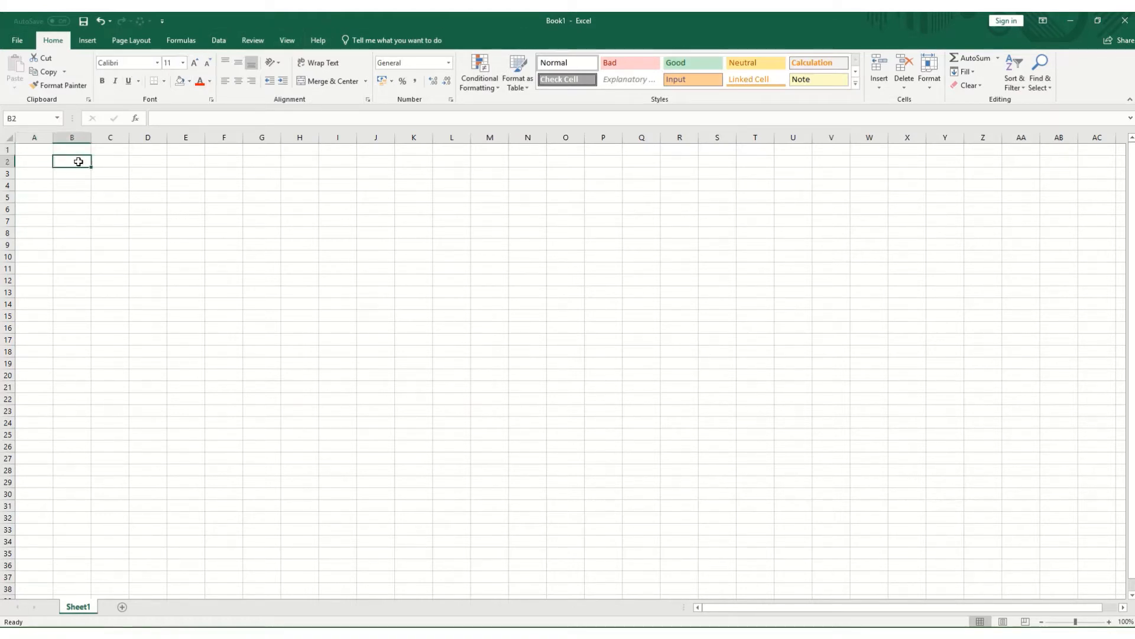
type("hEL")
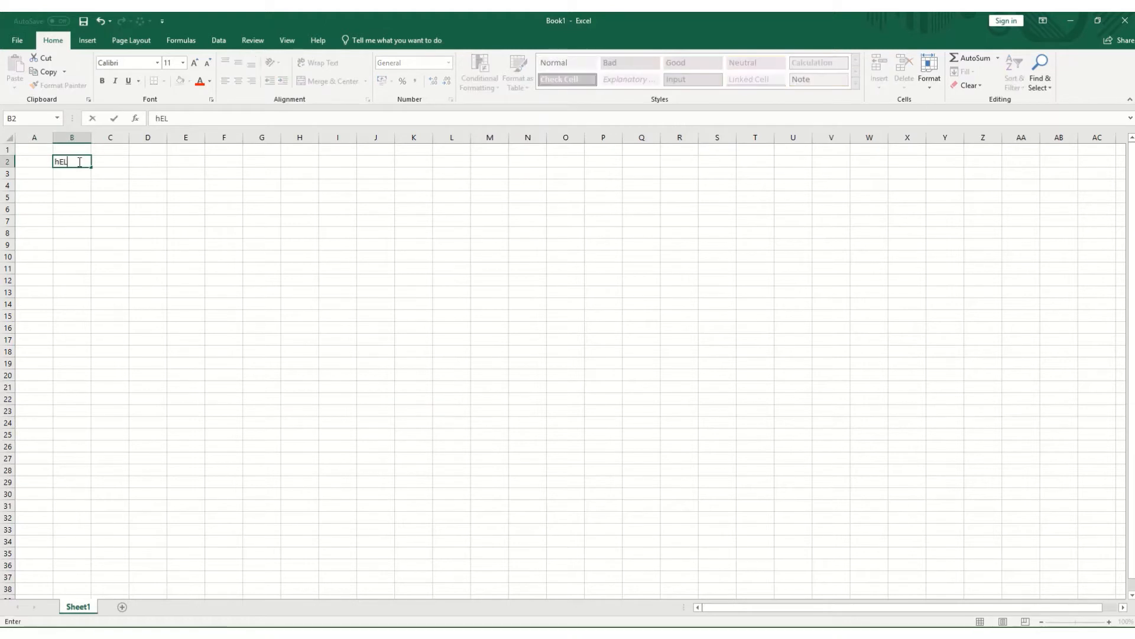
key("Escape")
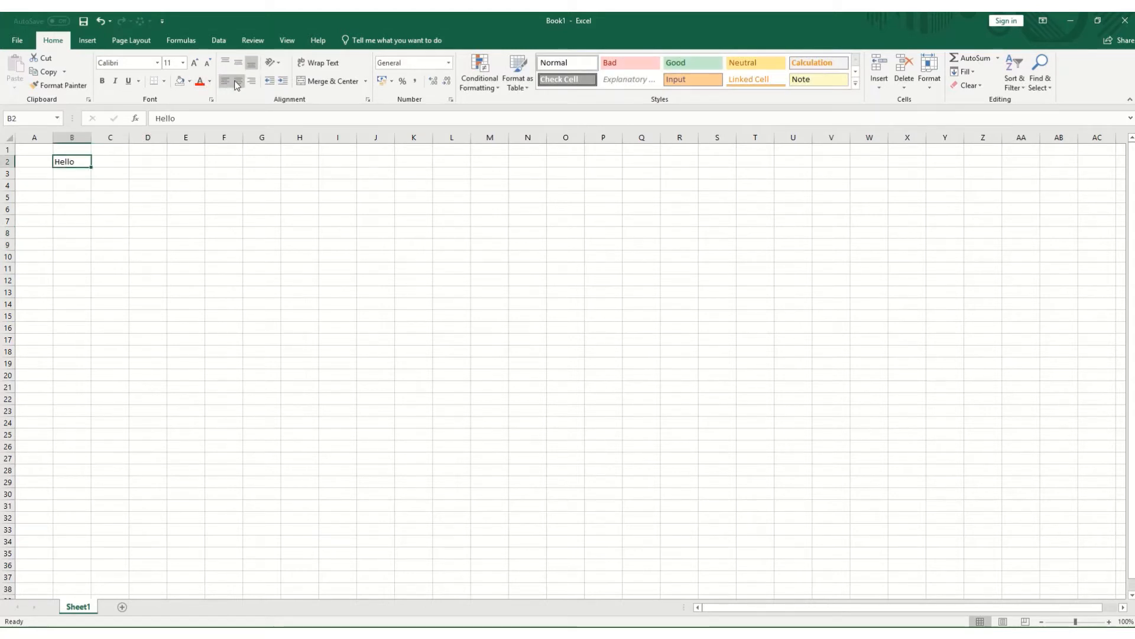
left_click(251, 80)
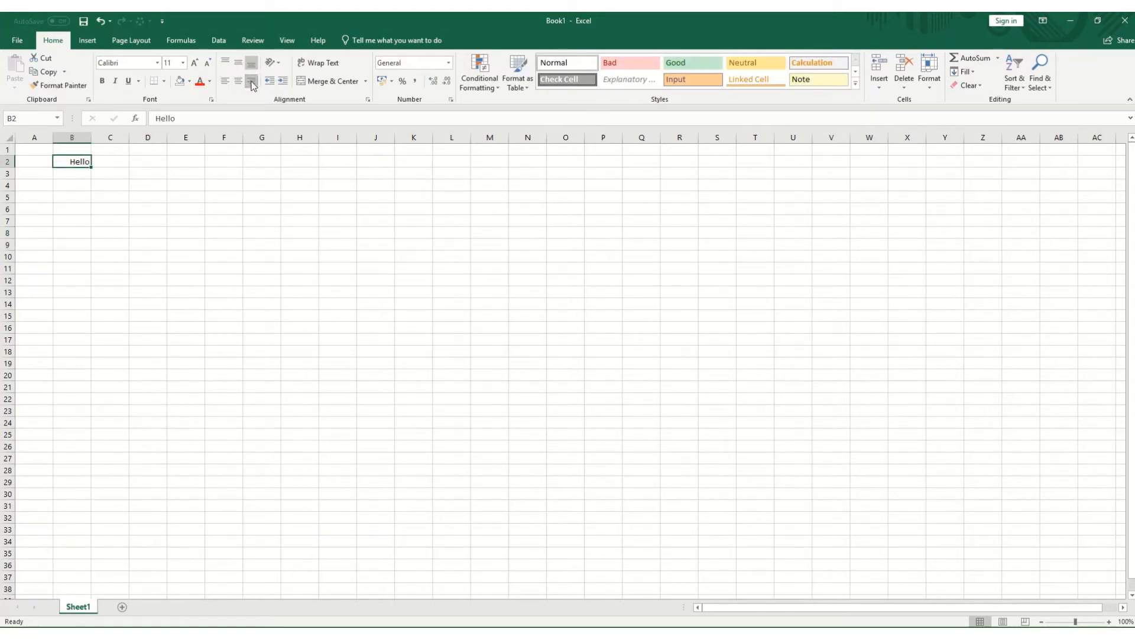
left_click(225, 81)
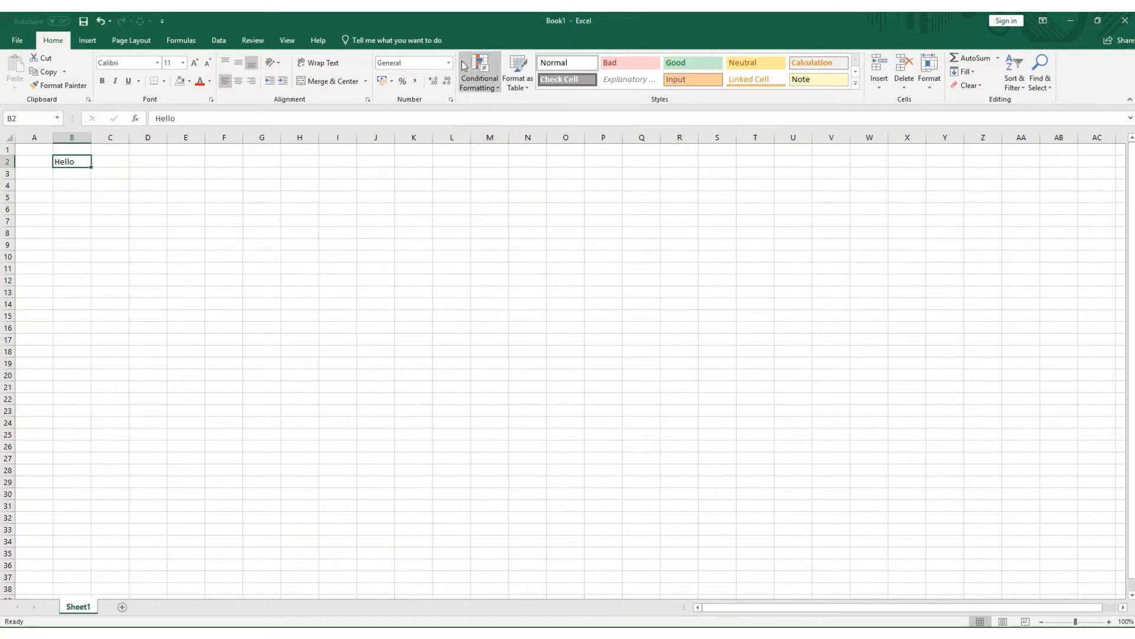
mouse_move(747, 47)
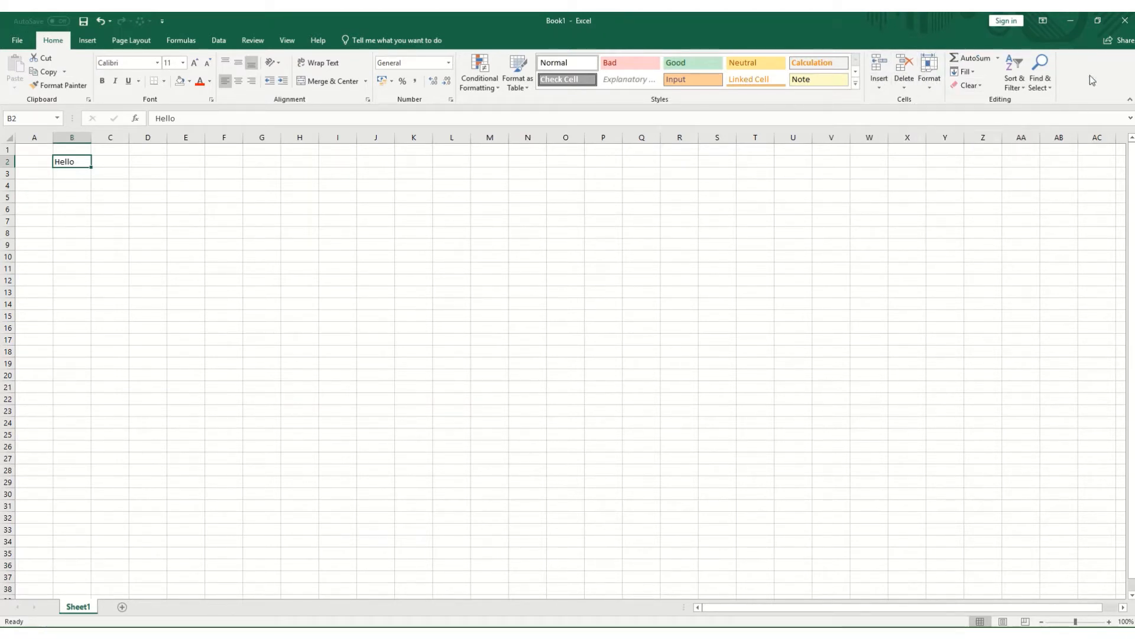
mouse_move(975, 111)
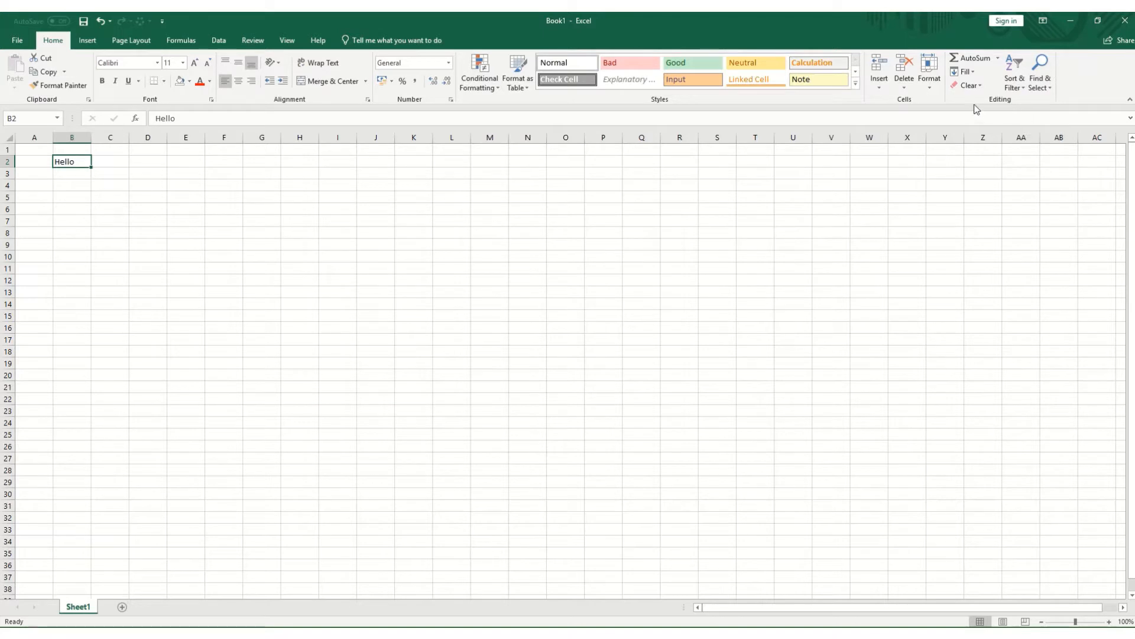
mouse_move(978, 59)
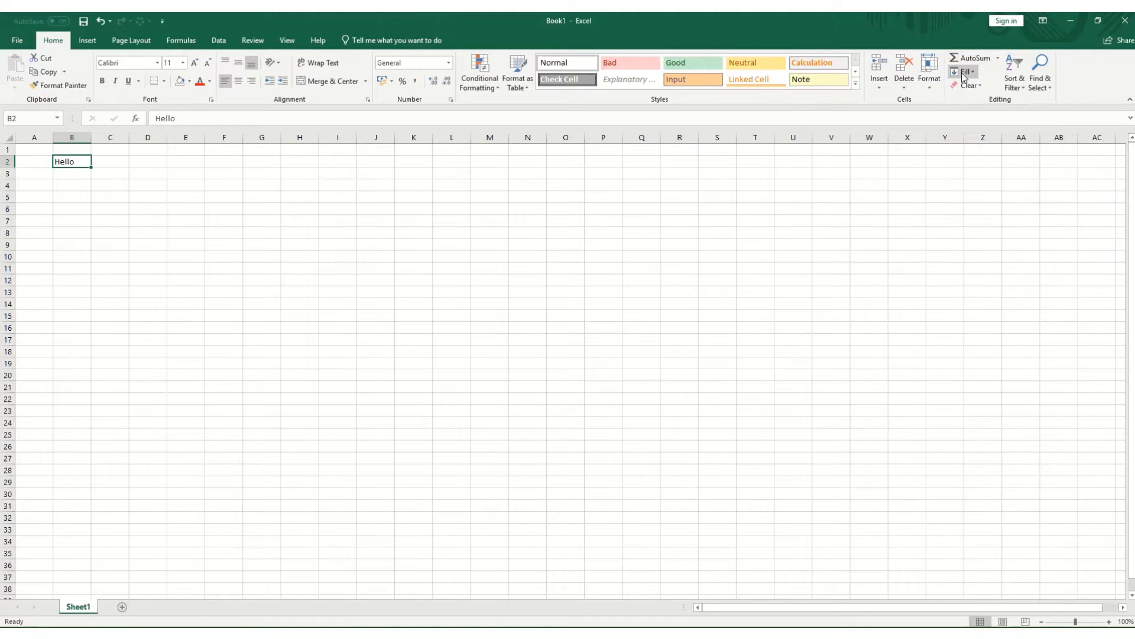
- Look over the Fill and Clear lists in Editing, then show the Sort & Filter options
left_click(965, 73)
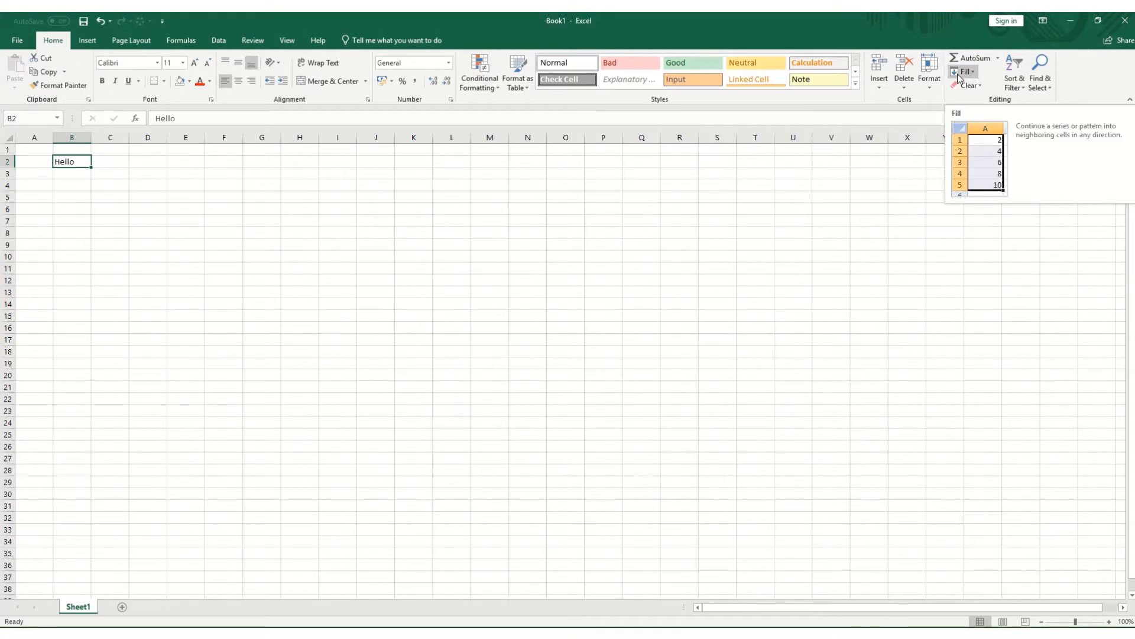
mouse_move(972, 85)
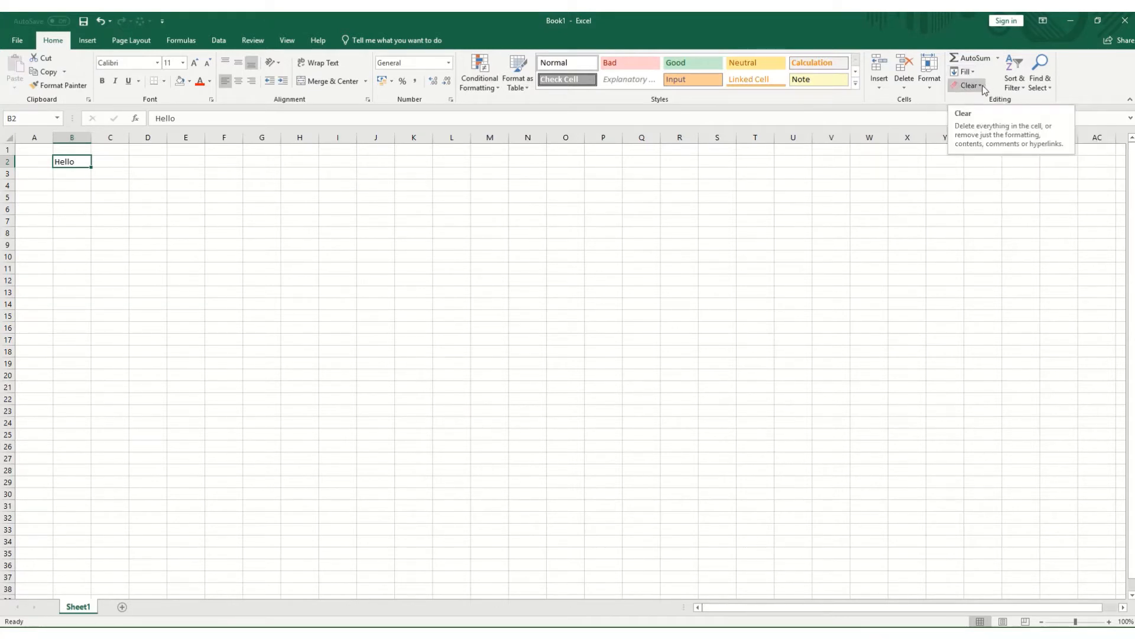
left_click(968, 85)
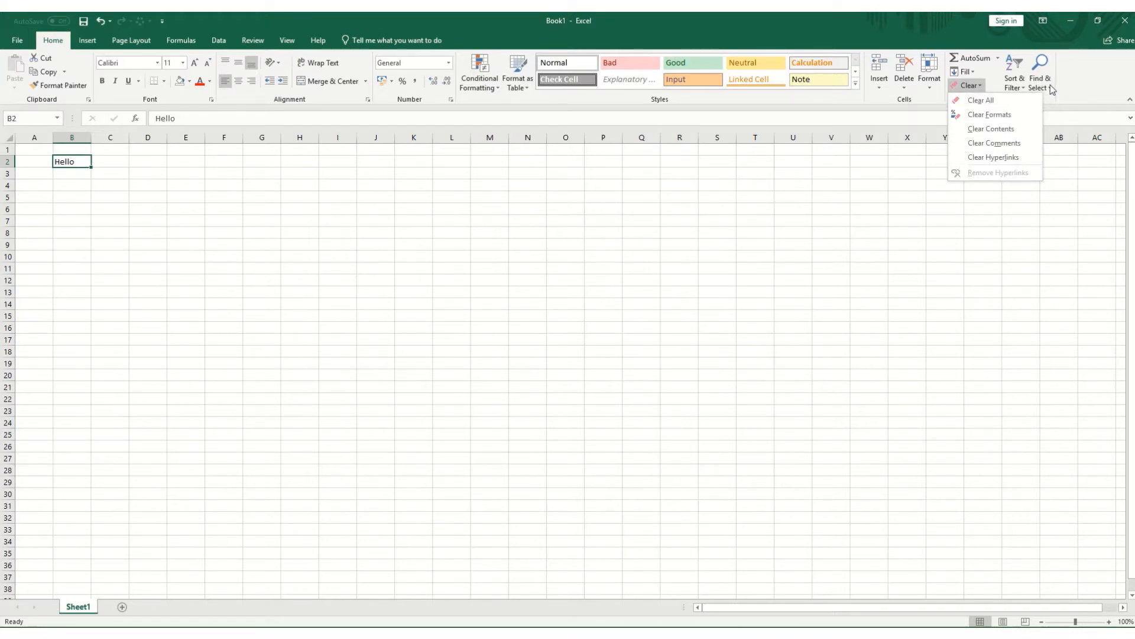
mouse_move(1051, 106)
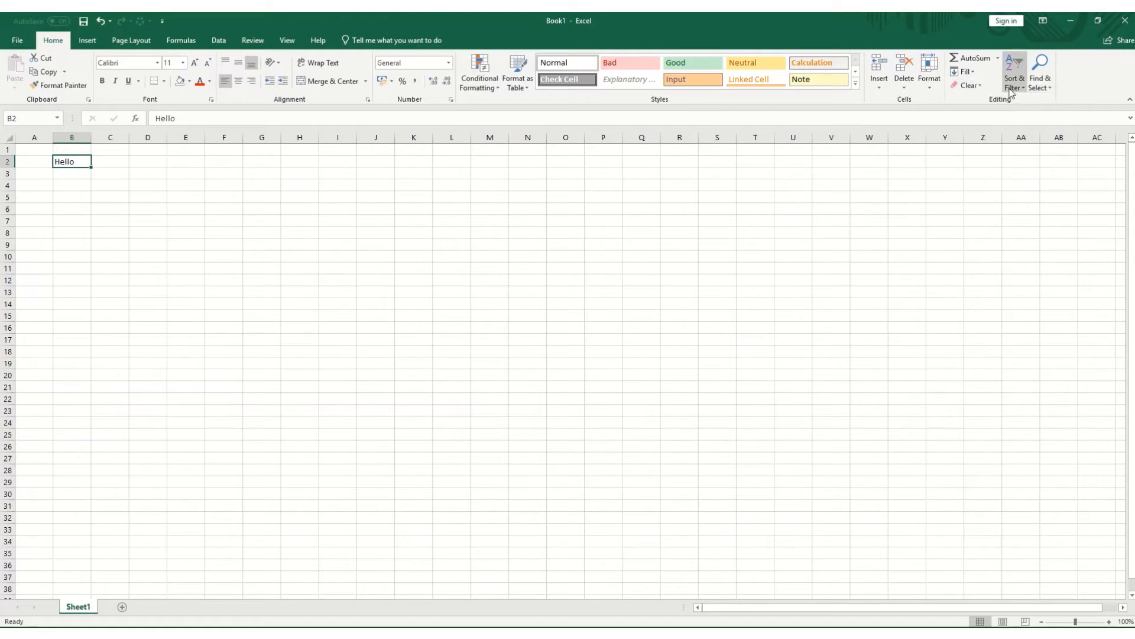
left_click(1013, 69)
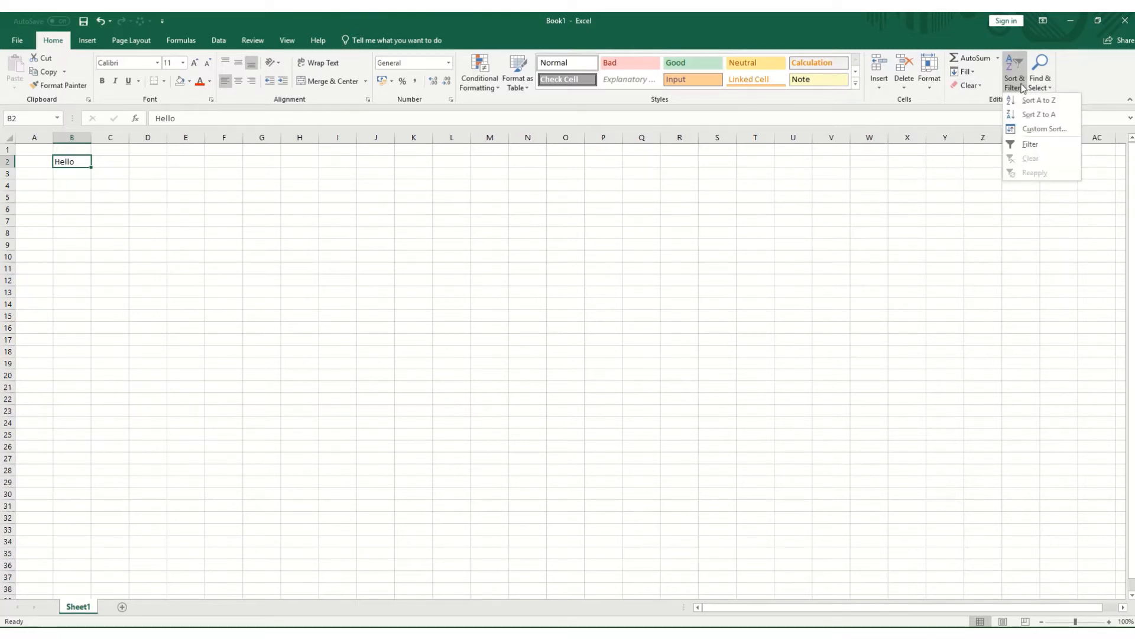
mouse_move(669, 100)
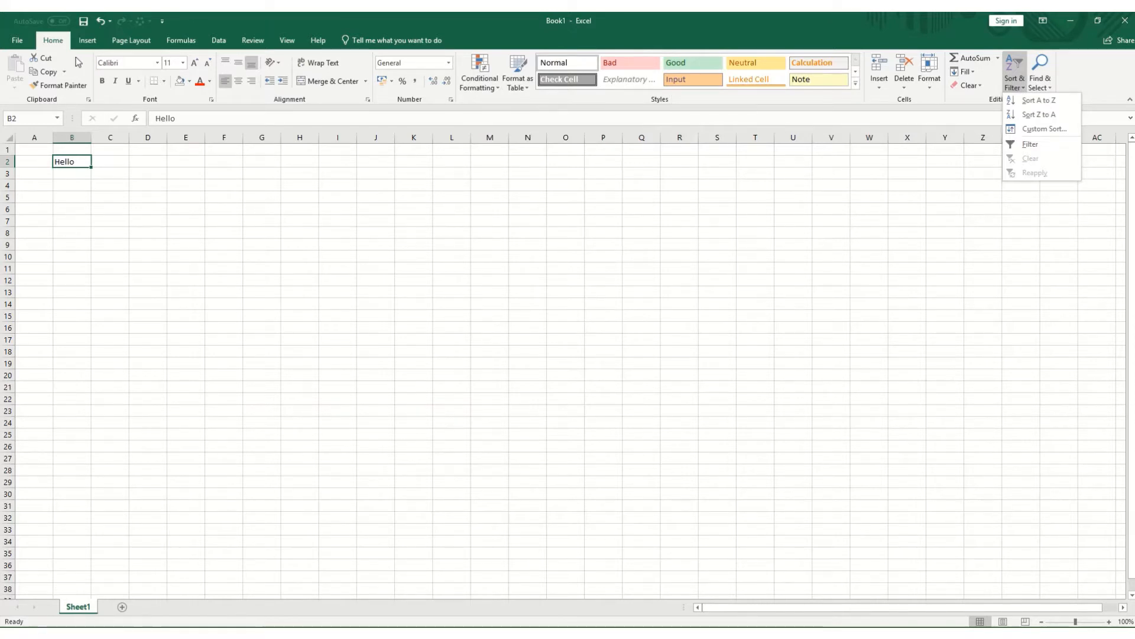
mouse_move(88, 42)
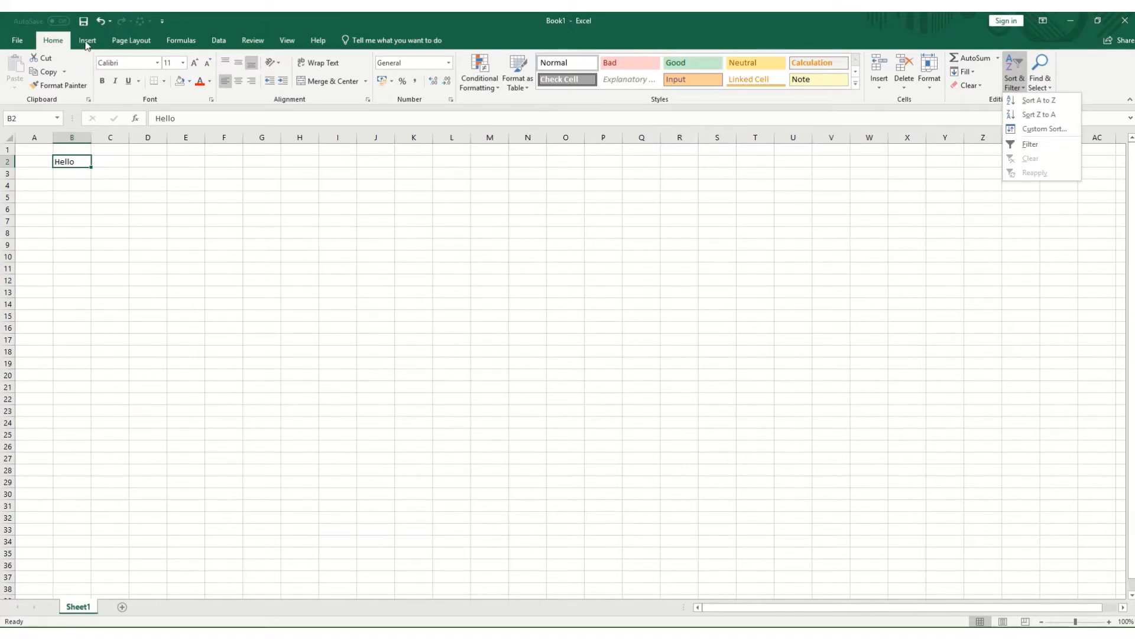
- Switch the ribbon to the Insert tools for pictures, charts, links and text
left_click(87, 40)
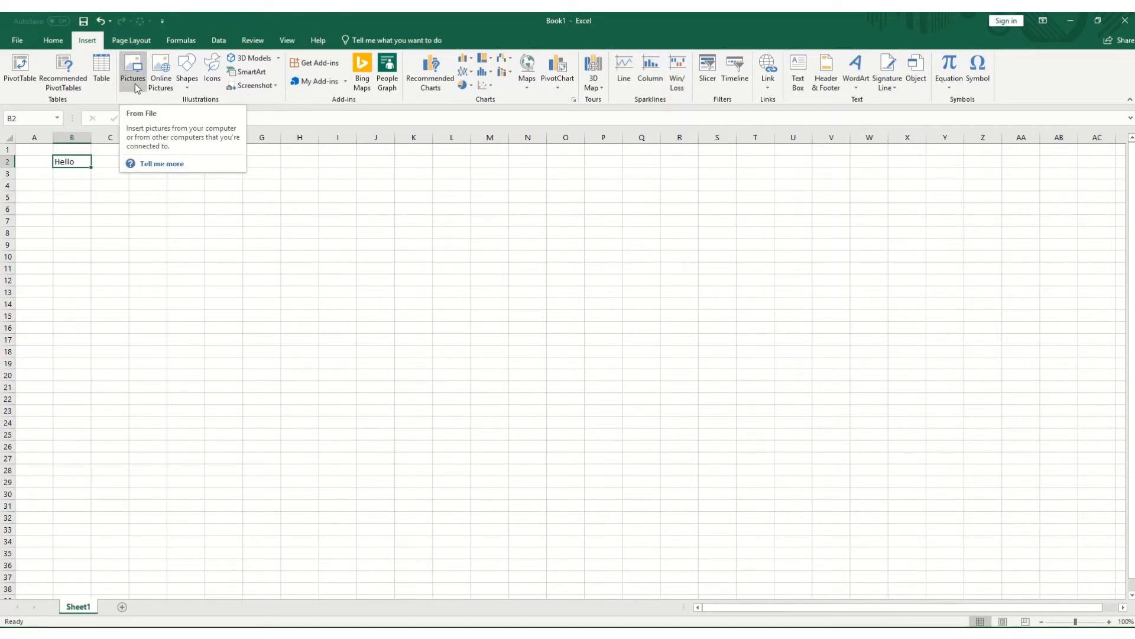
mouse_move(323, 62)
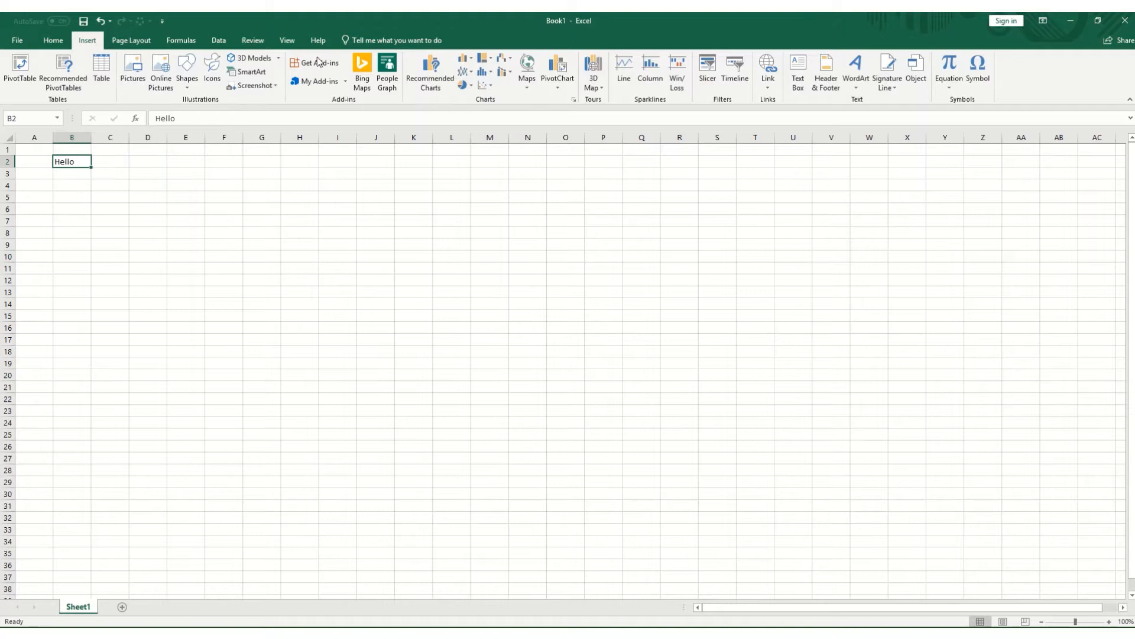
mouse_move(330, 80)
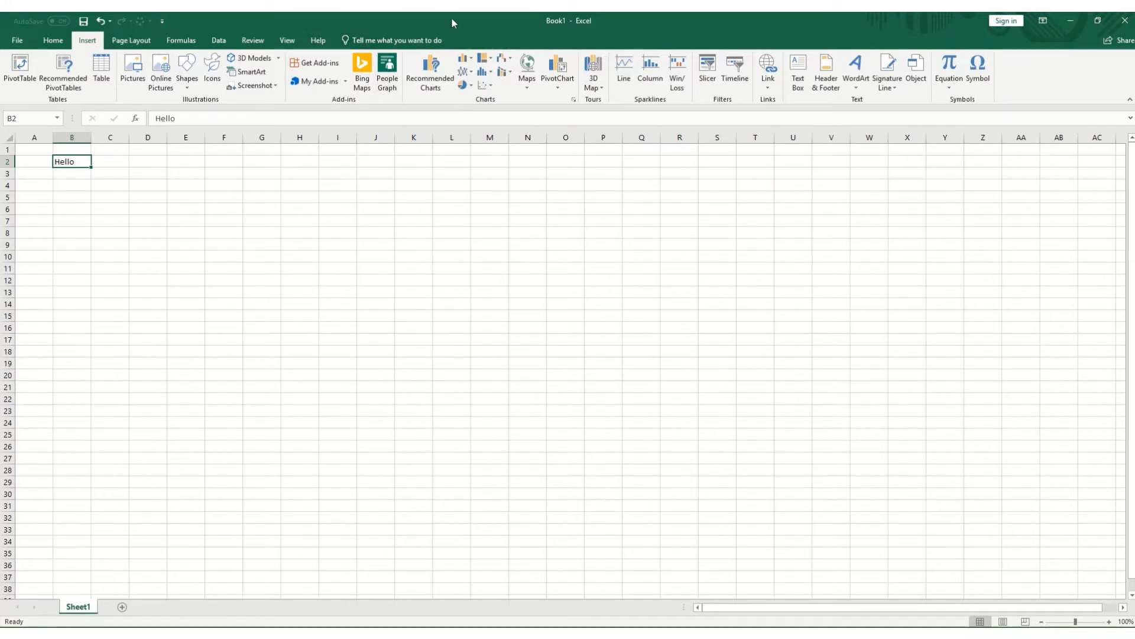
mouse_move(386, 70)
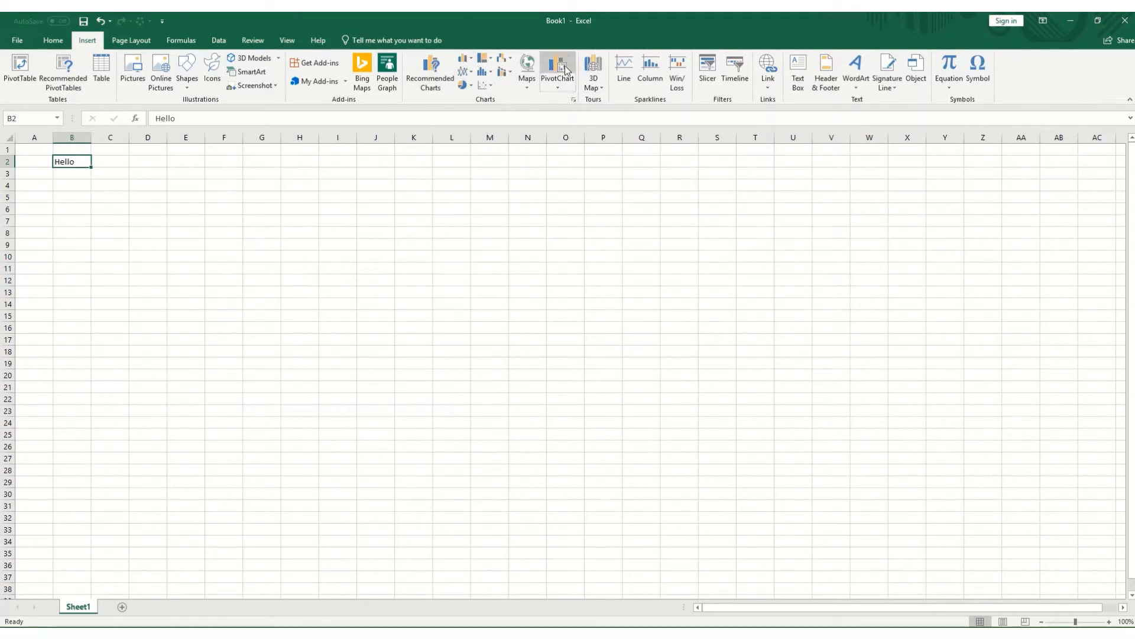
mouse_move(522, 109)
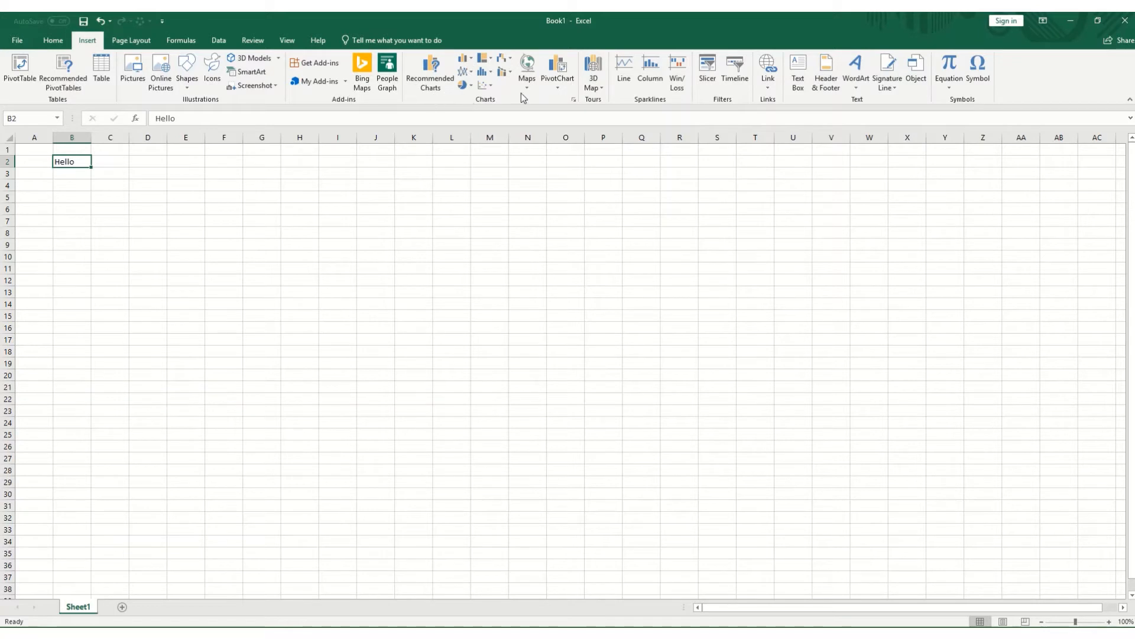
mouse_move(700, 103)
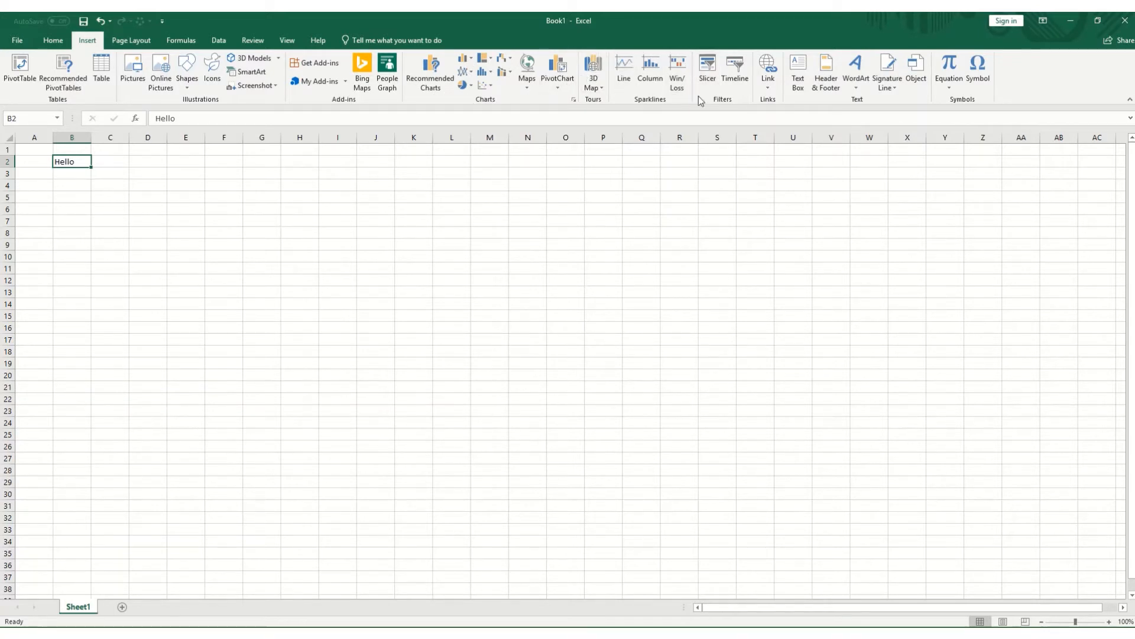
mouse_move(611, 117)
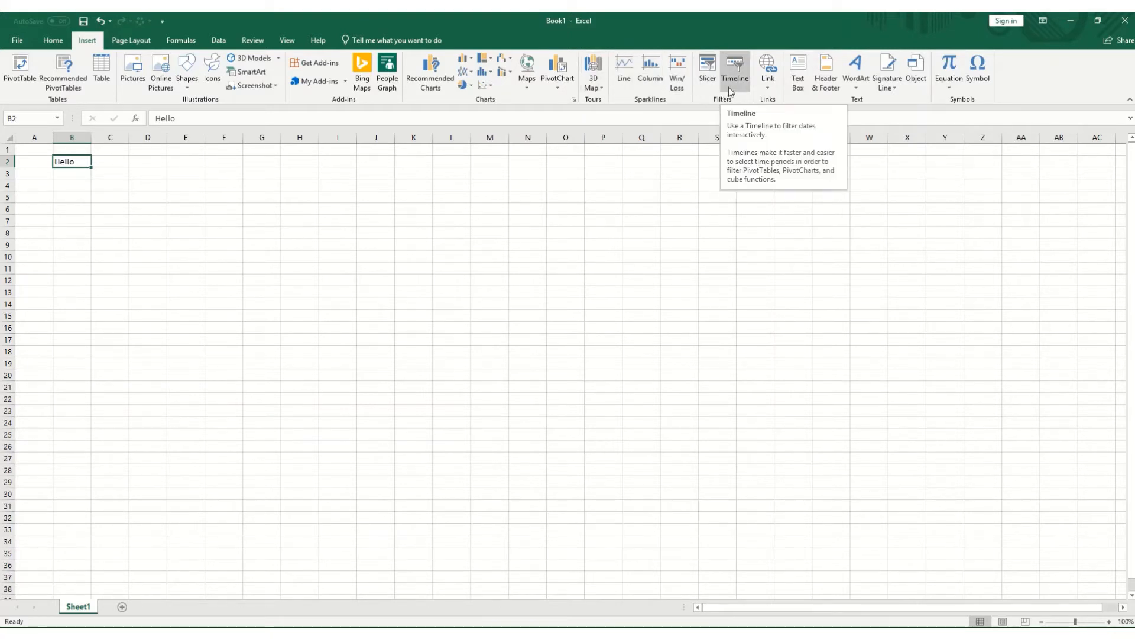
mouse_move(769, 69)
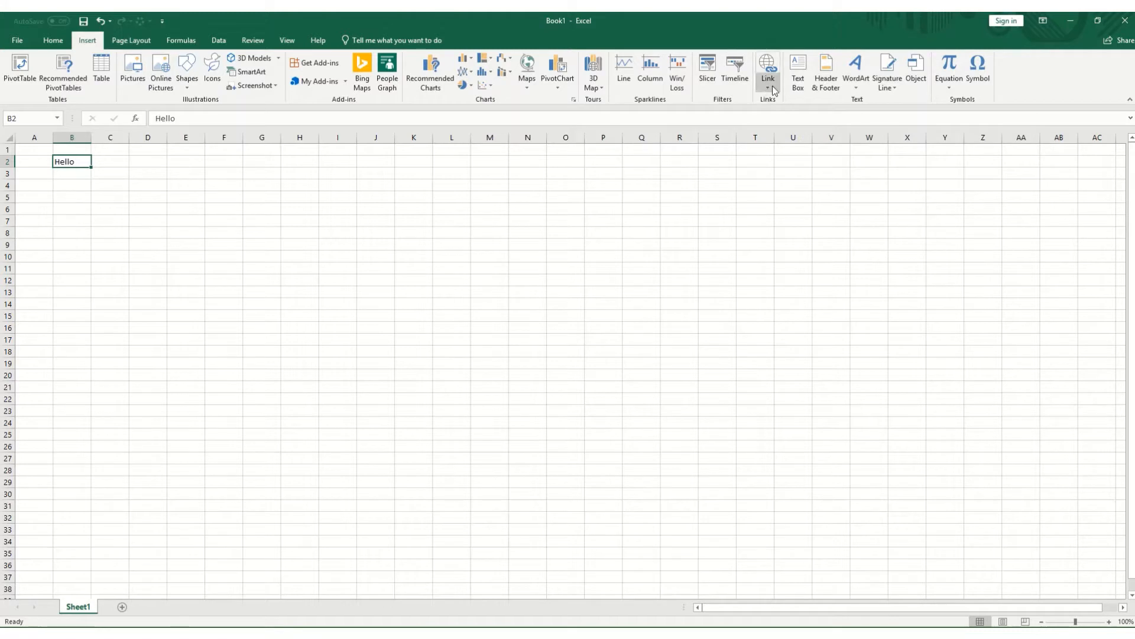
mouse_move(767, 70)
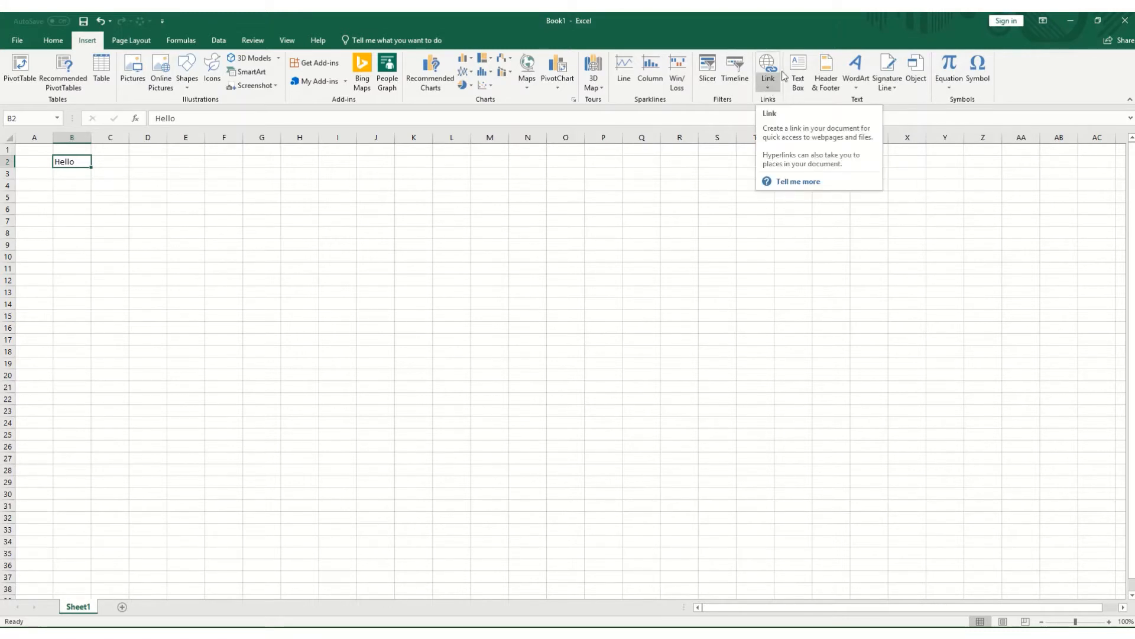
mouse_move(937, 97)
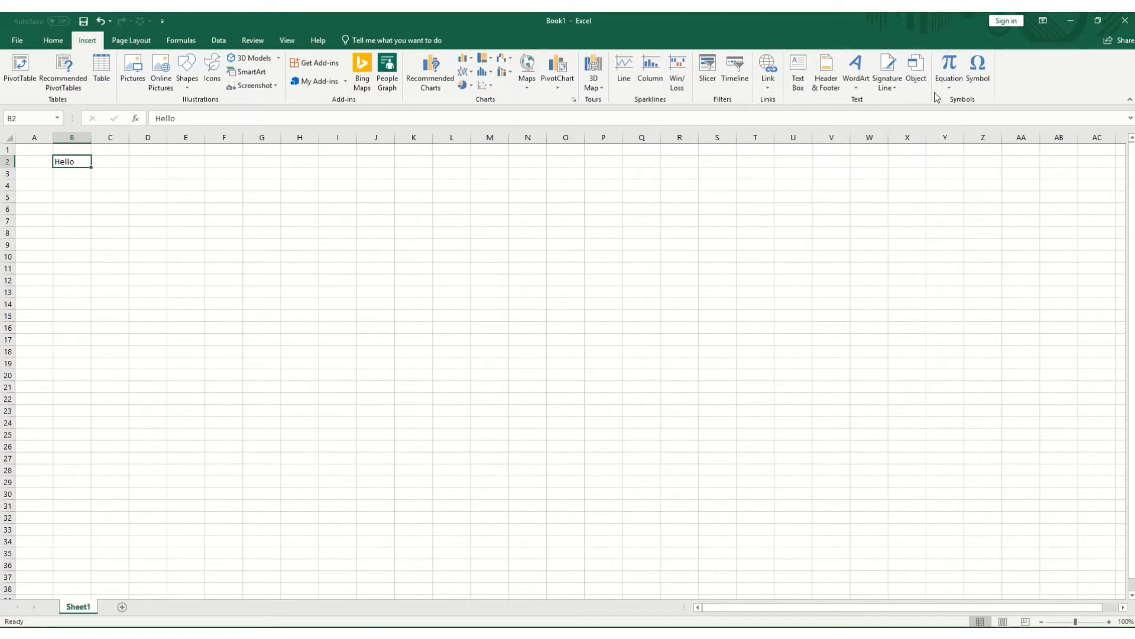
mouse_move(795, 71)
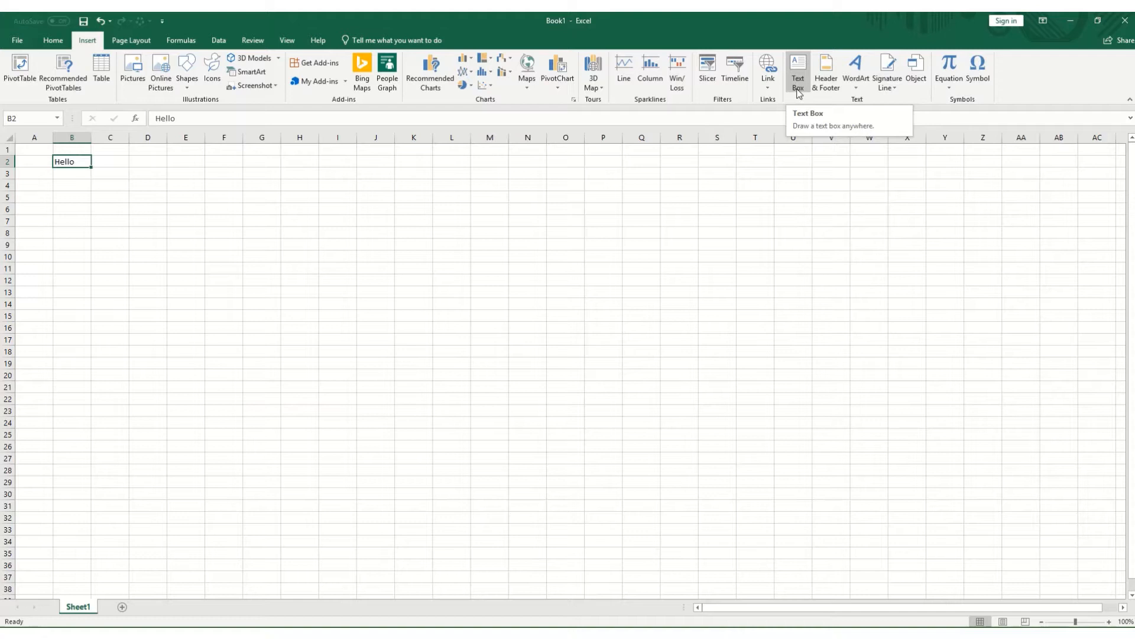
mouse_move(856, 66)
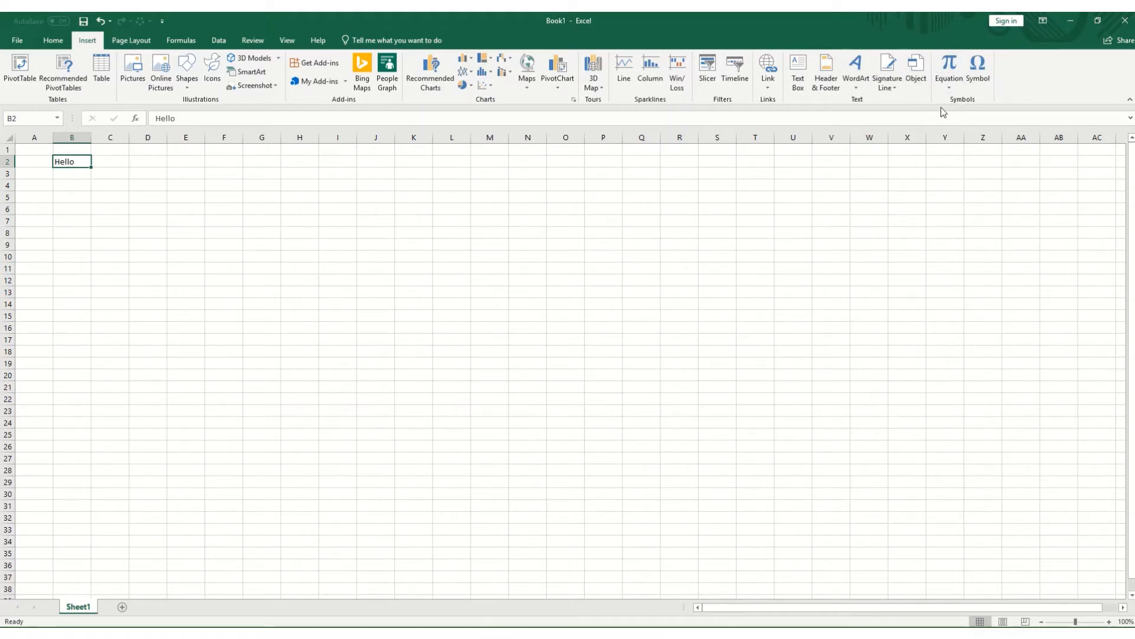
mouse_move(935, 116)
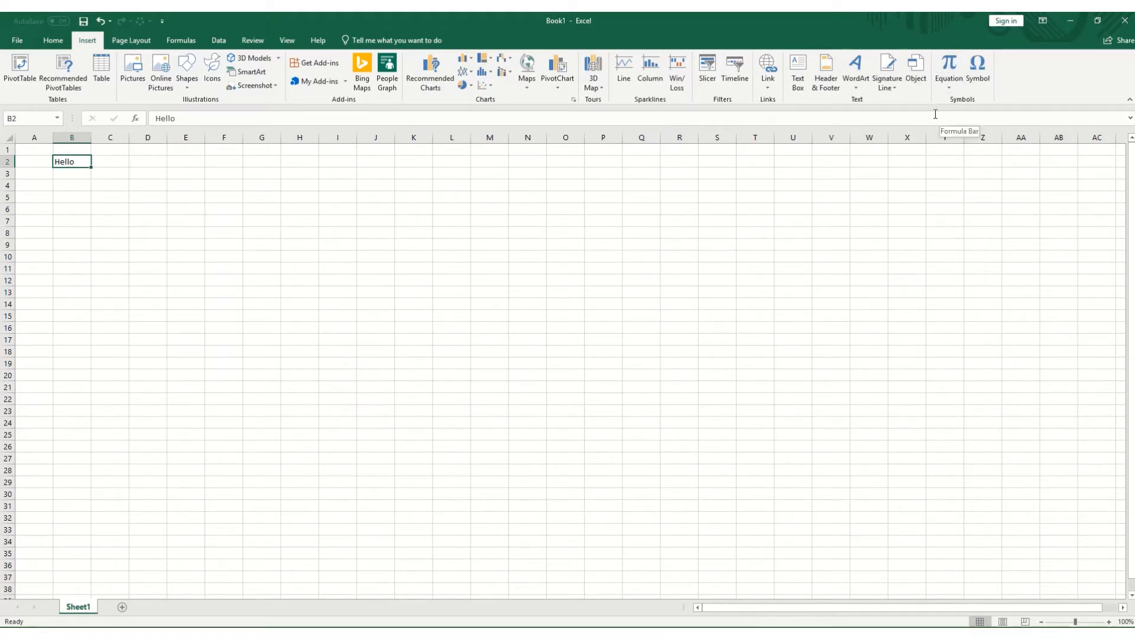
mouse_move(121, 45)
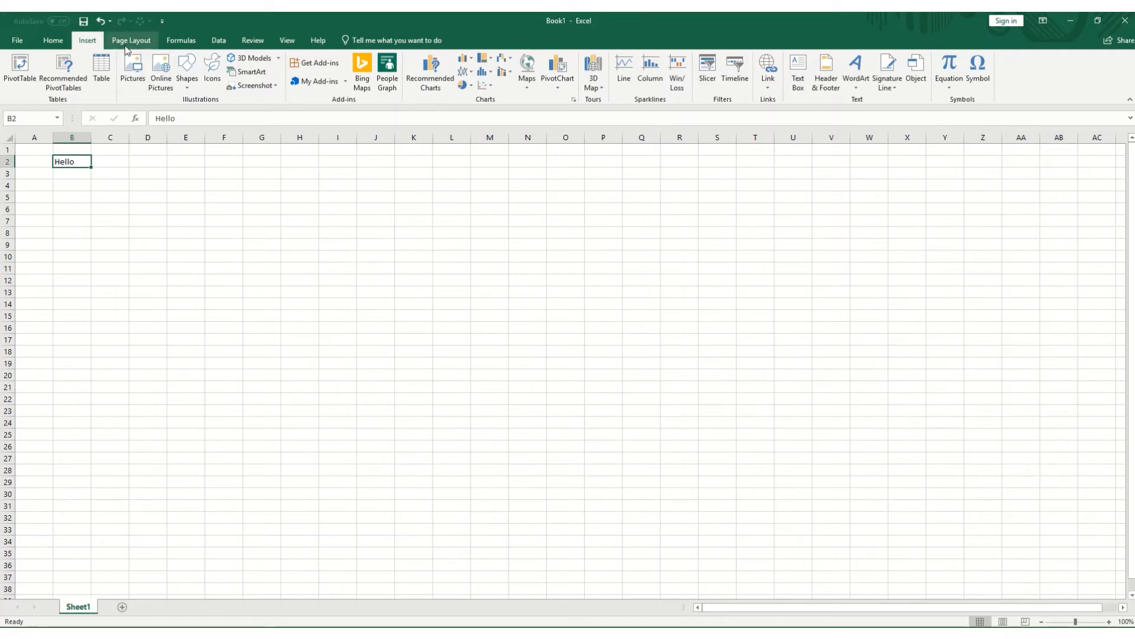
- In Page Layout, toggle Gridlines View off and on and turn Headings View on, leaving both shown
left_click(130, 40)
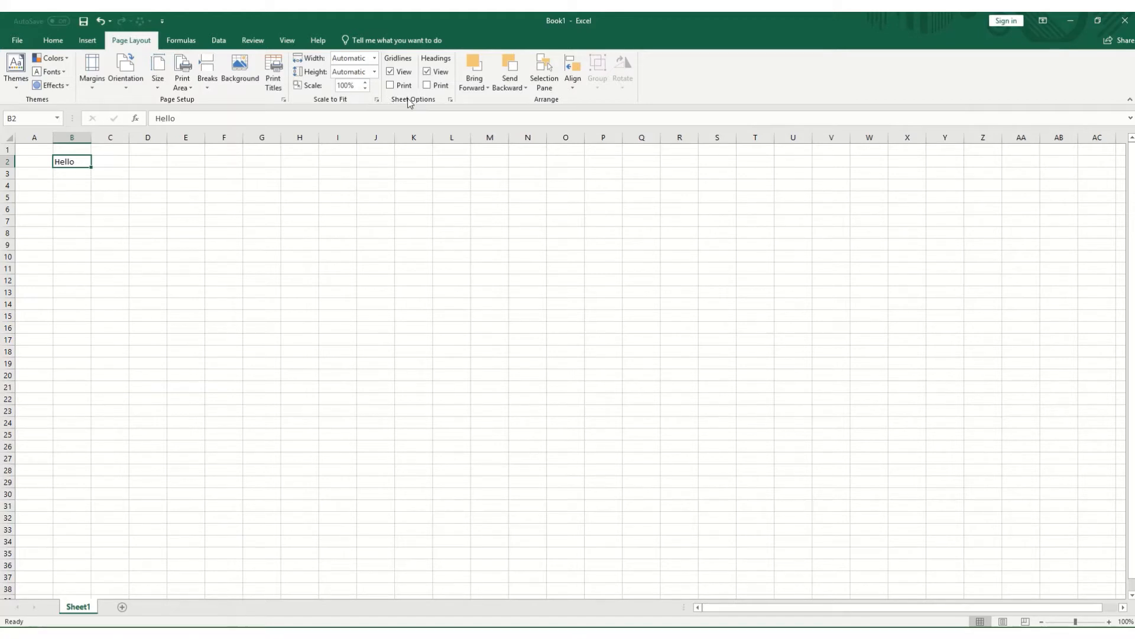
left_click(390, 71)
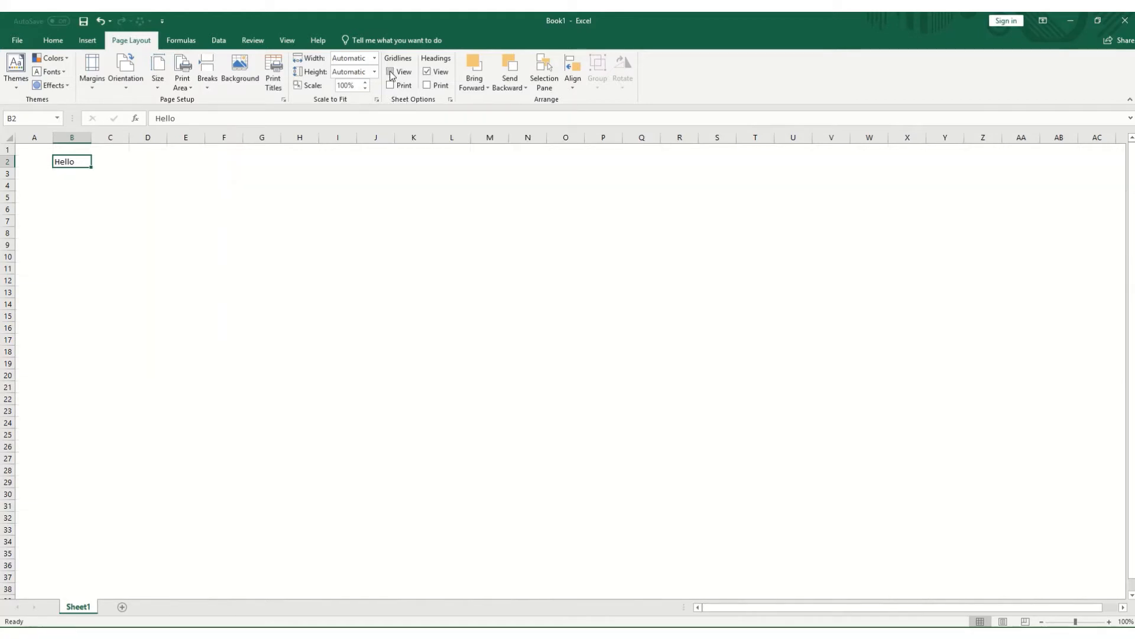
left_click(391, 71)
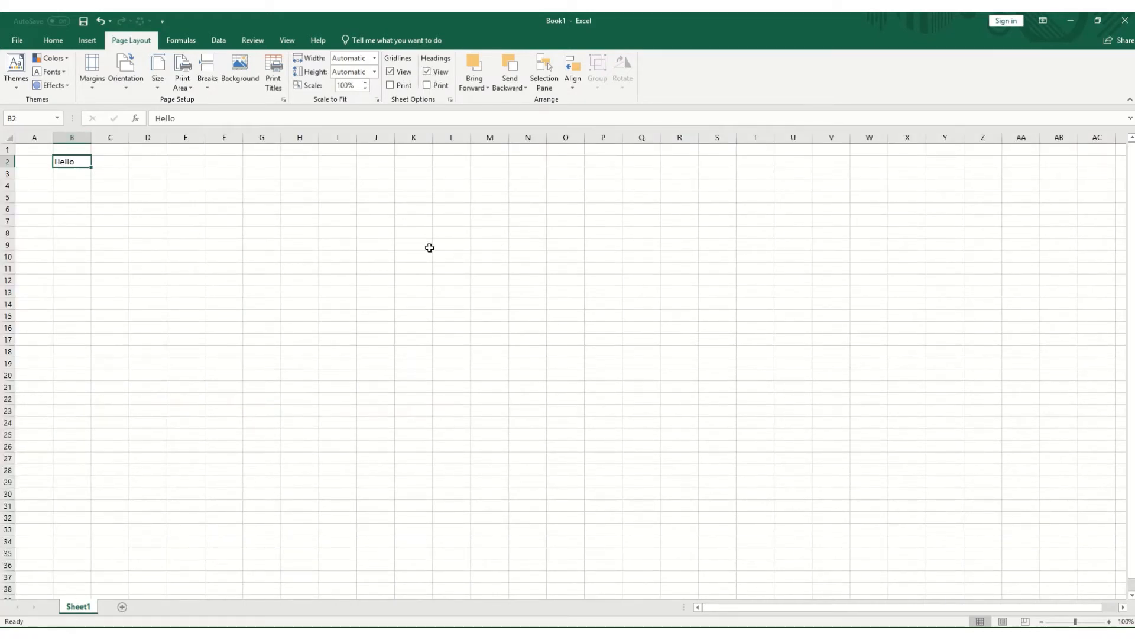
mouse_move(410, 166)
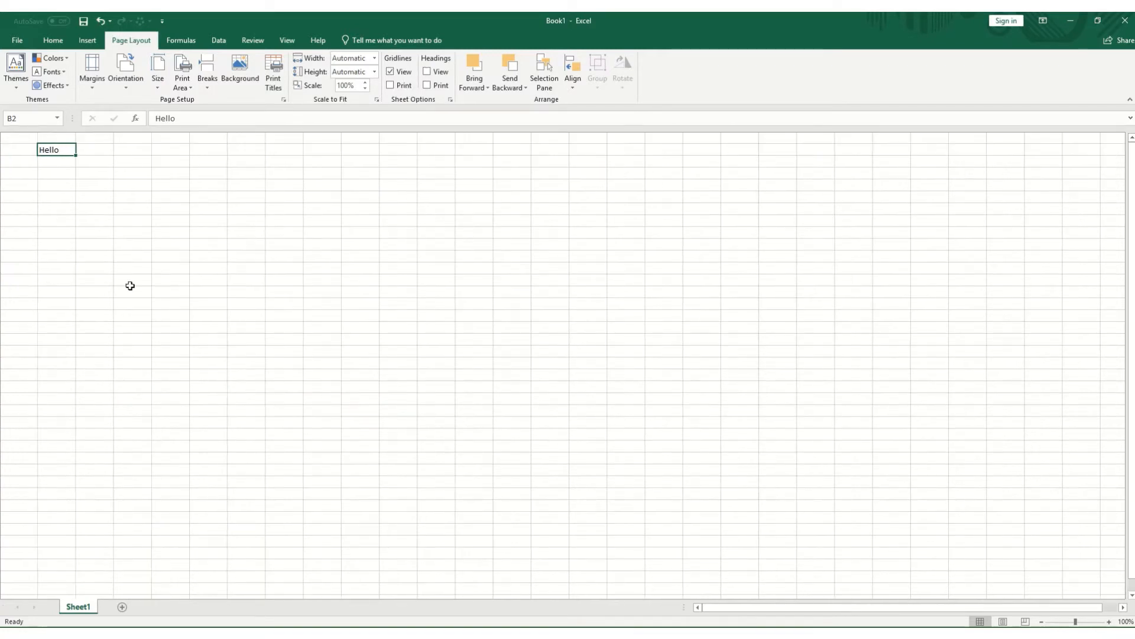
left_click(390, 71)
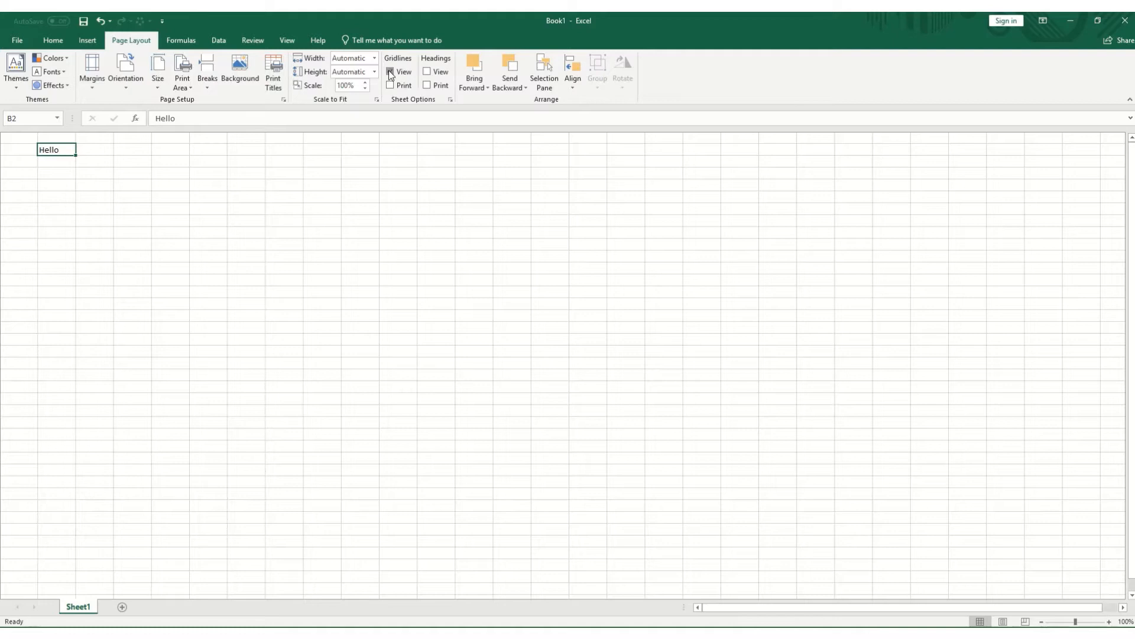
left_click(389, 71)
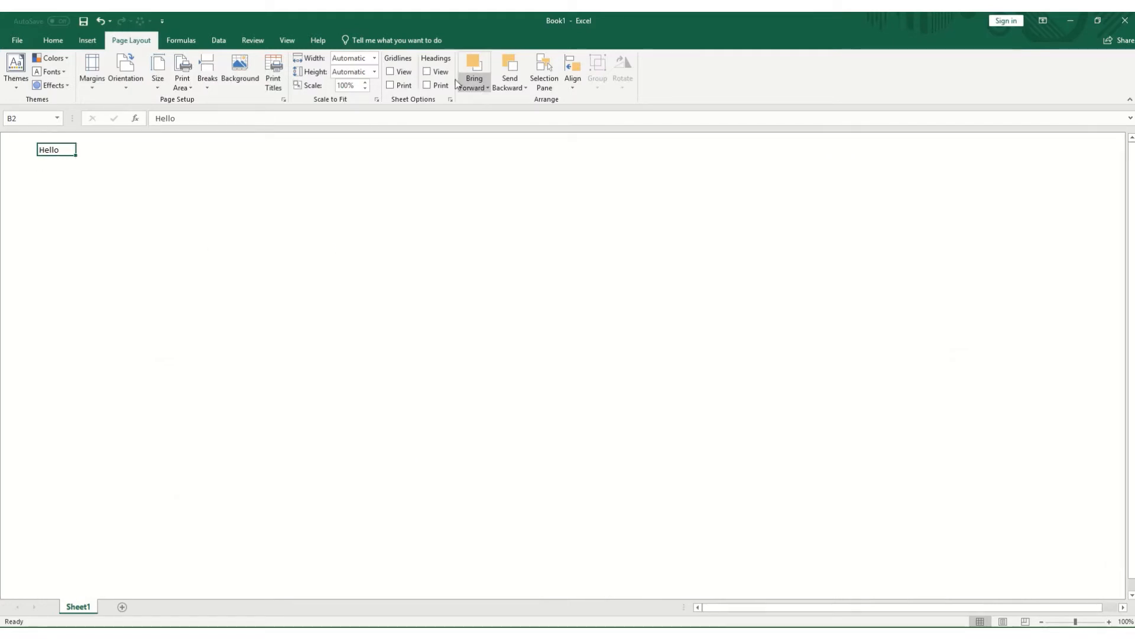
left_click(427, 71)
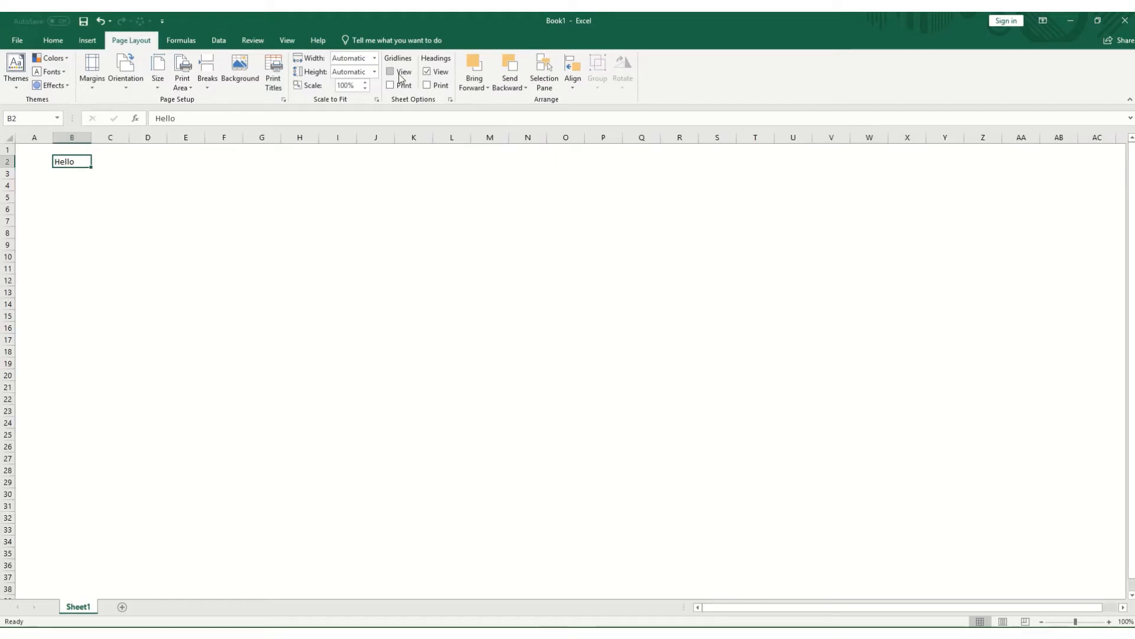
left_click(391, 71)
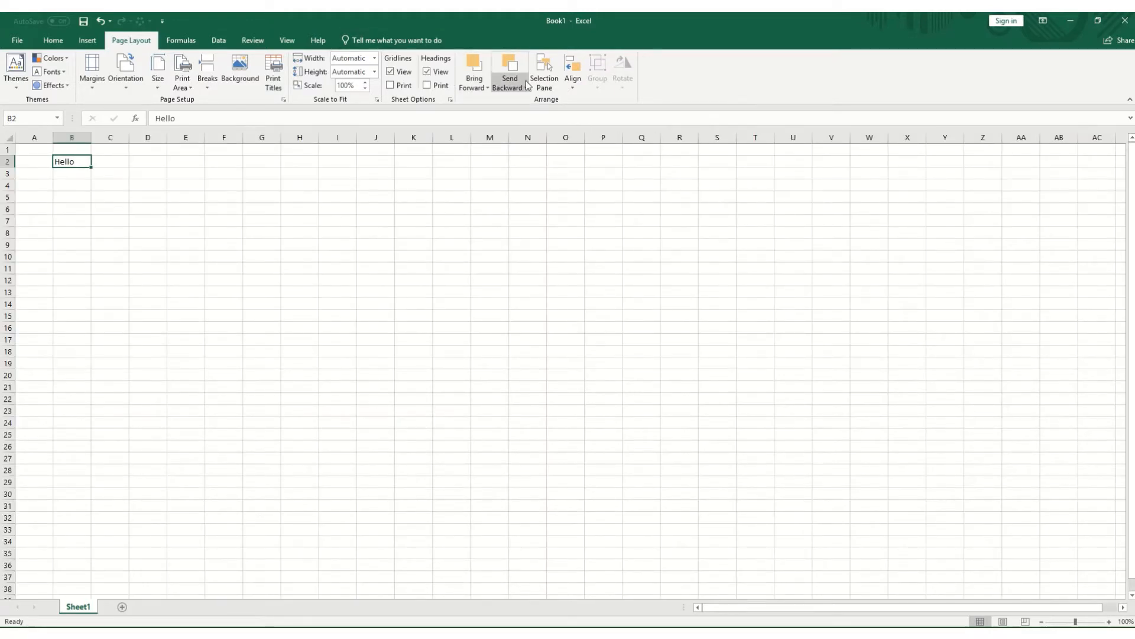
mouse_move(218, 156)
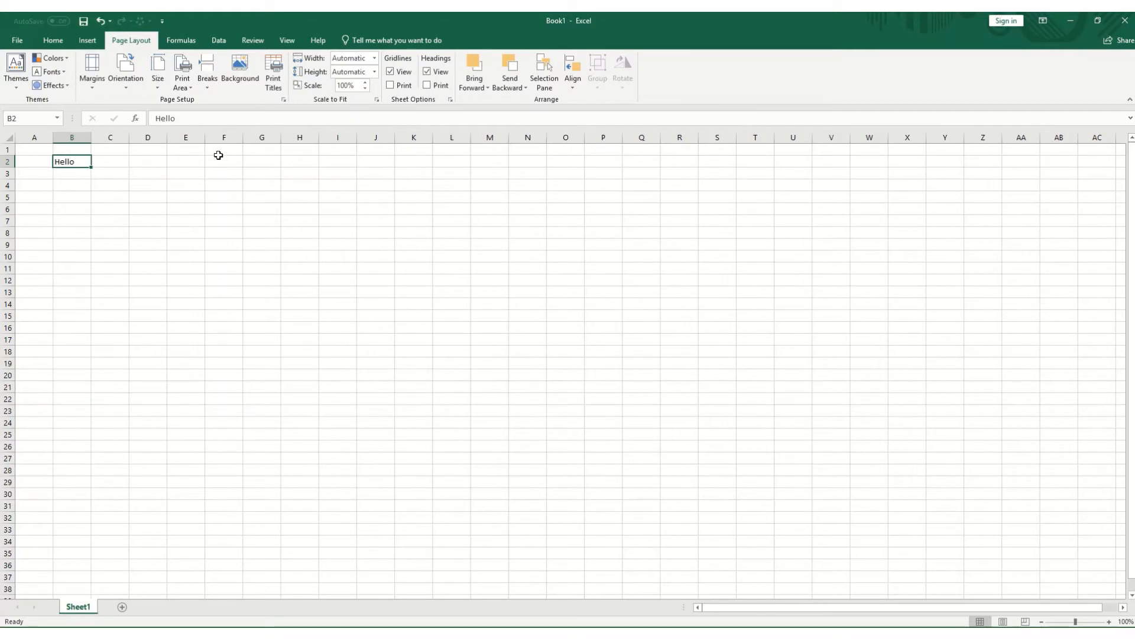
- Switch to the Formulas tools, bring up Insert Function and cancel it without inserting
left_click(181, 40)
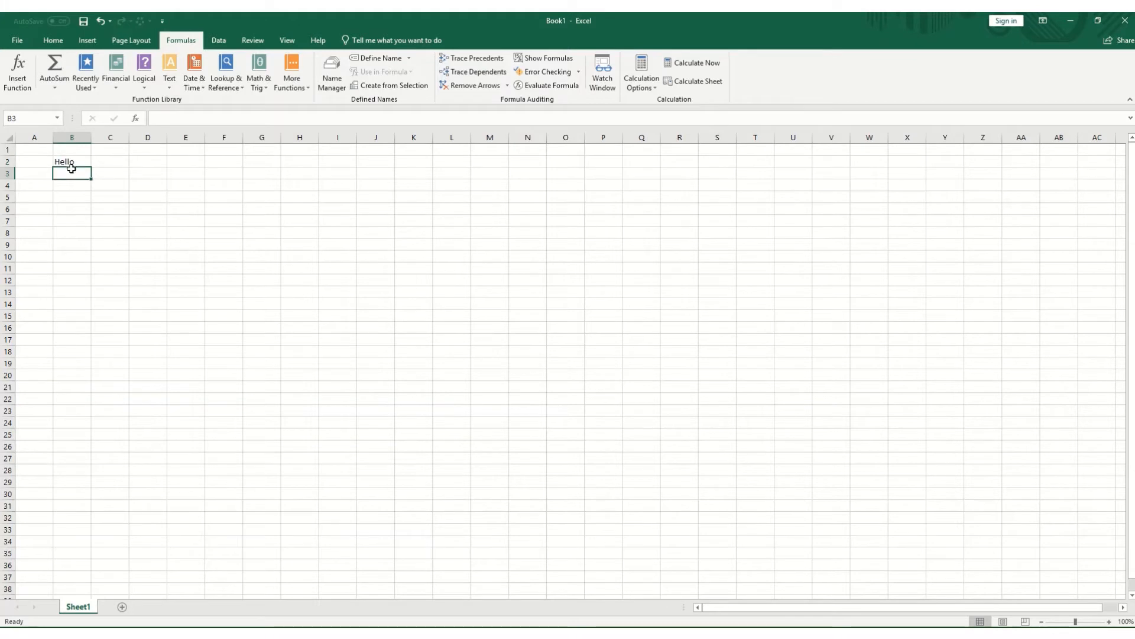
left_click(17, 65)
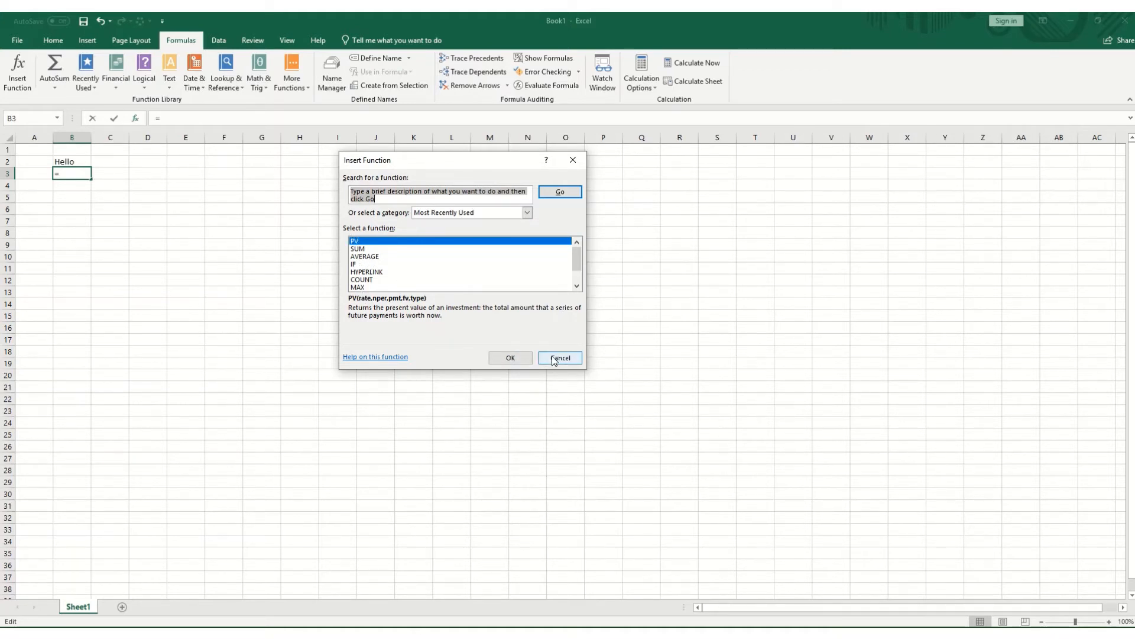
mouse_move(566, 366)
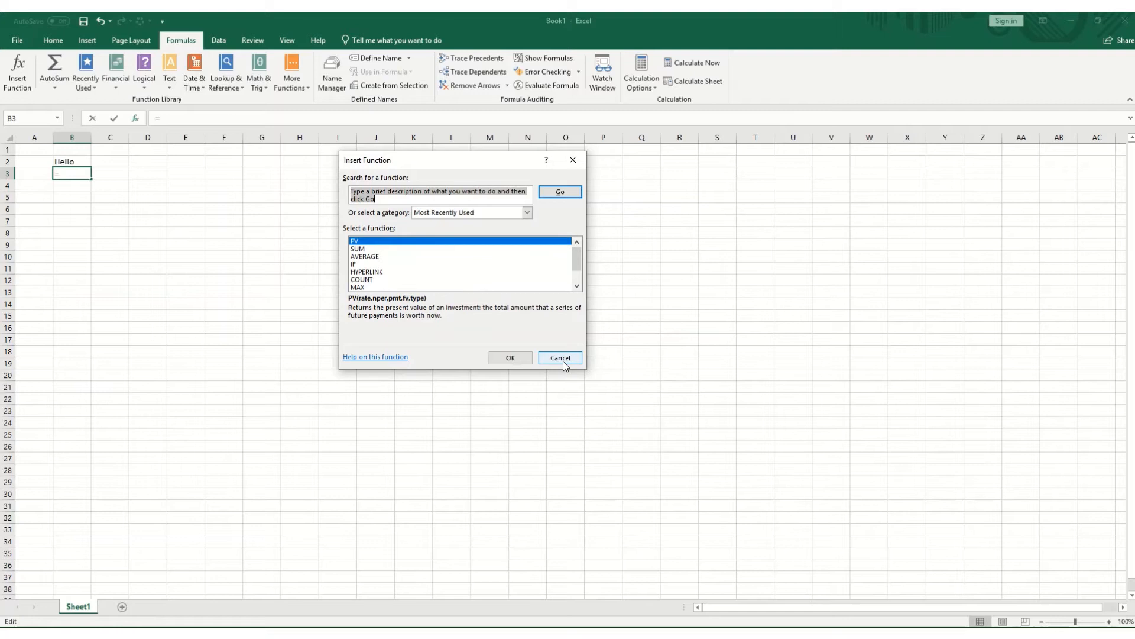
left_click(561, 357)
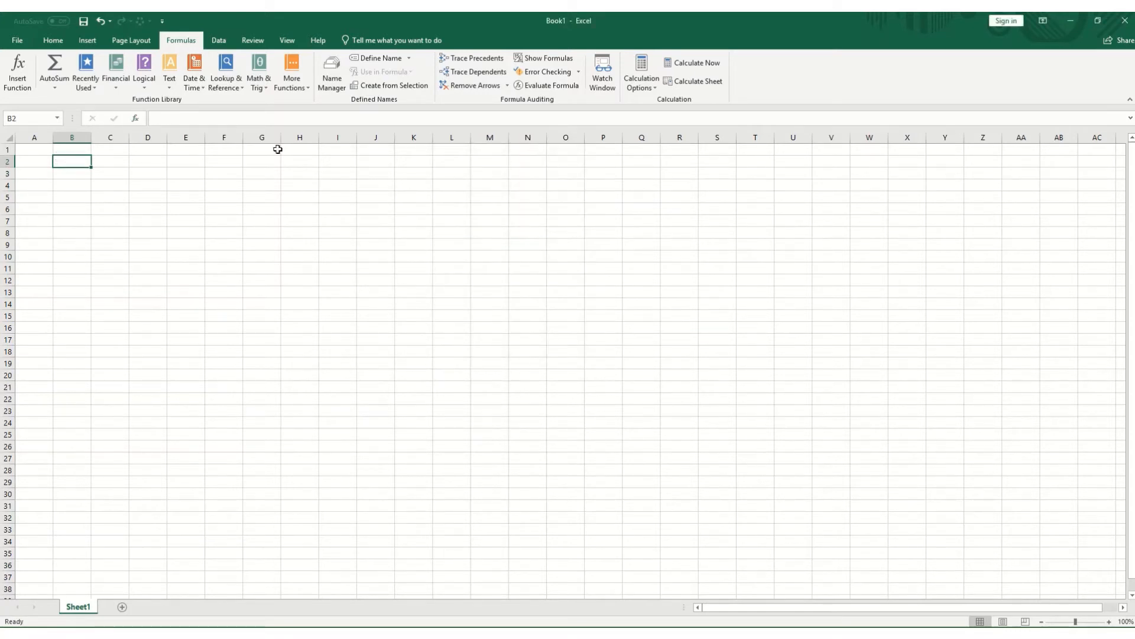
mouse_move(398, 78)
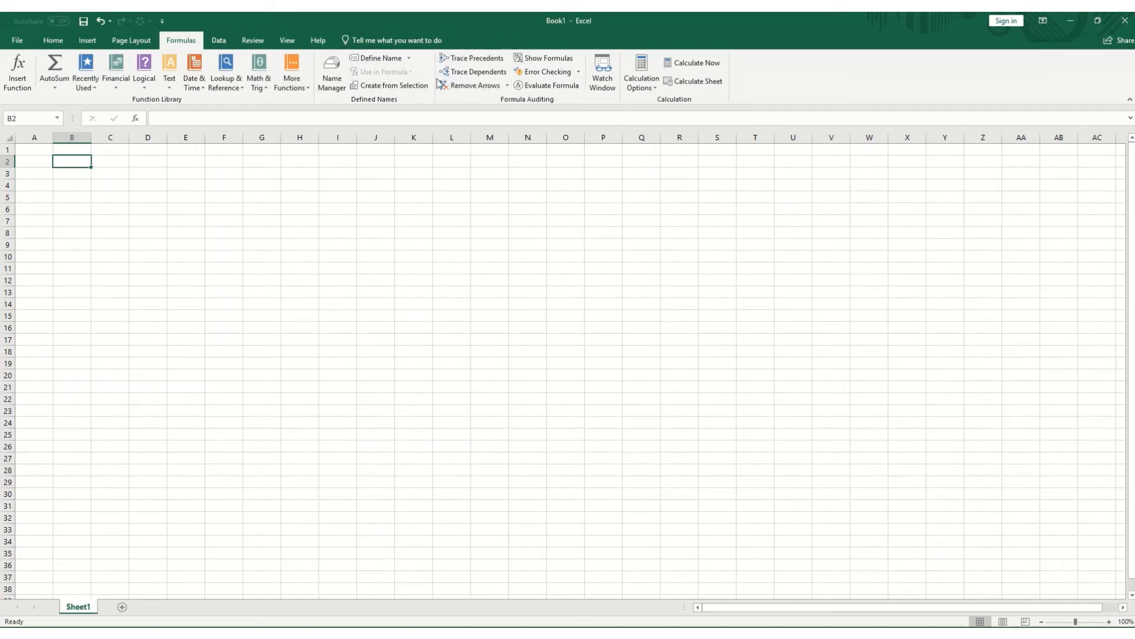
mouse_move(462, 71)
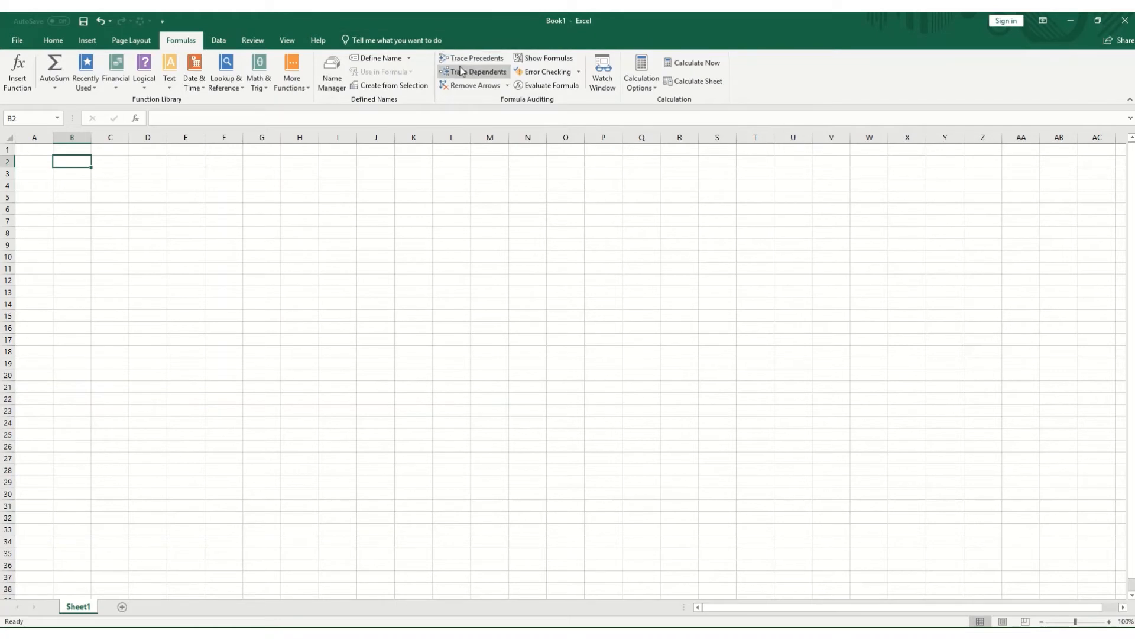
mouse_move(622, 107)
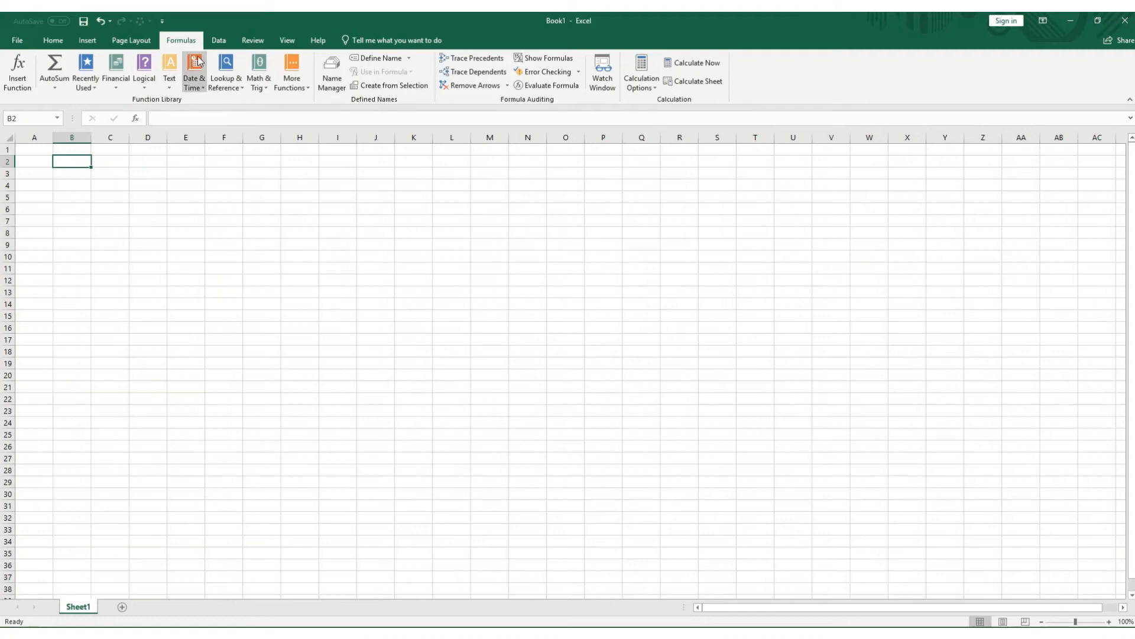
- Switch the ribbon to the Data tools for the blank workbook
left_click(217, 40)
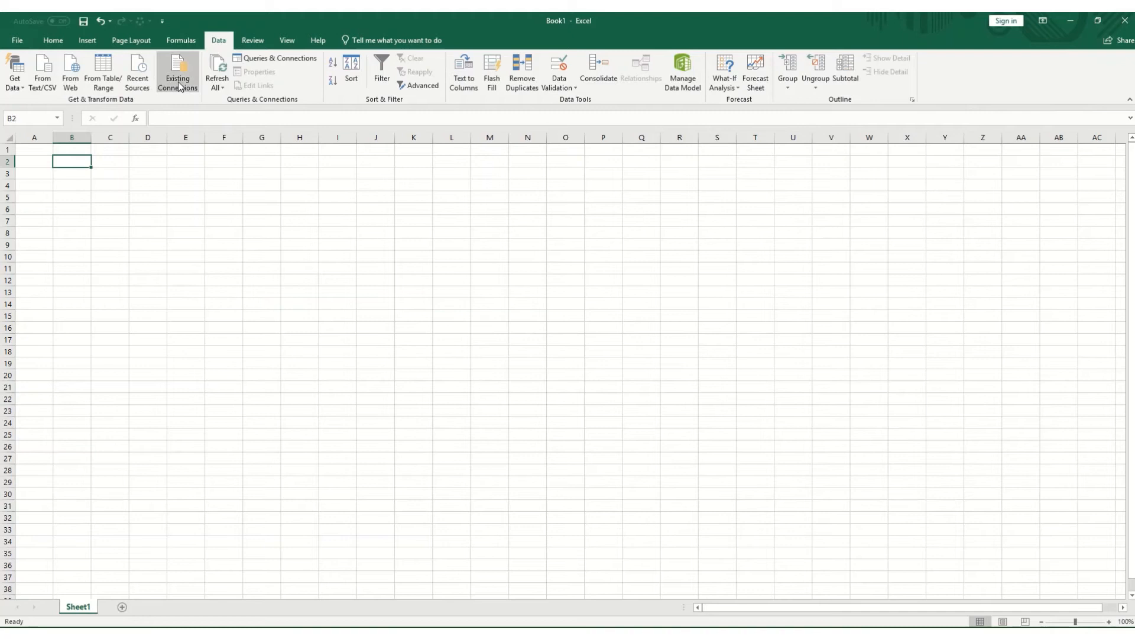
mouse_move(225, 243)
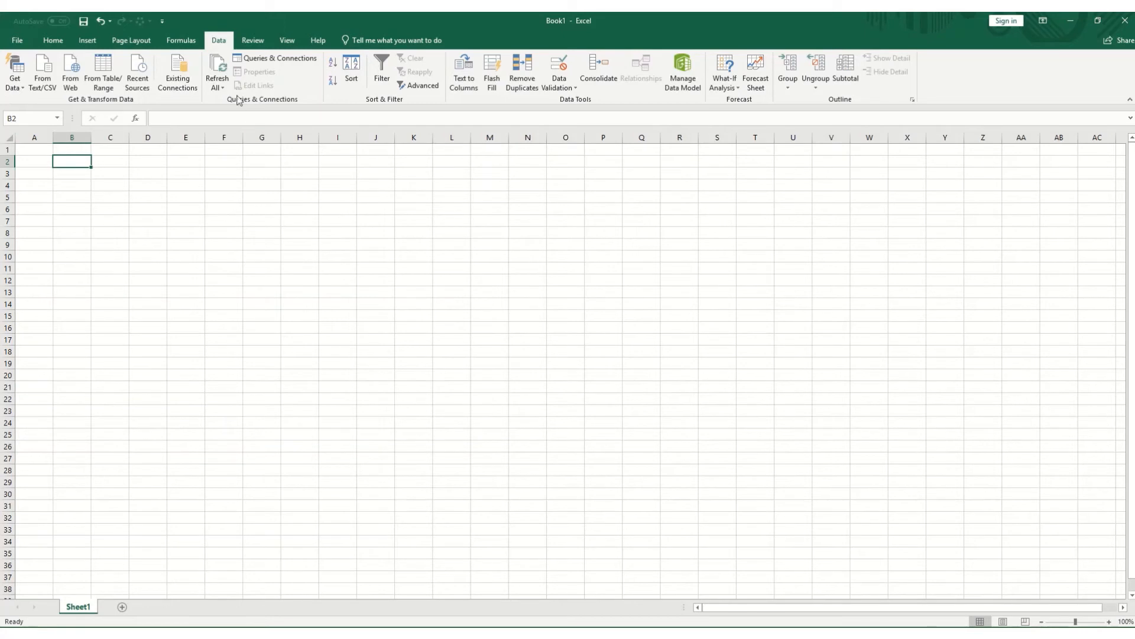
mouse_move(194, 234)
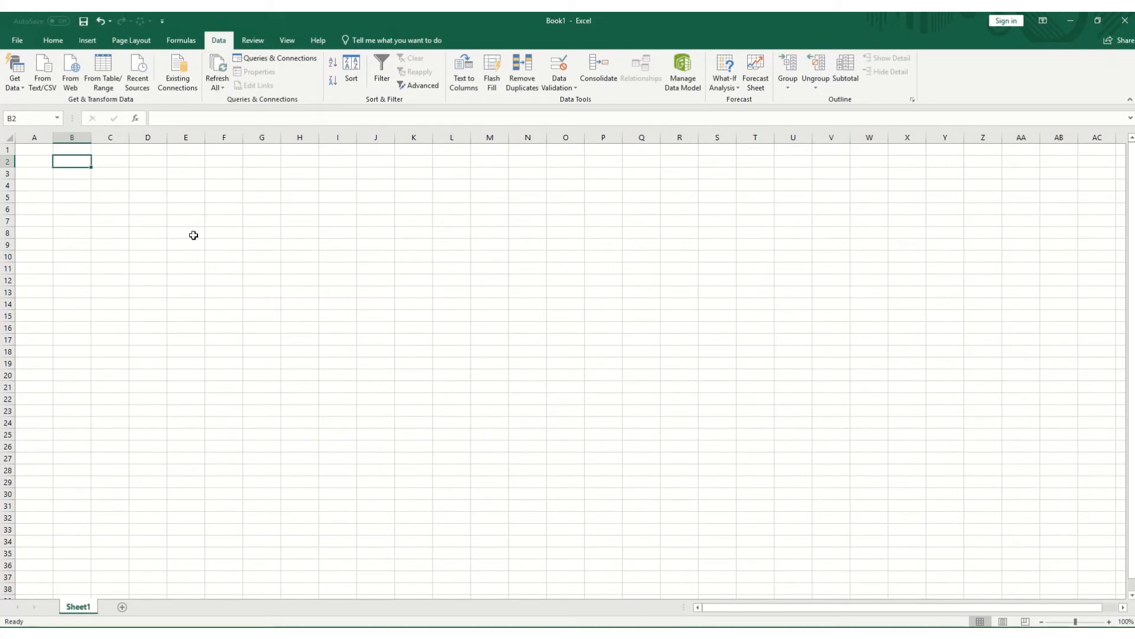
mouse_move(216, 108)
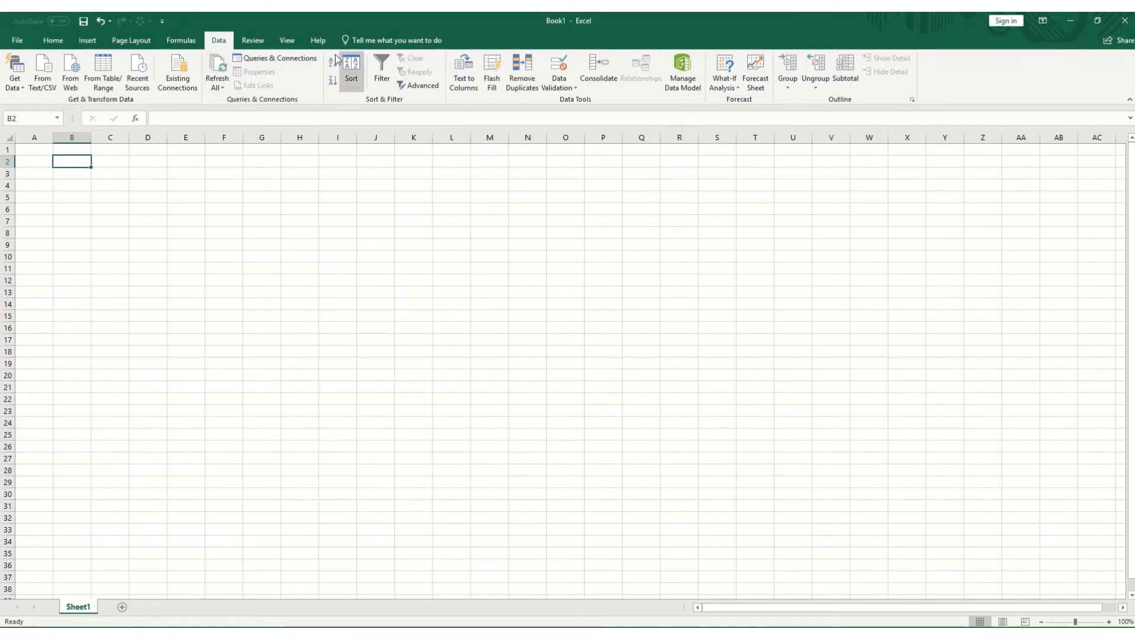
mouse_move(420, 85)
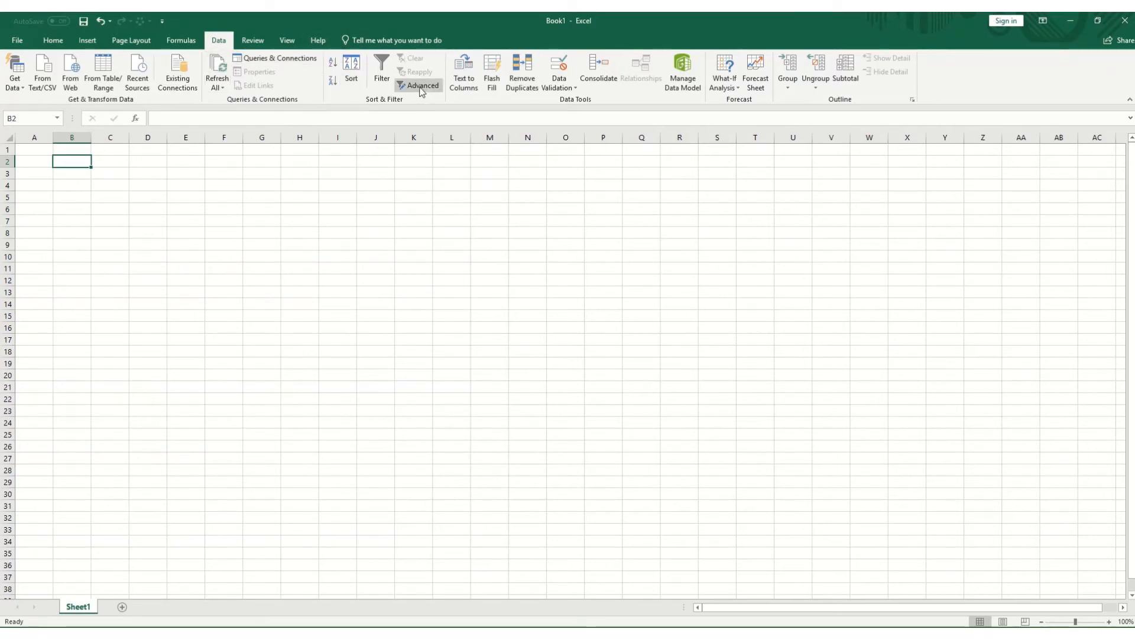
mouse_move(681, 89)
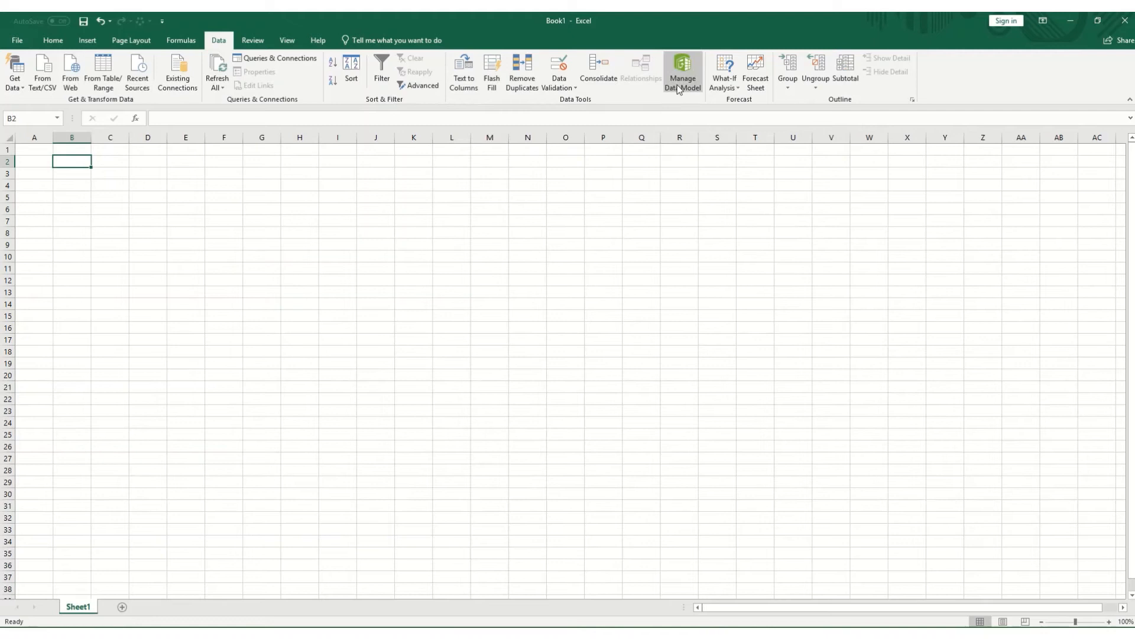
mouse_move(509, 123)
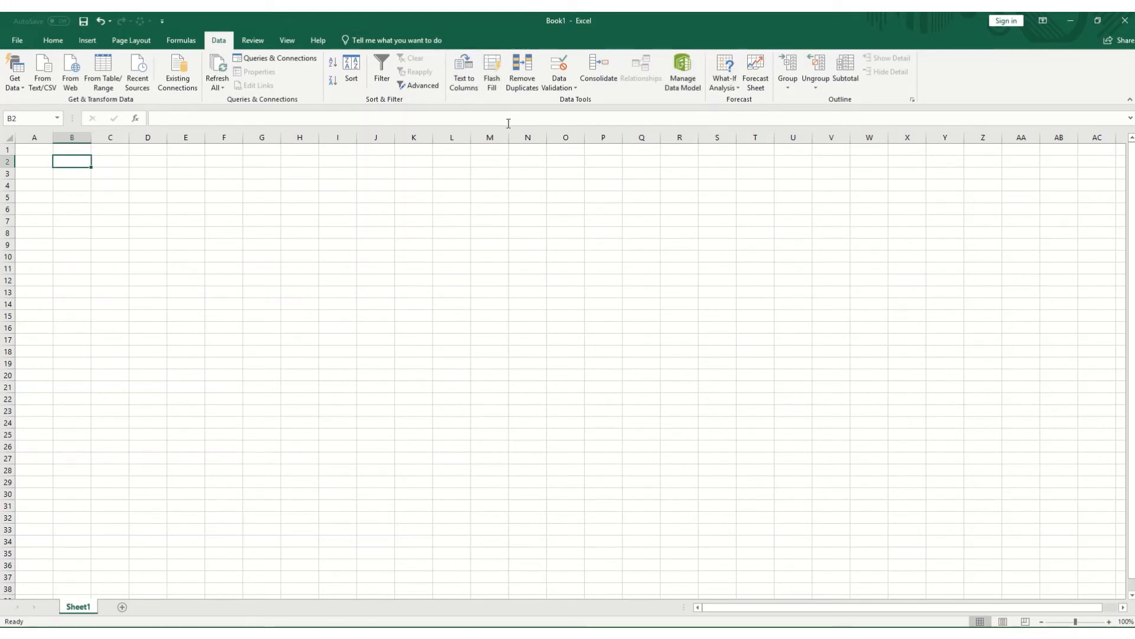
mouse_move(655, 127)
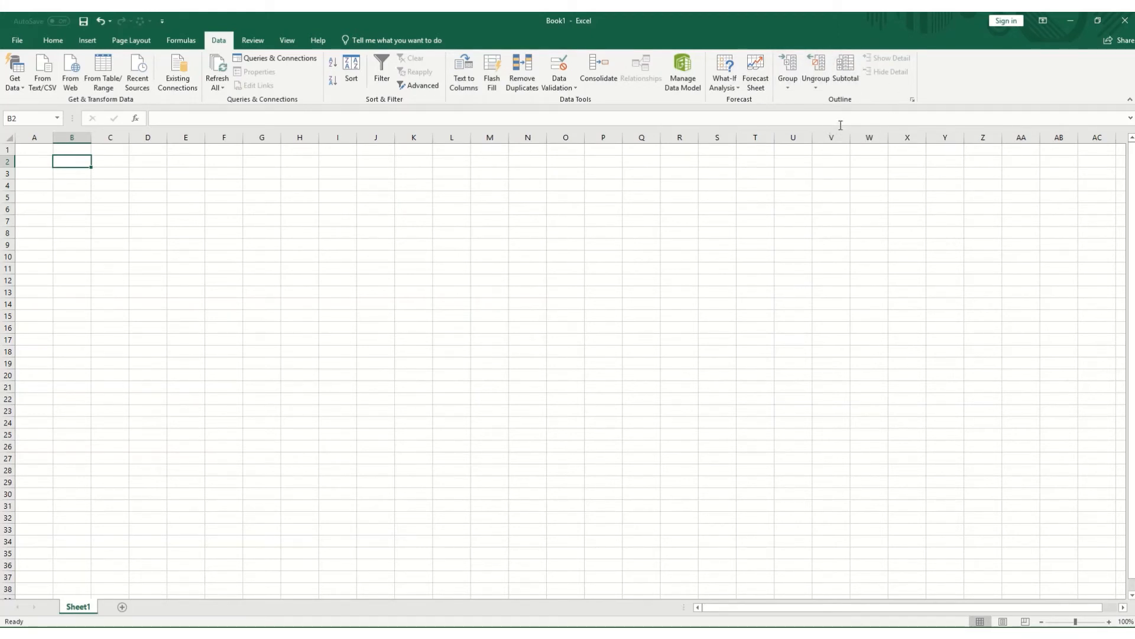
- Switch the ribbon to the Review tools for proofing, comments and protection
left_click(253, 40)
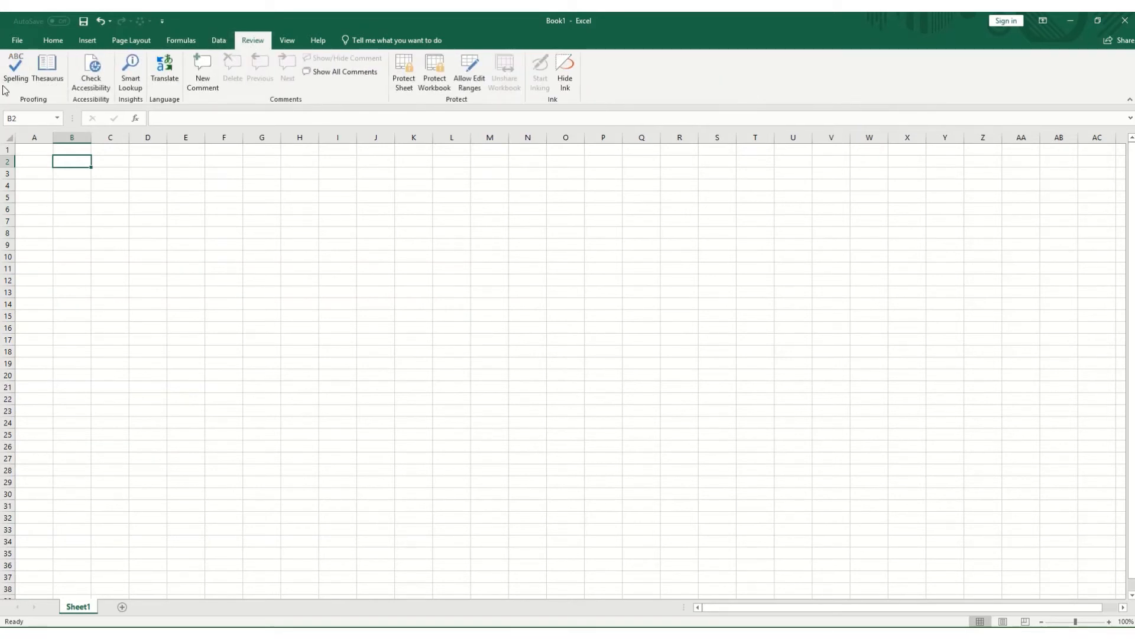
mouse_move(589, 89)
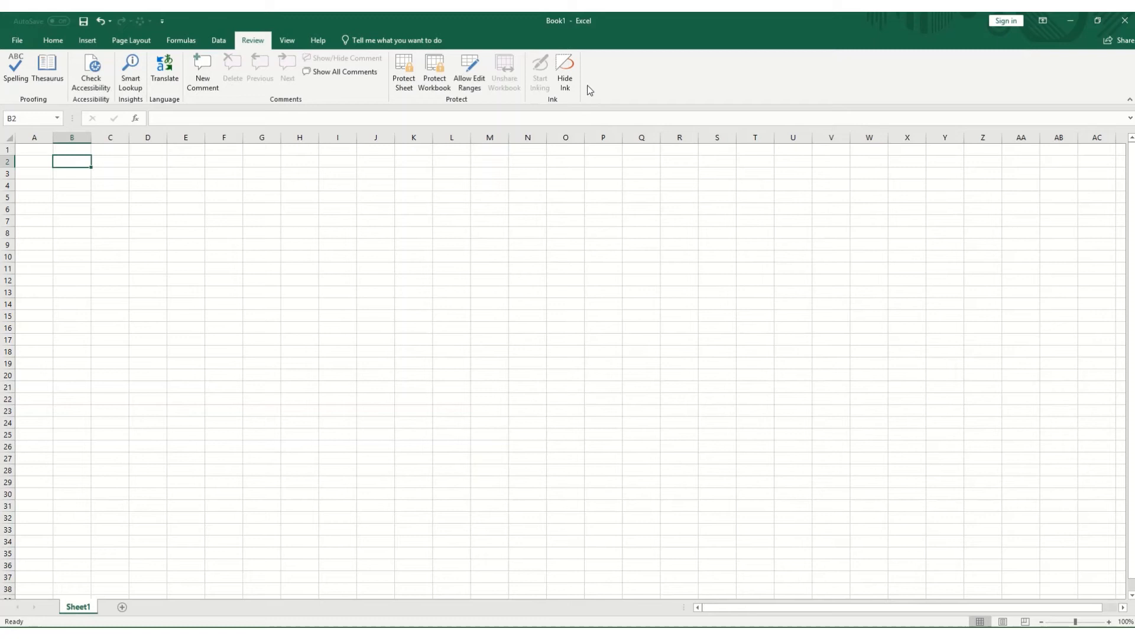
mouse_move(33, 111)
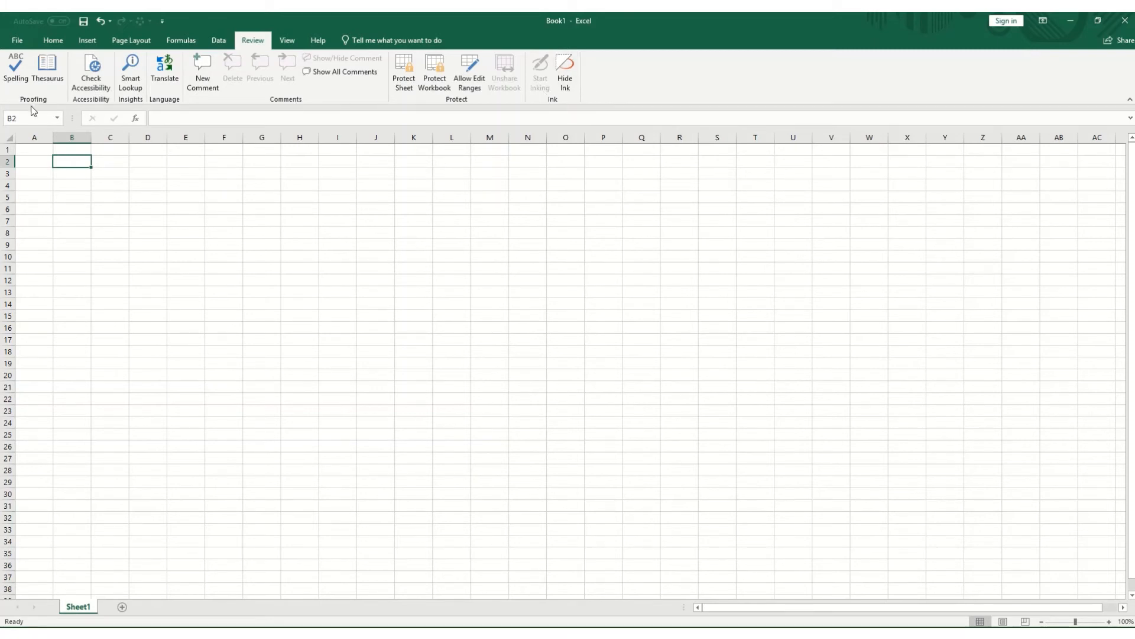
mouse_move(32, 110)
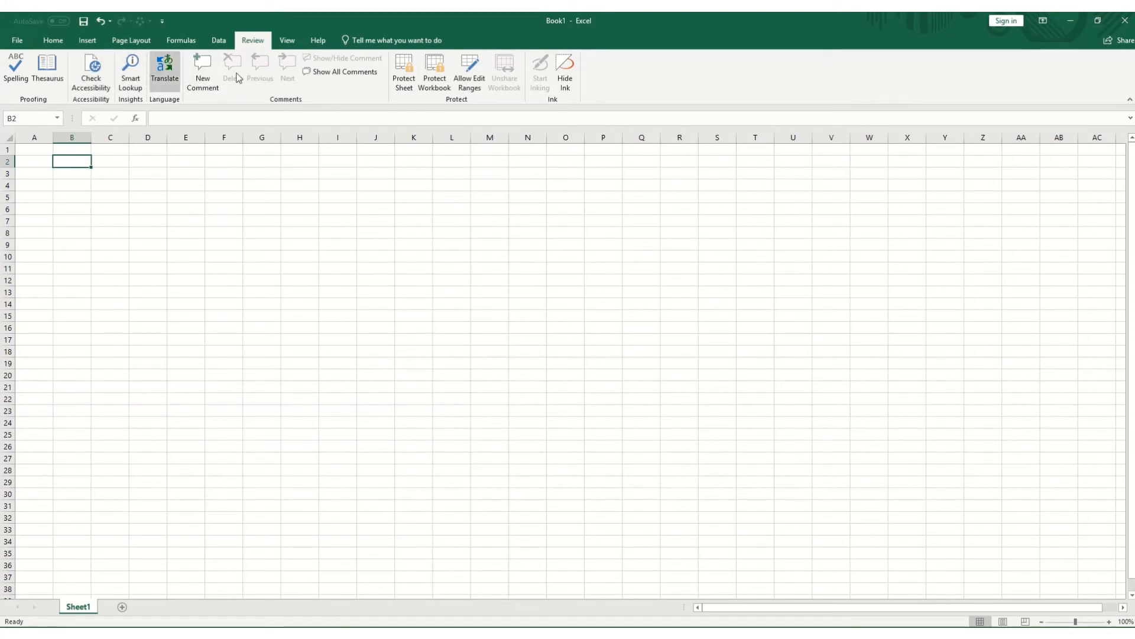
mouse_move(501, 54)
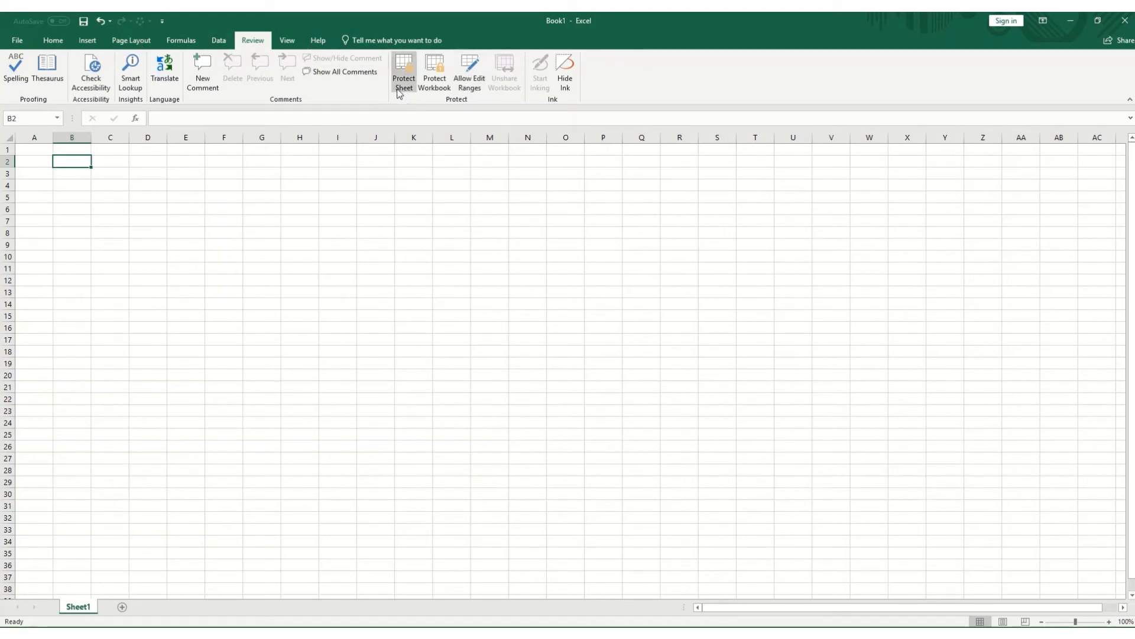
mouse_move(411, 112)
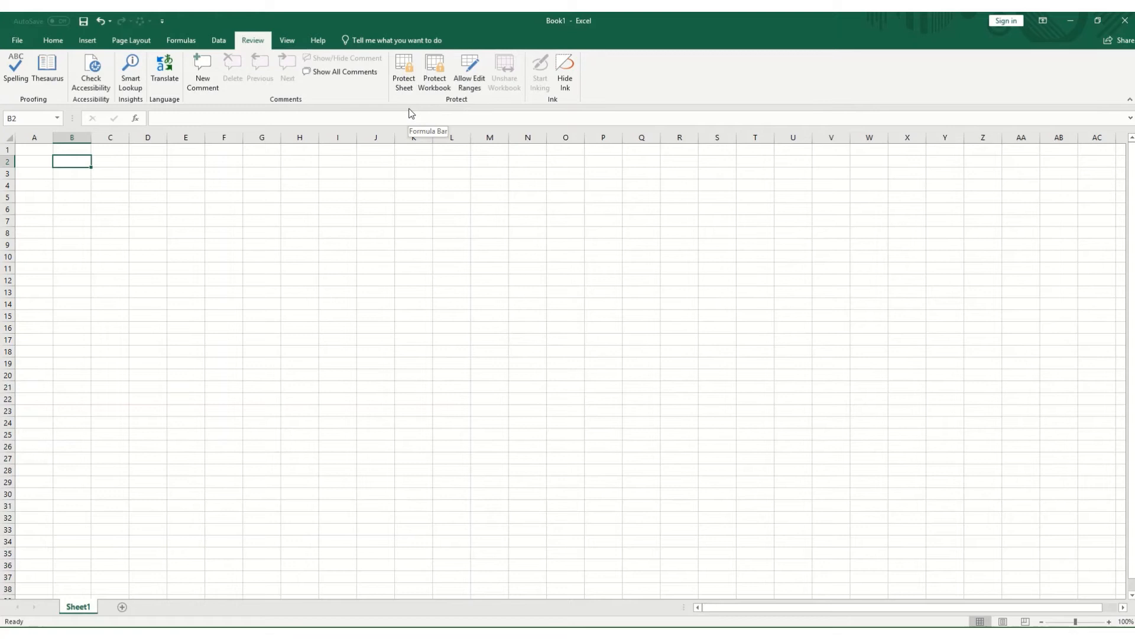
mouse_move(422, 109)
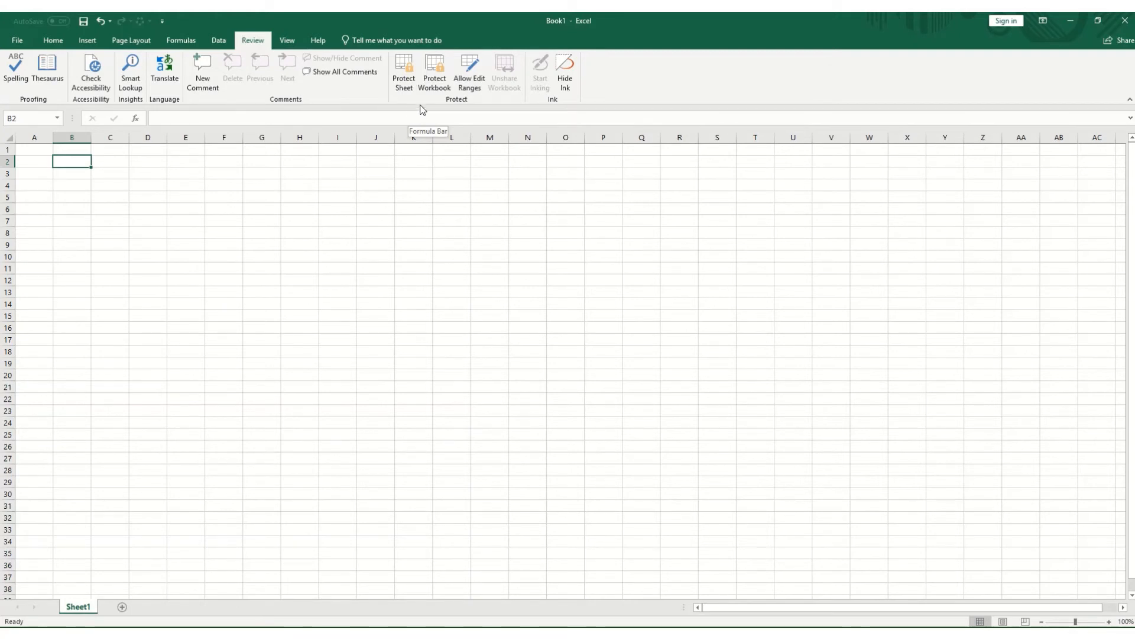
mouse_move(468, 82)
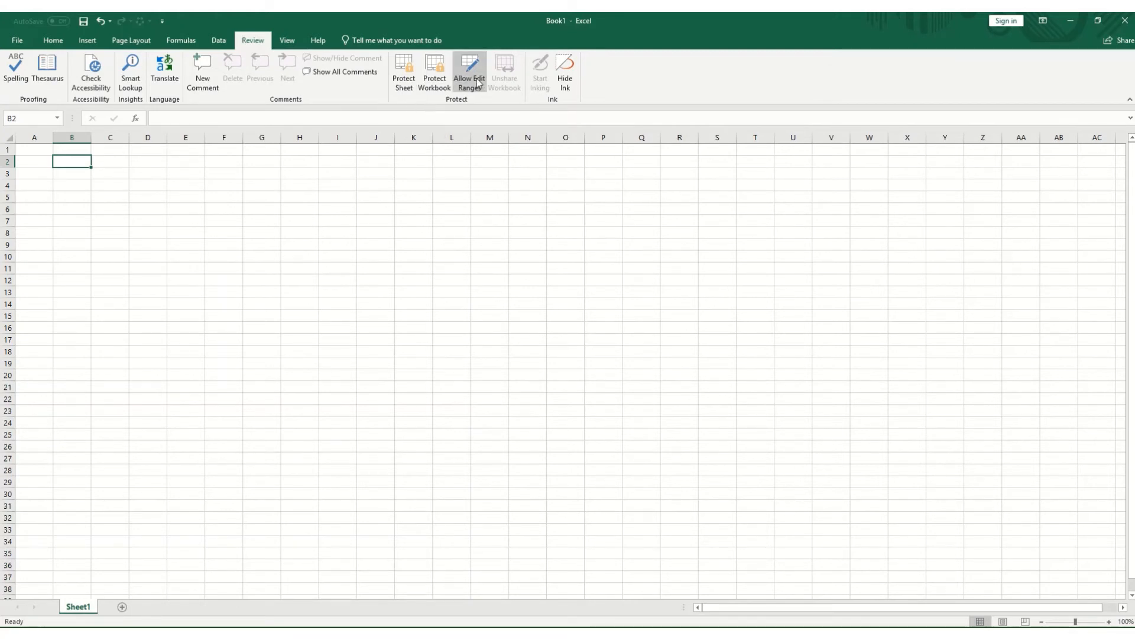
mouse_move(436, 70)
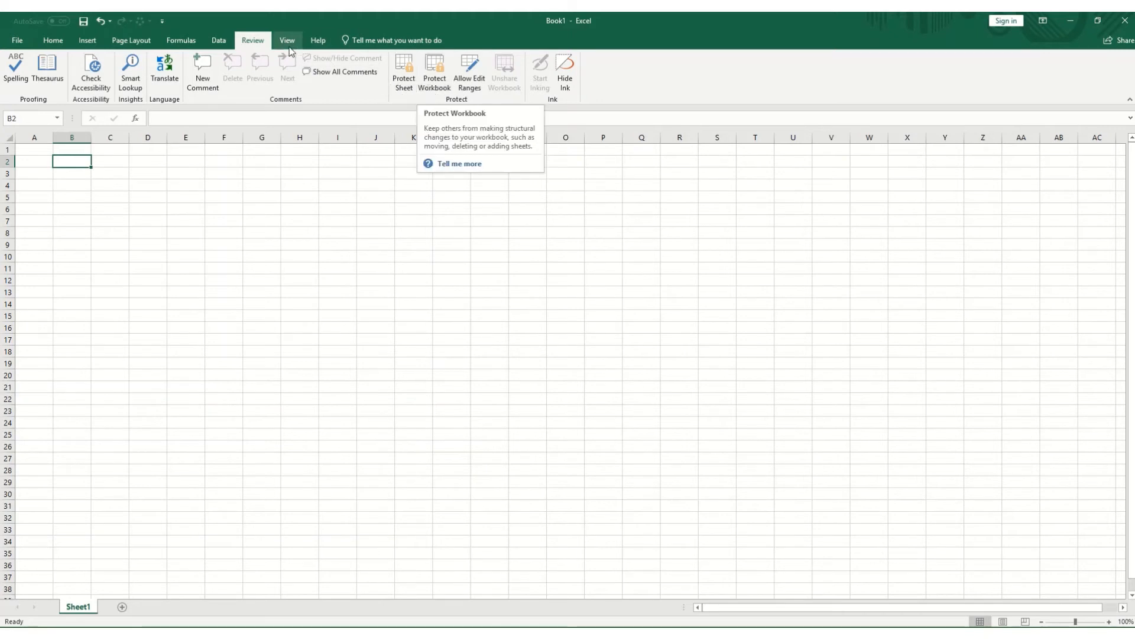
- In View, try Page Layout view, return to Normal, and toggle Headings off then back on
left_click(286, 40)
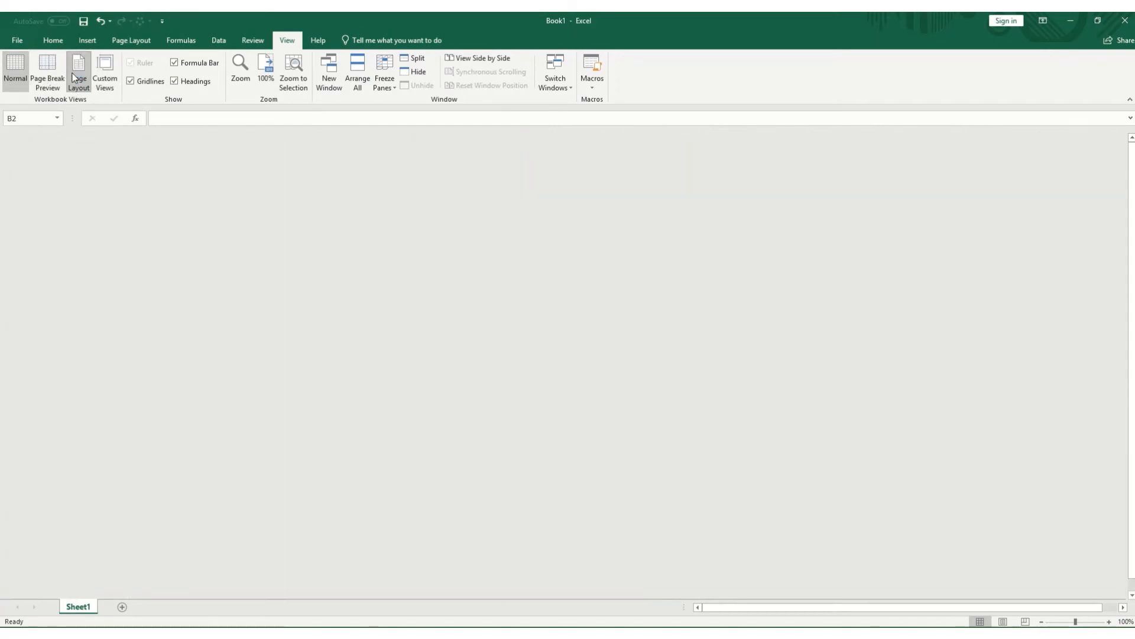
left_click(78, 71)
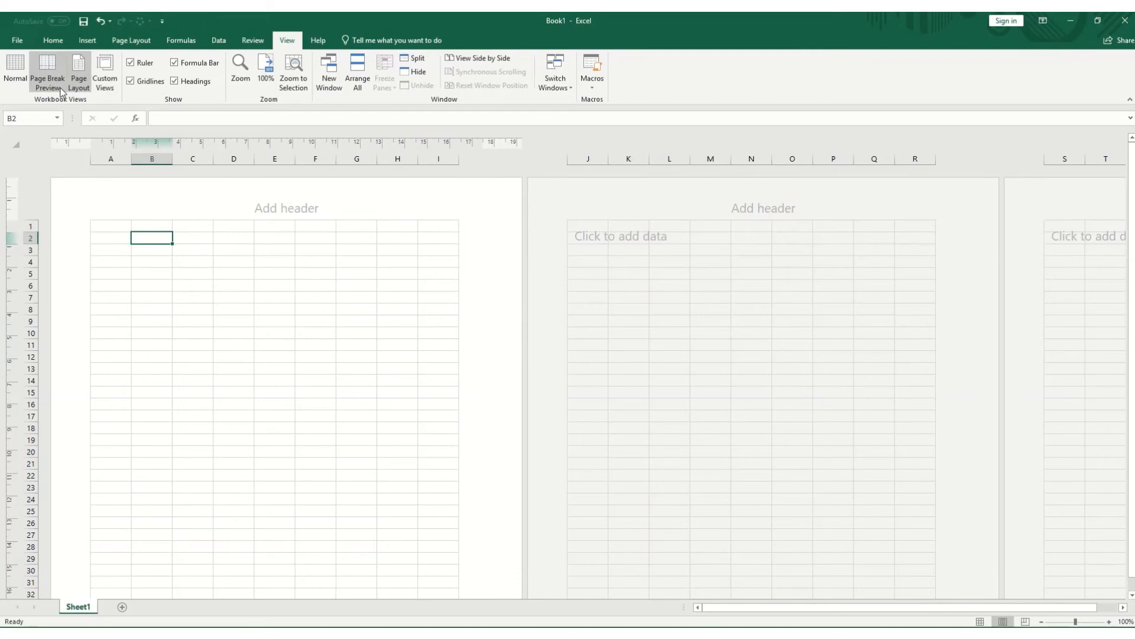
left_click(12, 68)
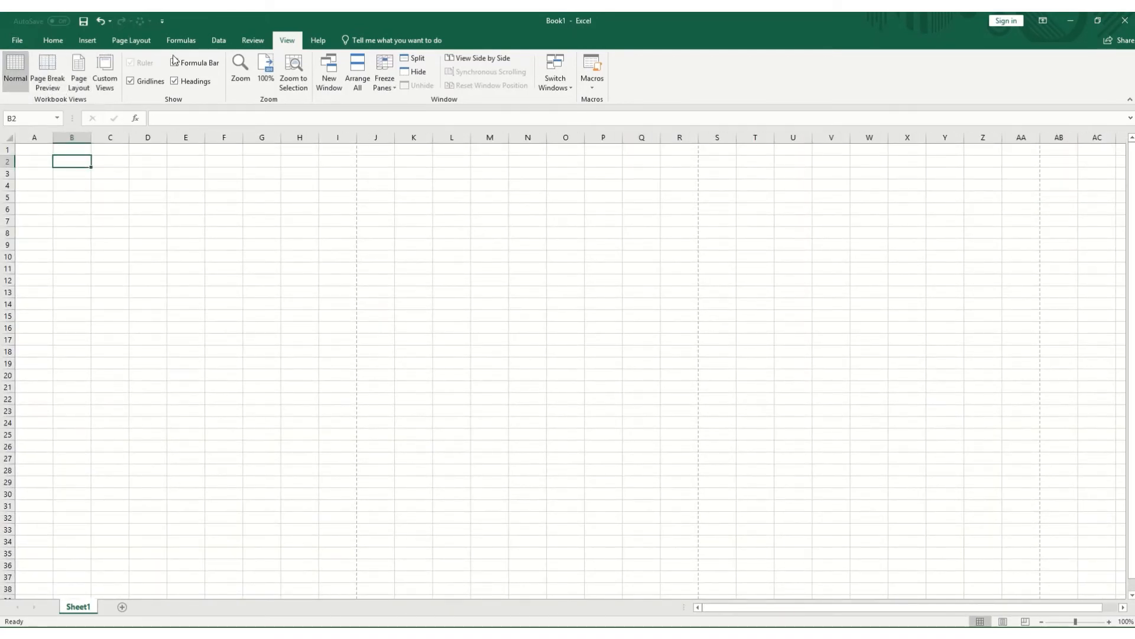
left_click(175, 80)
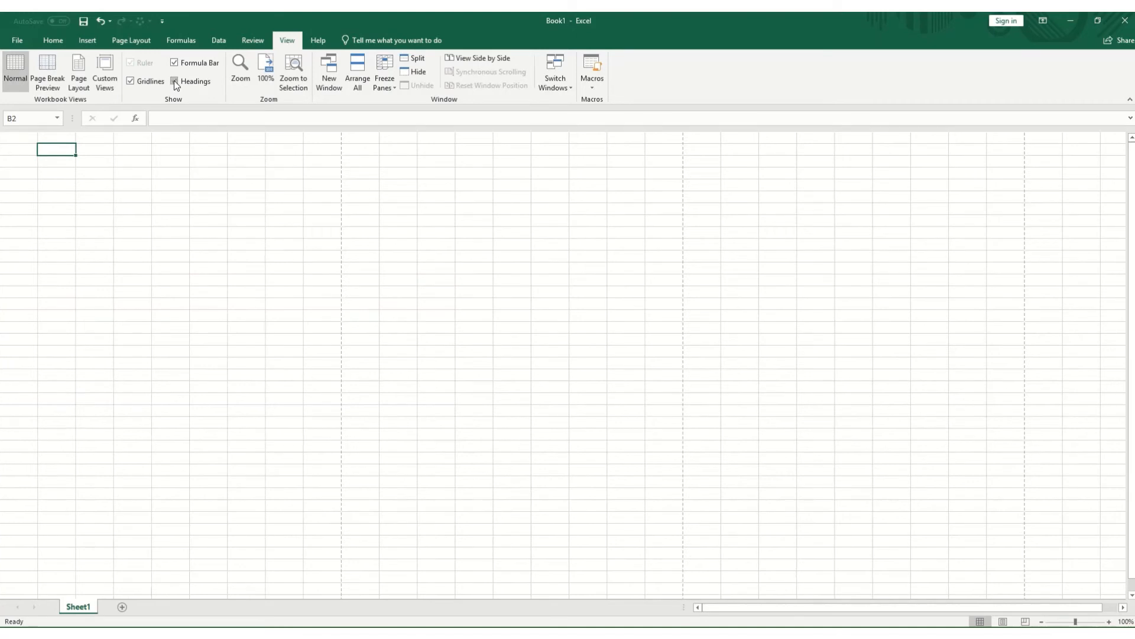
left_click(174, 80)
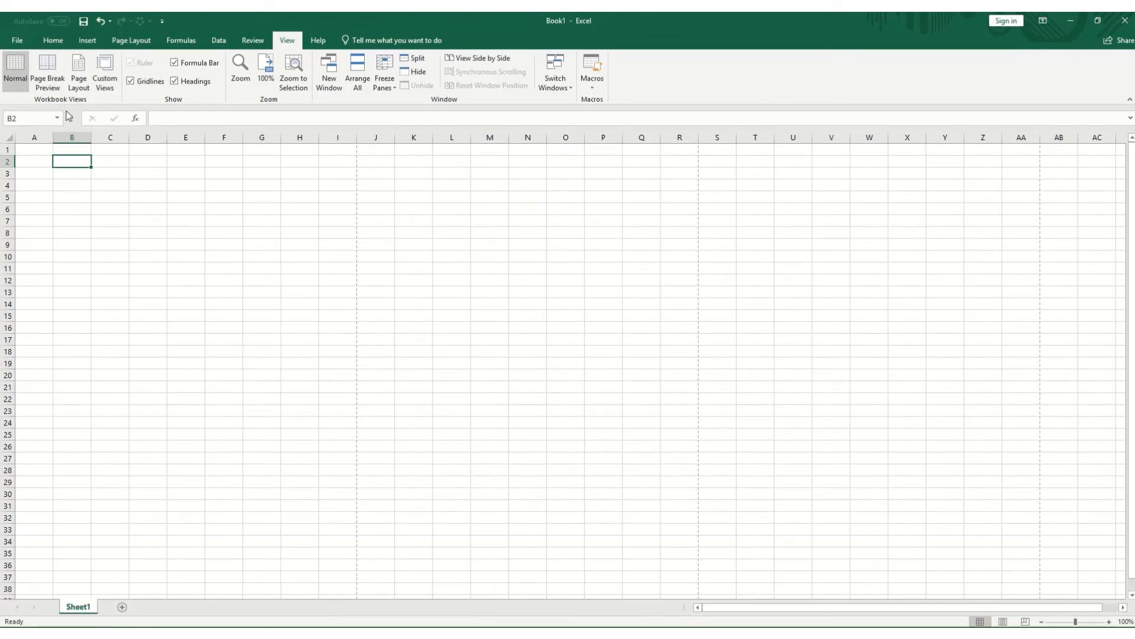
mouse_move(208, 117)
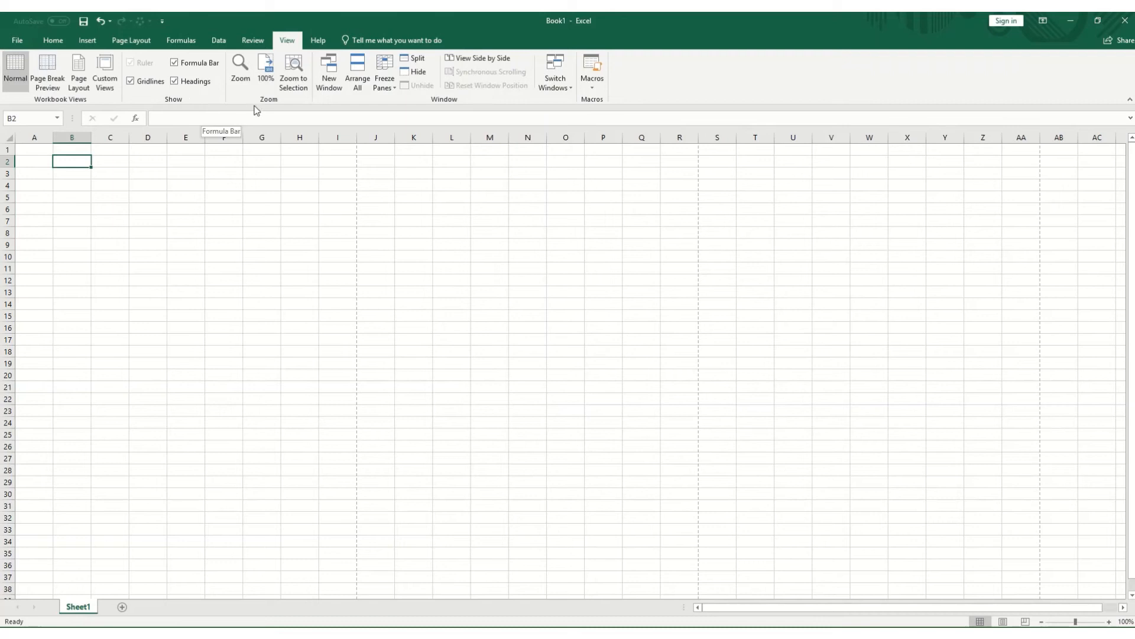
mouse_move(239, 65)
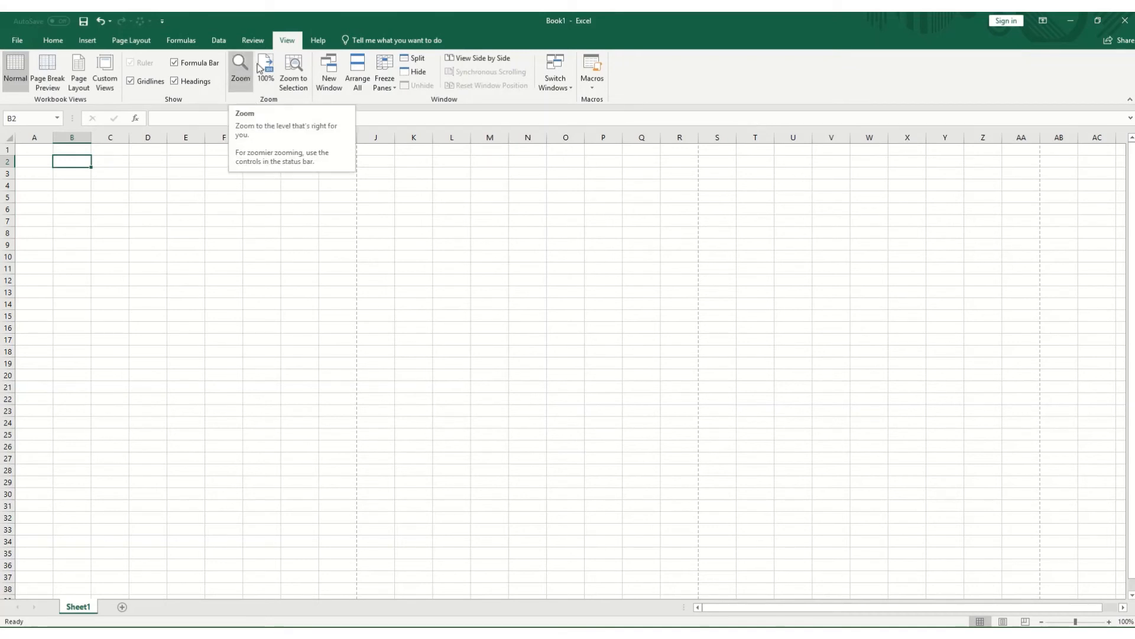
mouse_move(434, 113)
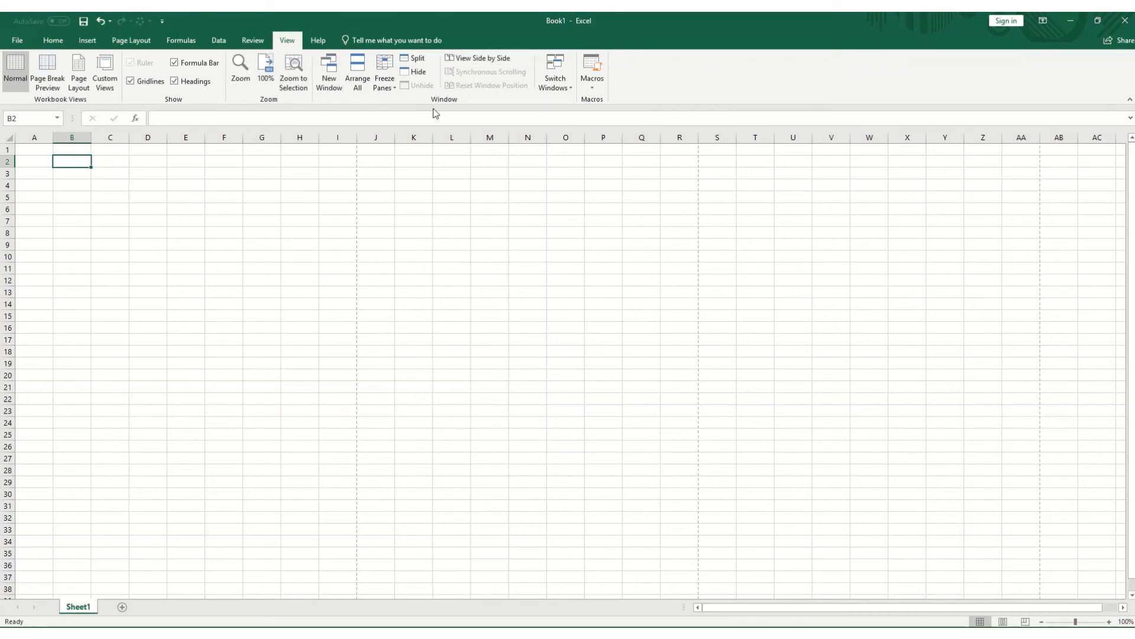
mouse_move(454, 71)
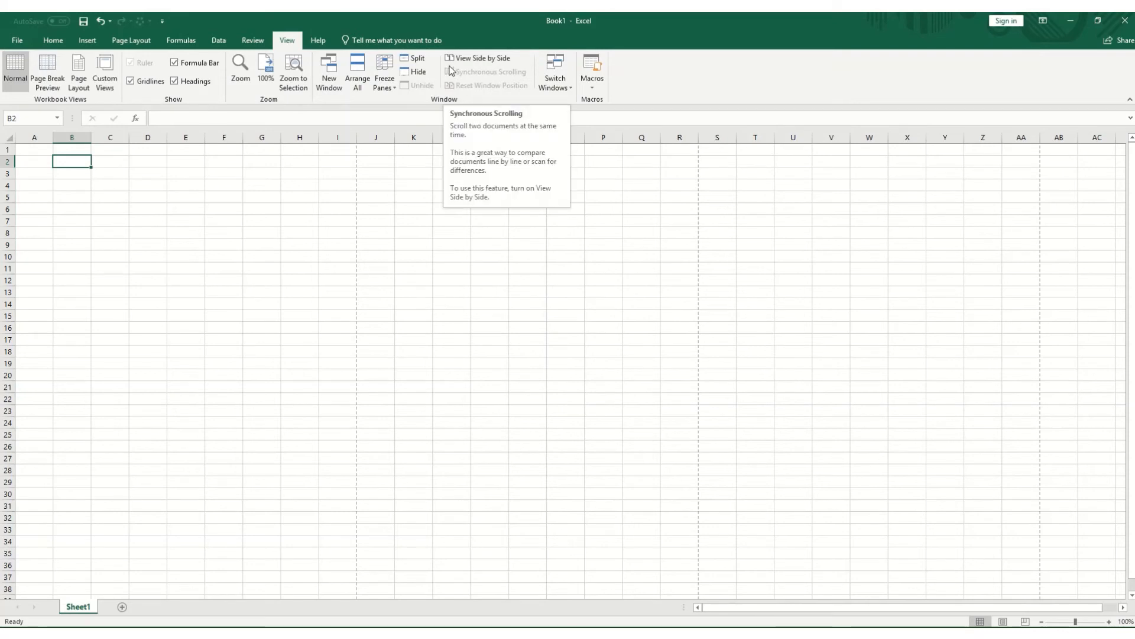
mouse_move(398, 138)
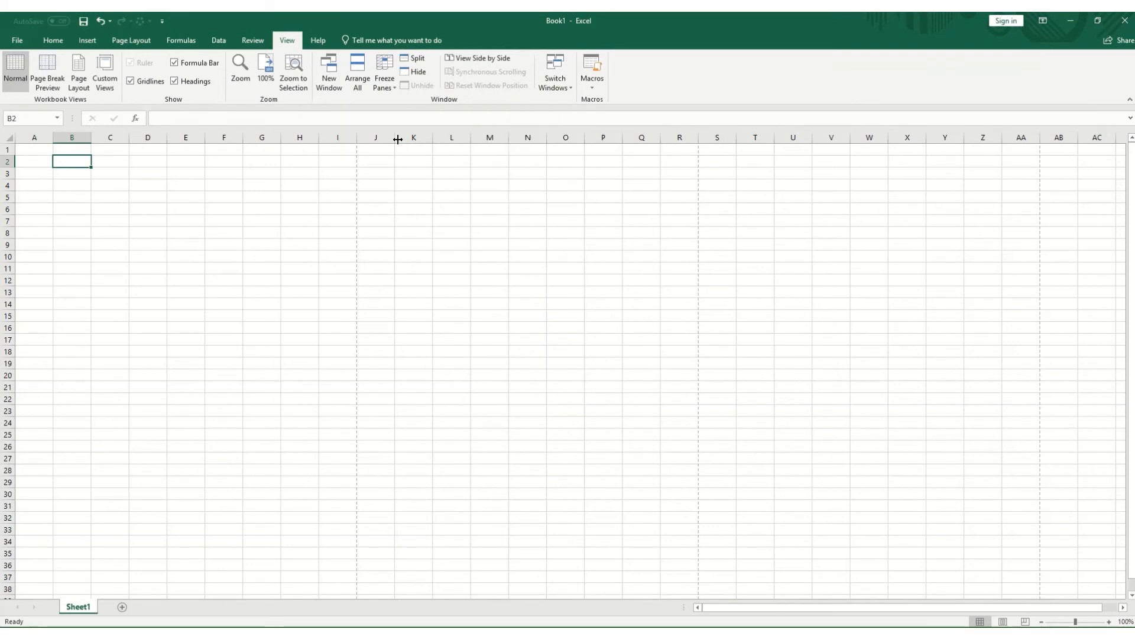
mouse_move(394, 152)
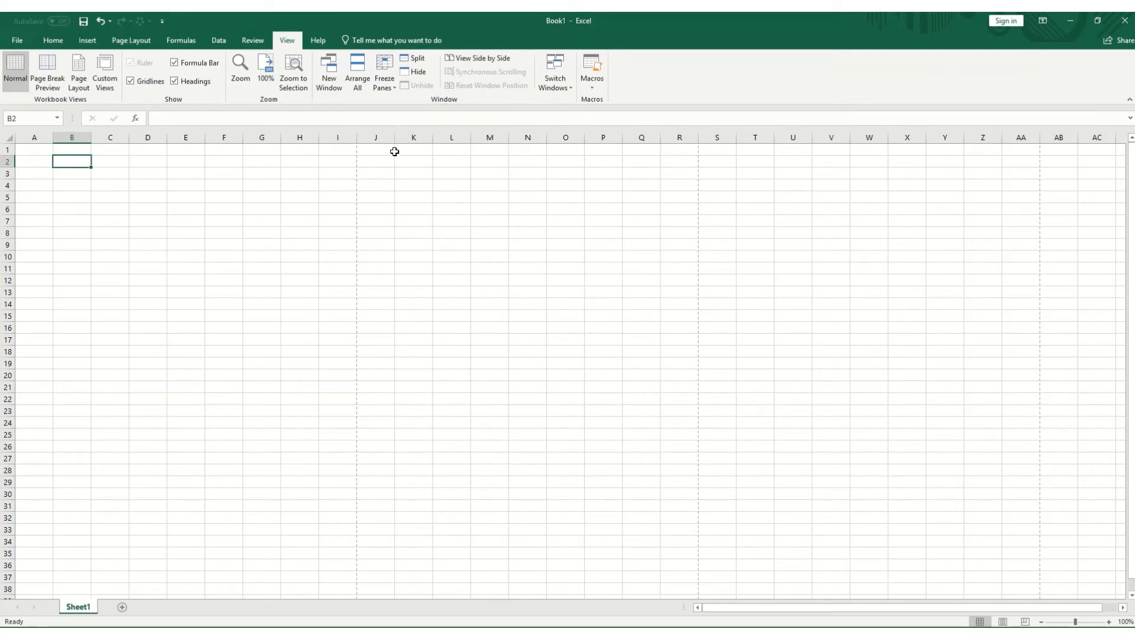
mouse_move(555, 69)
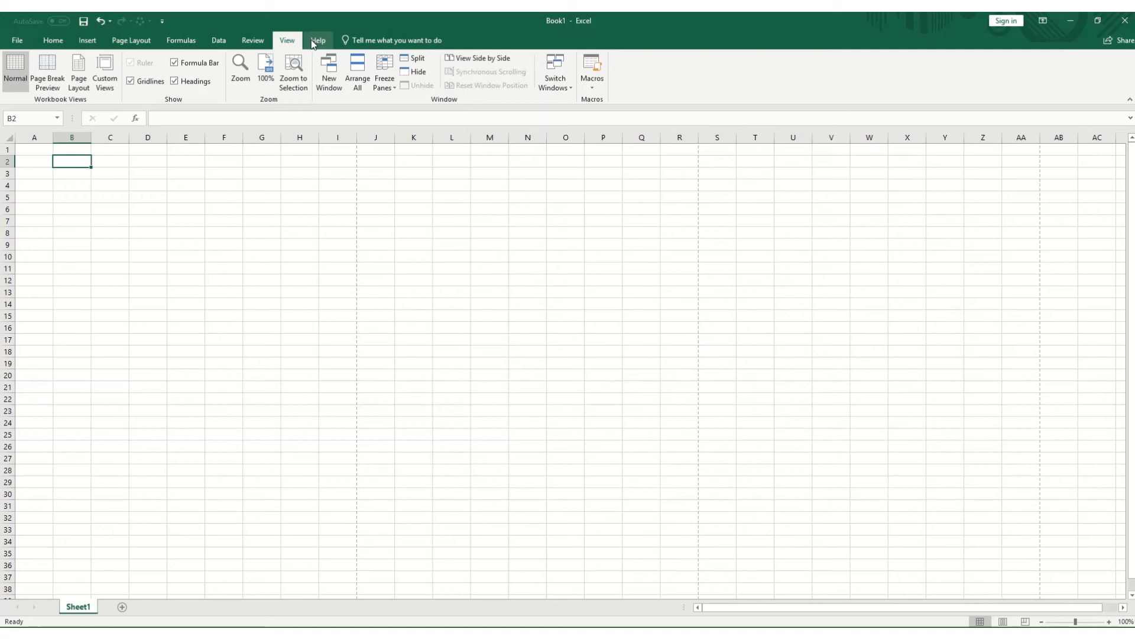
- Show the Help pane with its topics from the Help tools, then close it
left_click(318, 40)
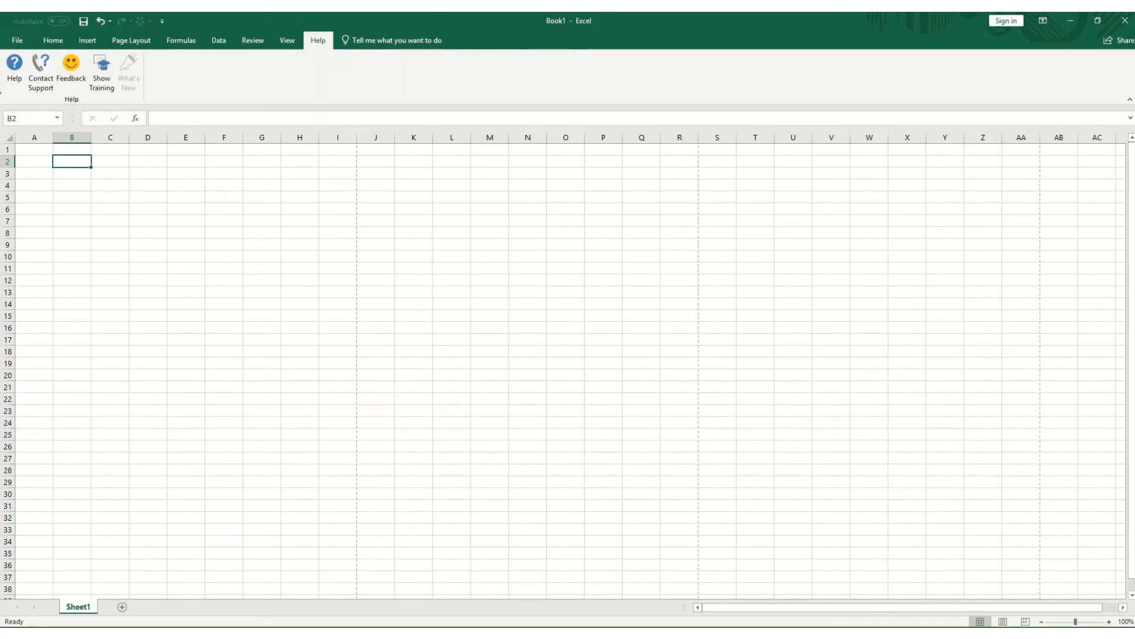
left_click(14, 62)
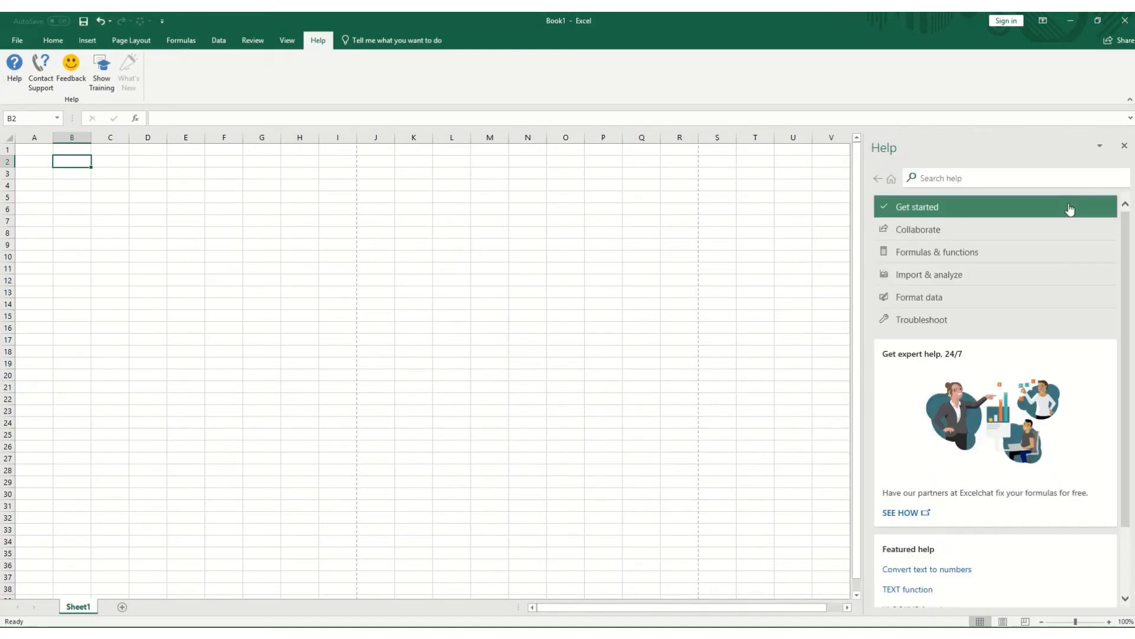
mouse_move(1036, 209)
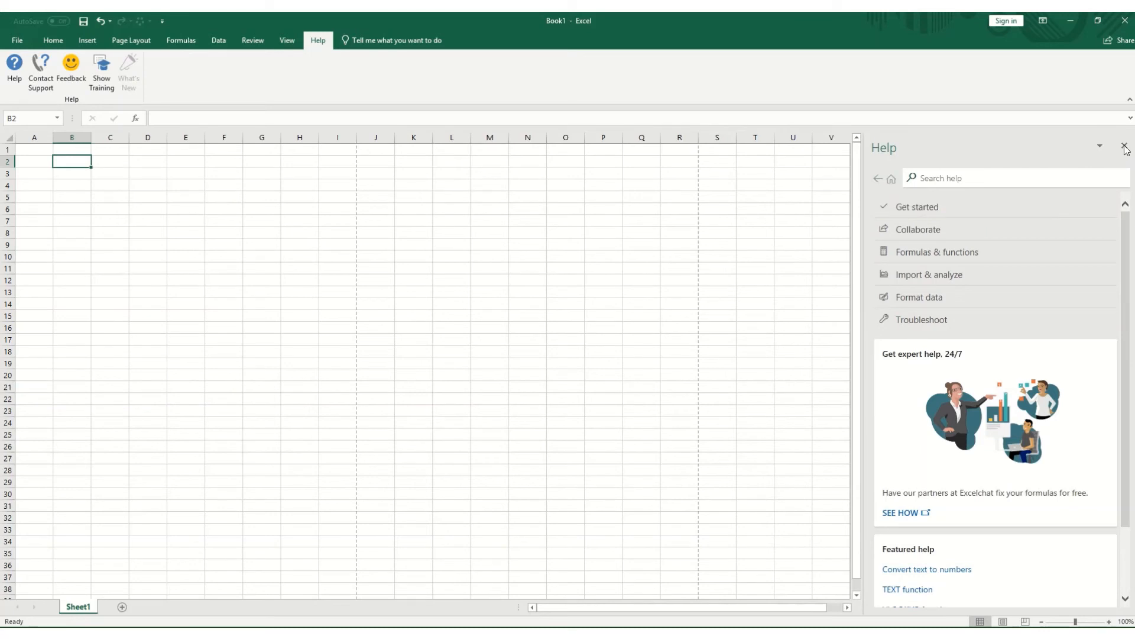
left_click(1122, 139)
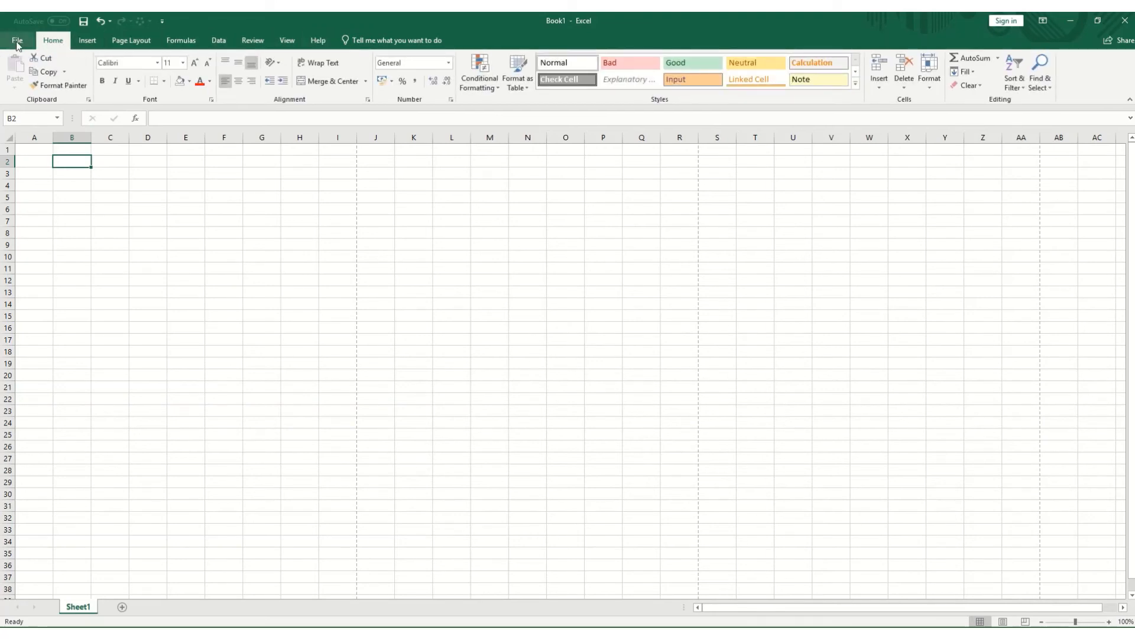
- Visit the File backstage and the Excel Options dialog, then close both
left_click(15, 23)
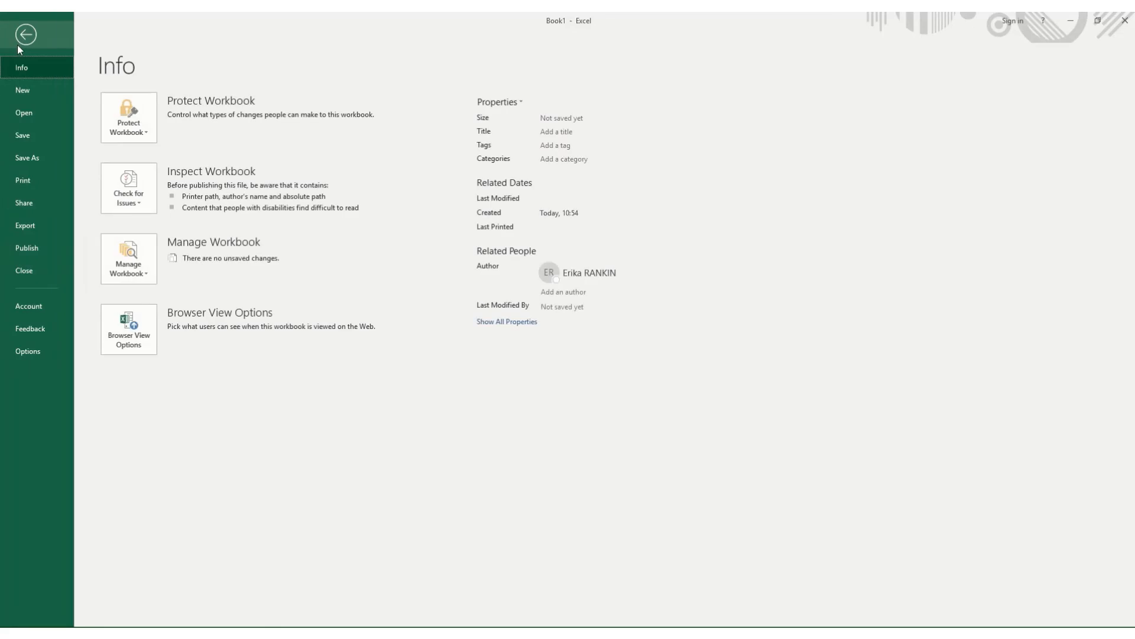
mouse_move(53, 43)
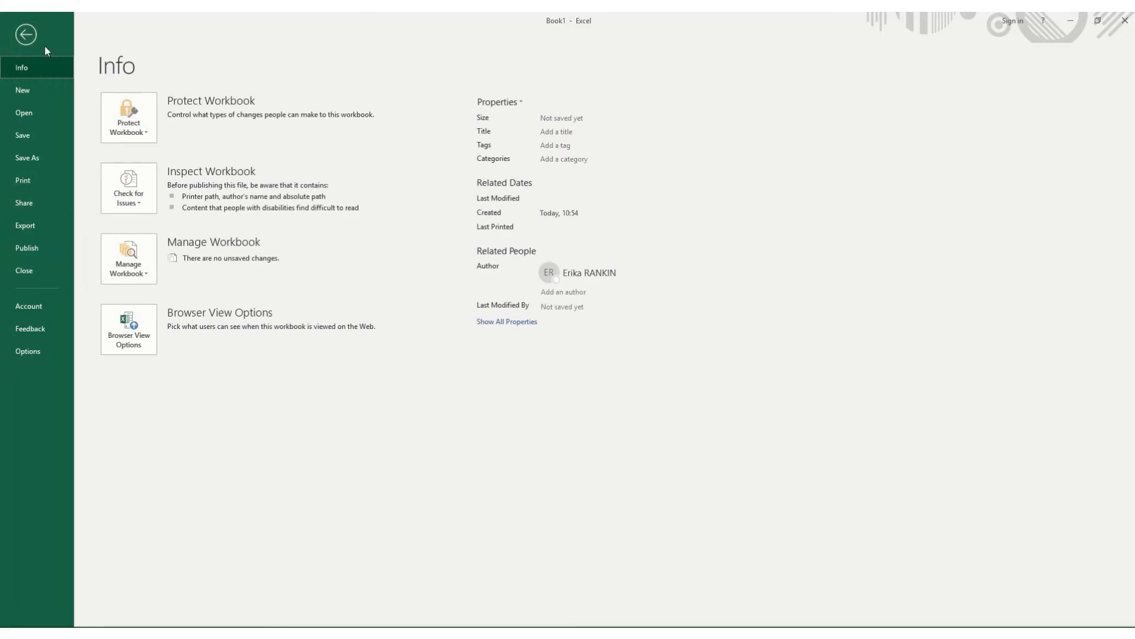
mouse_move(23, 90)
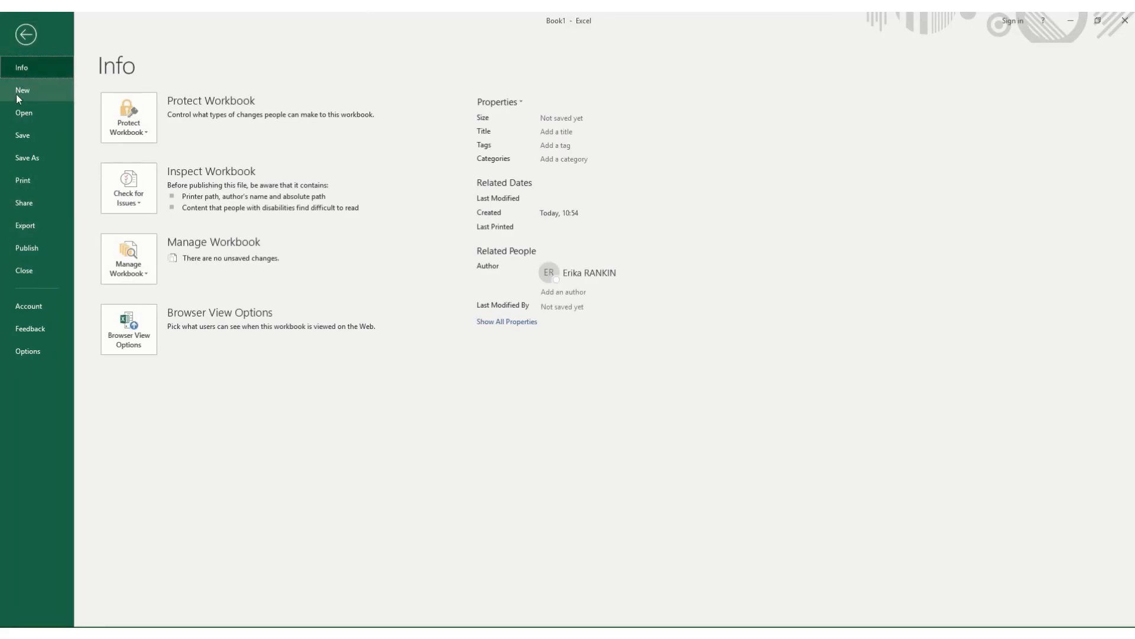
mouse_move(24, 203)
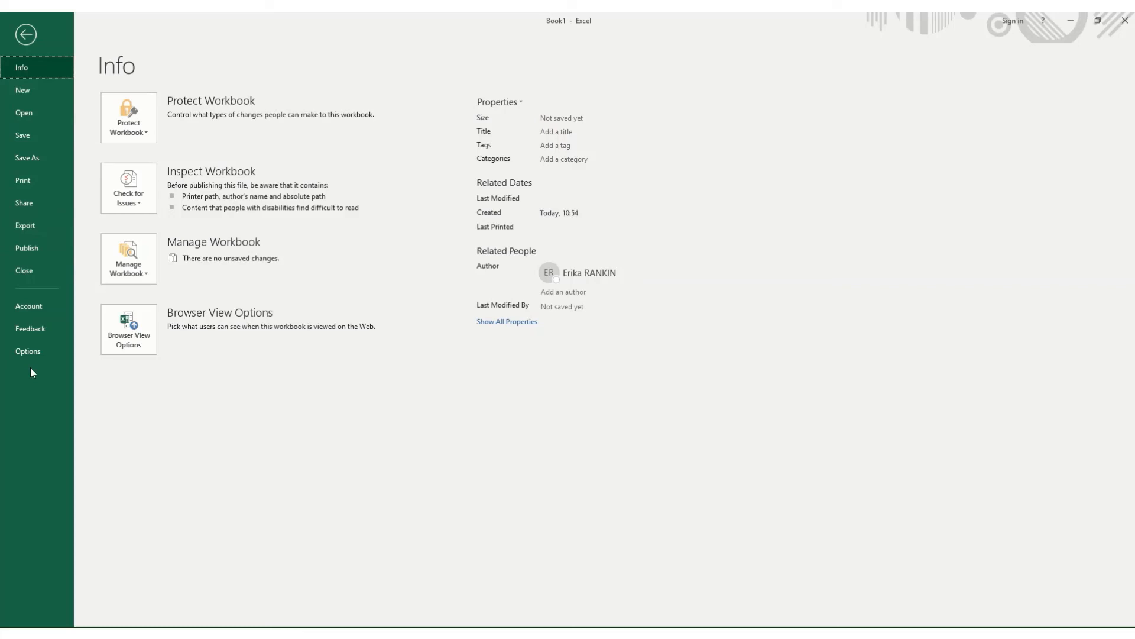
mouse_move(26, 353)
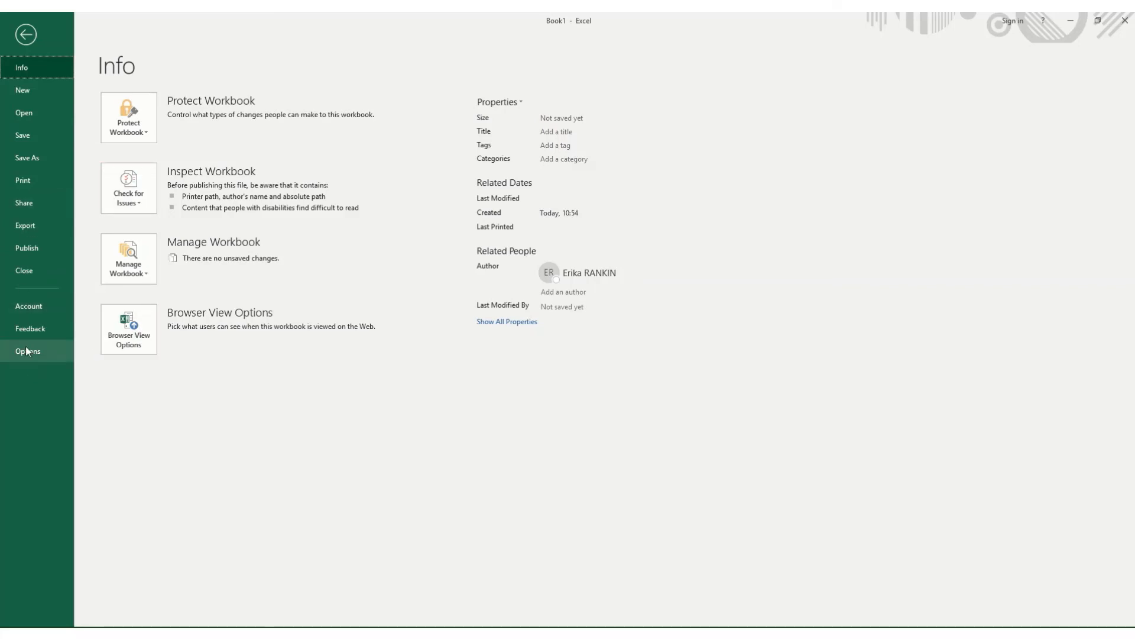
left_click(28, 350)
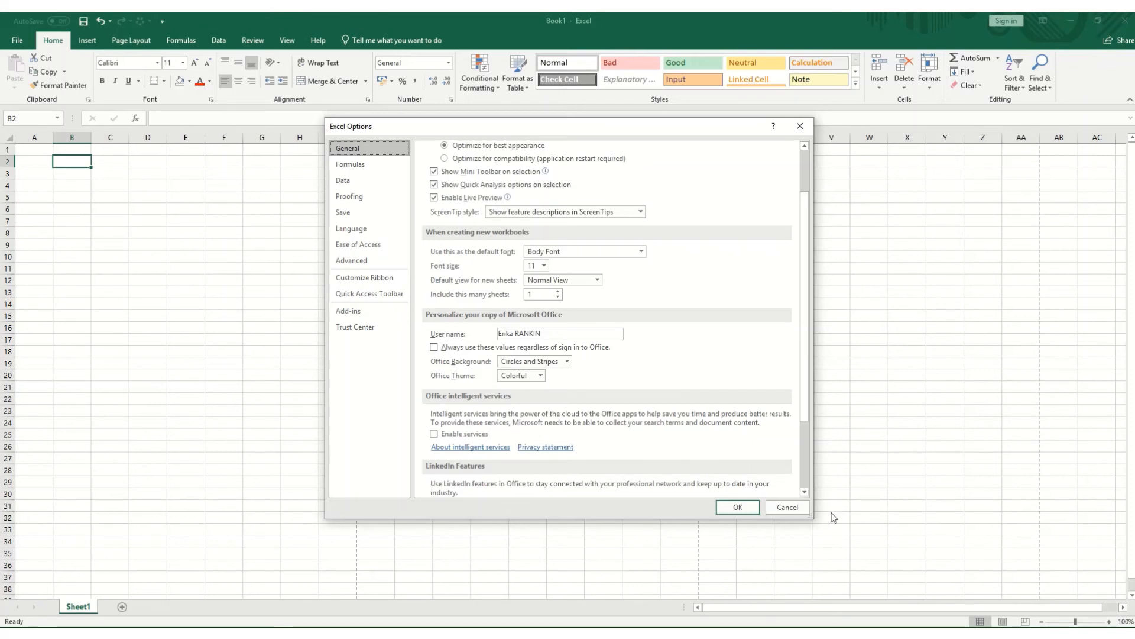
left_click(738, 506)
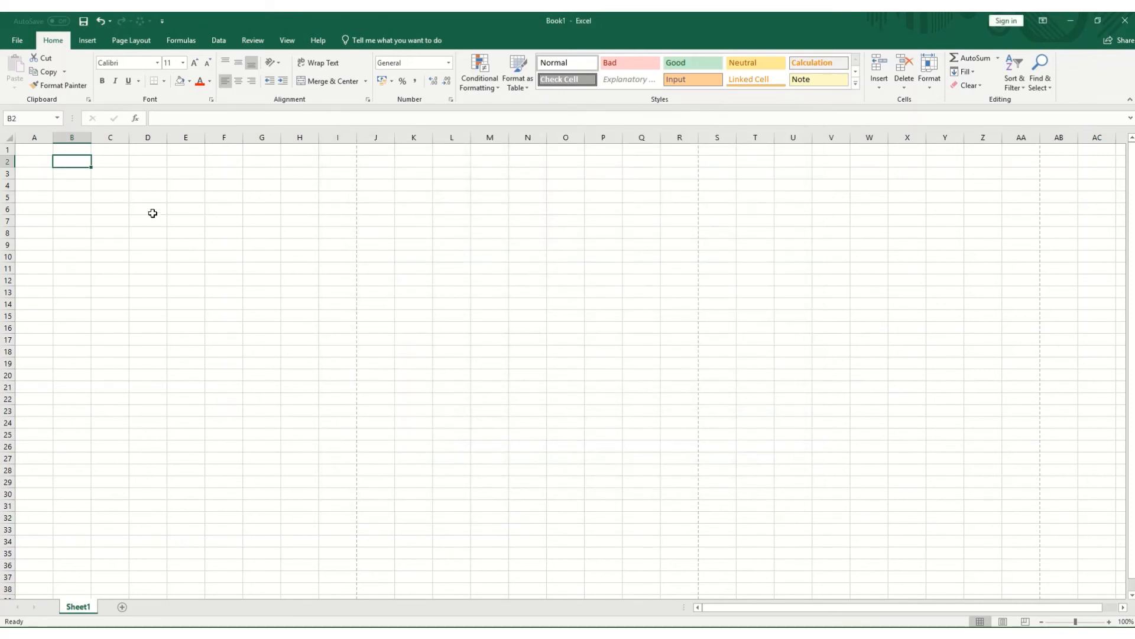
mouse_move(155, 156)
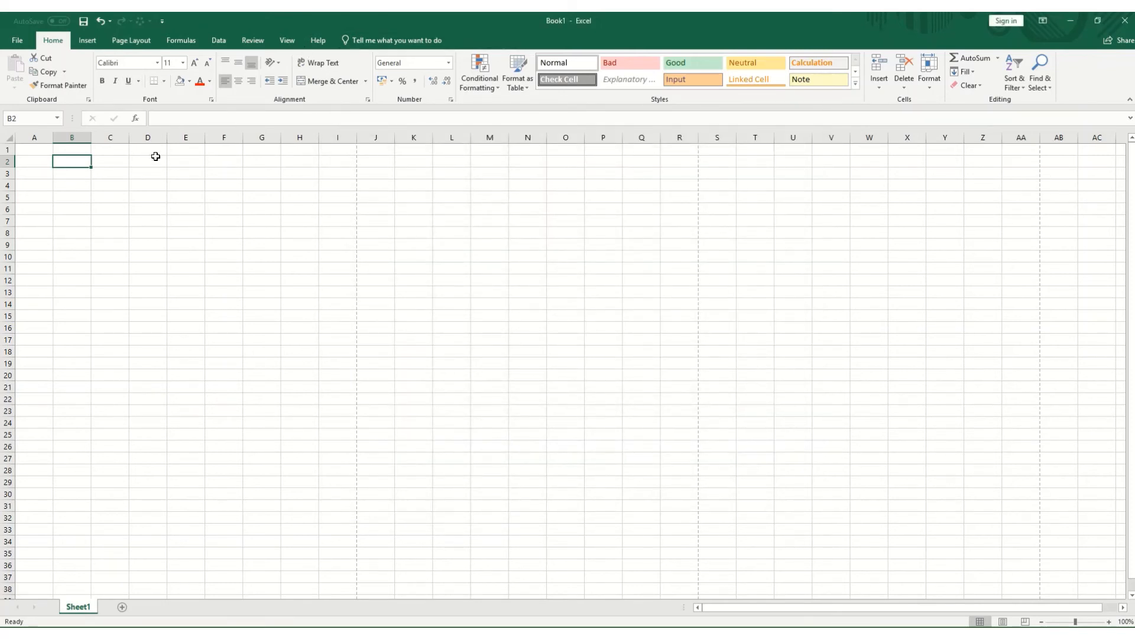
mouse_move(160, 152)
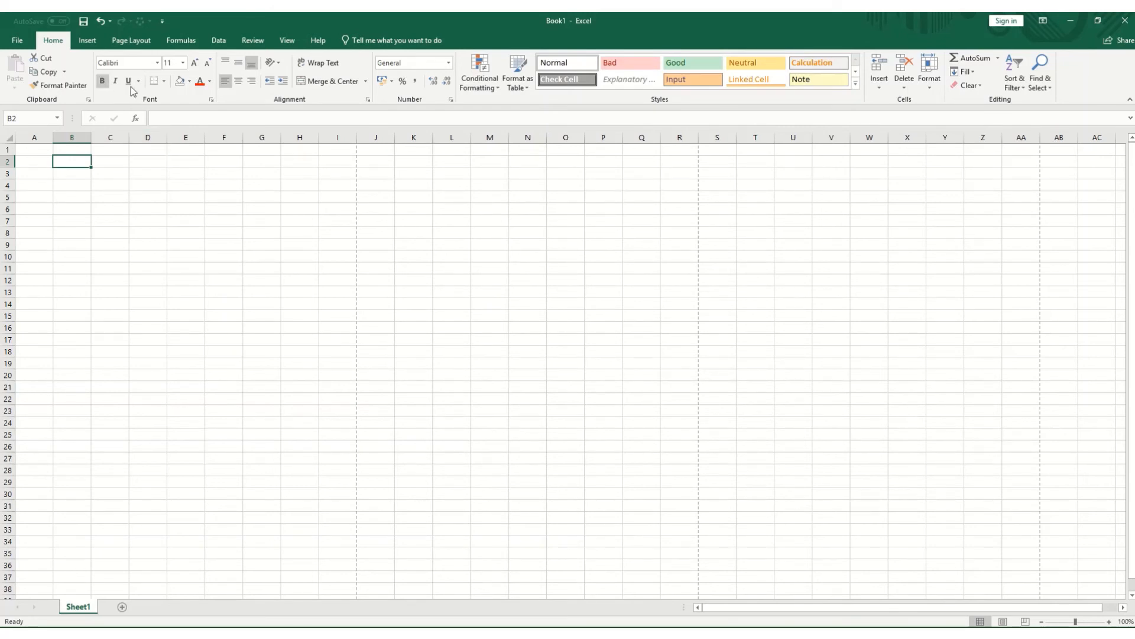
left_click(287, 40)
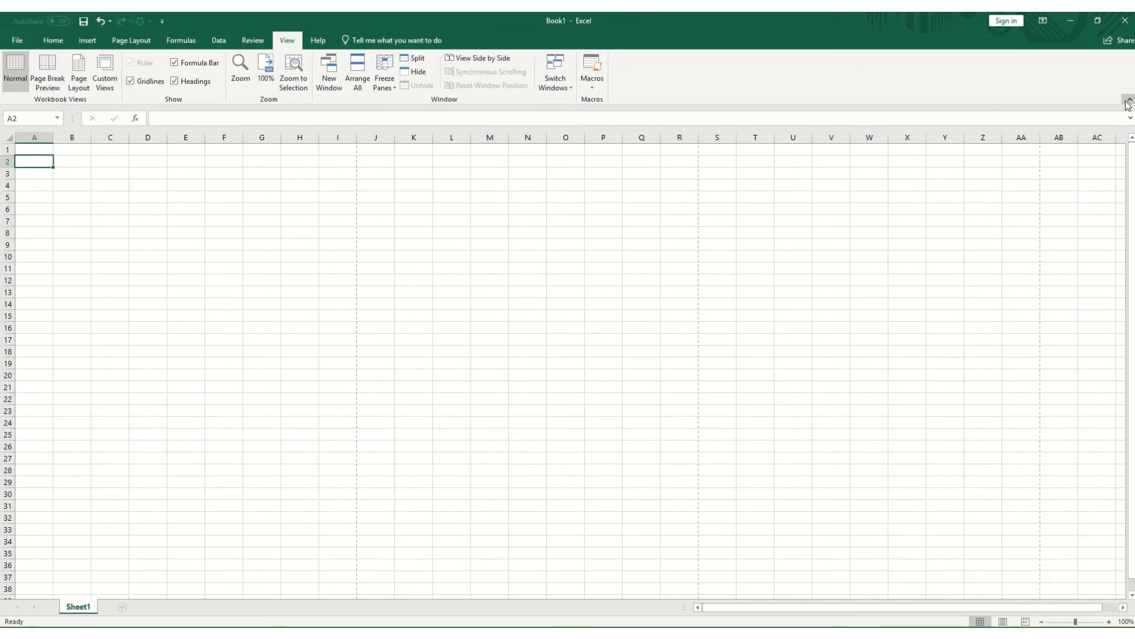
mouse_move(1114, 106)
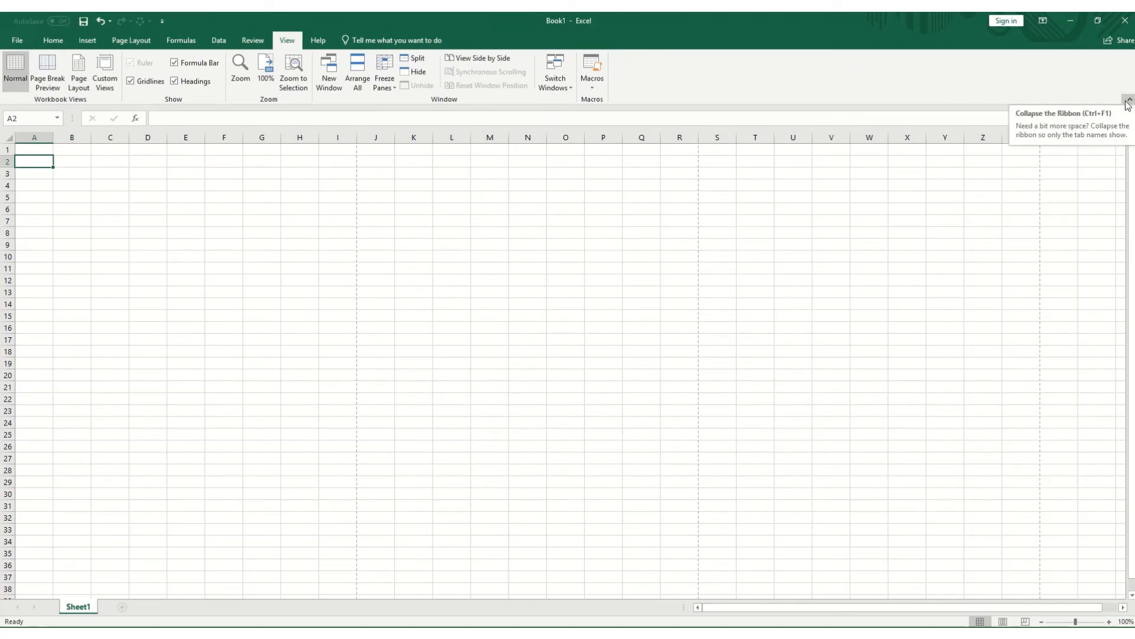
left_click(1112, 97)
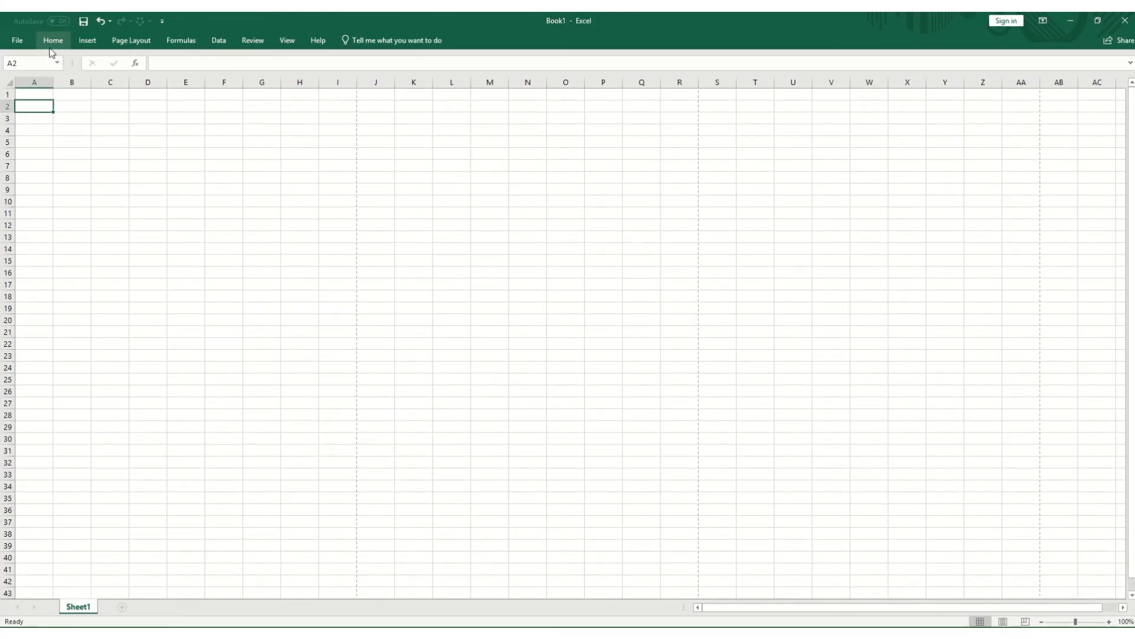
left_click(53, 41)
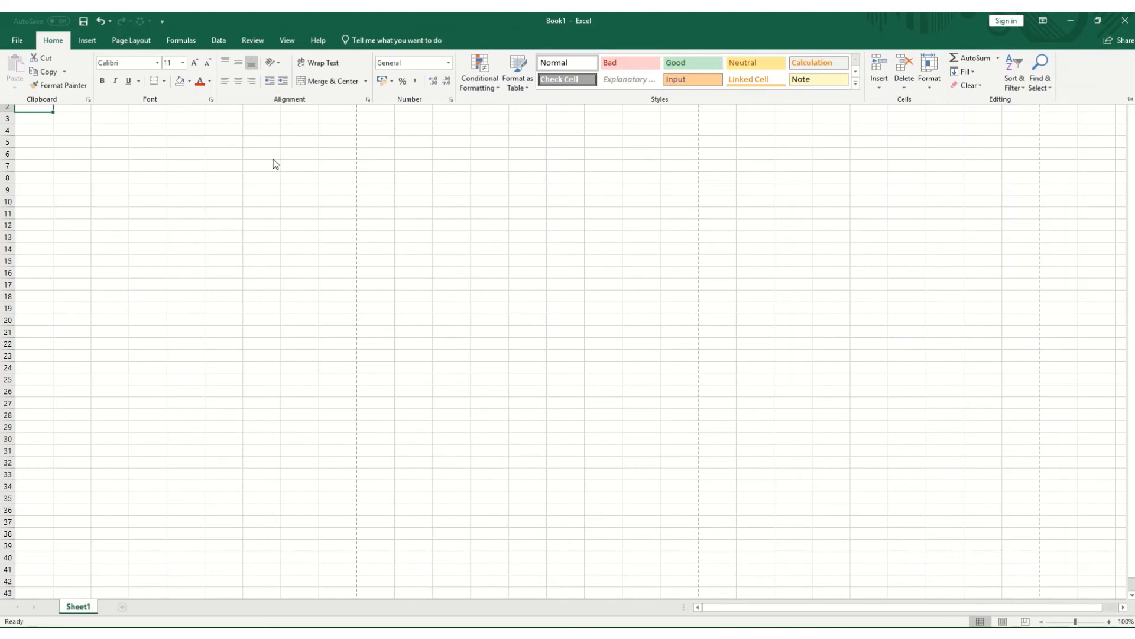
mouse_move(364, 87)
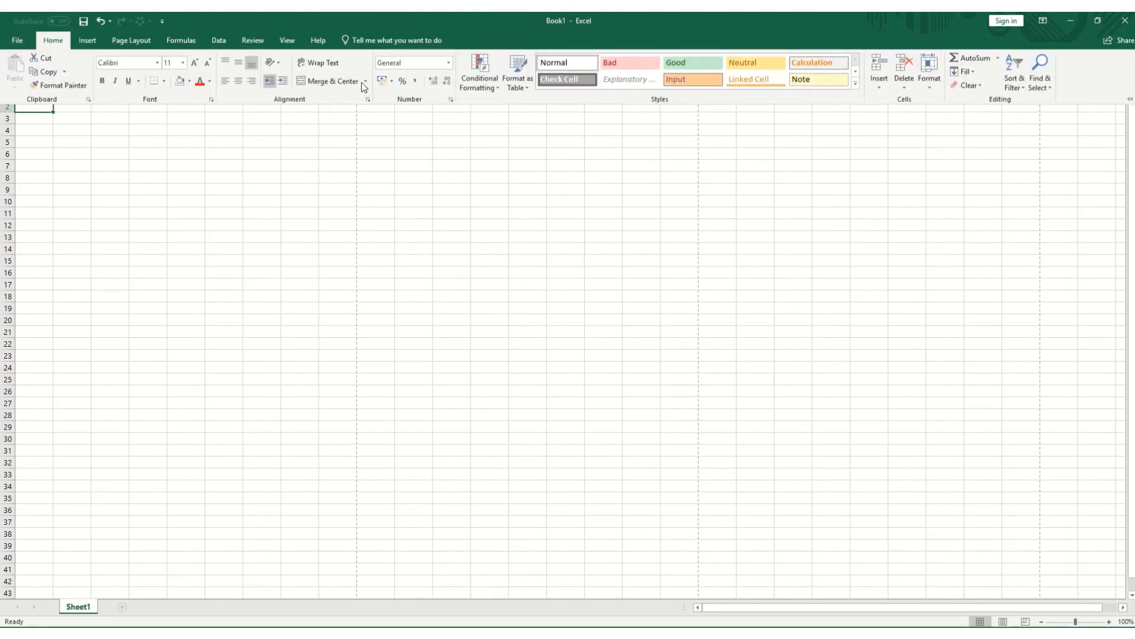
mouse_move(1129, 99)
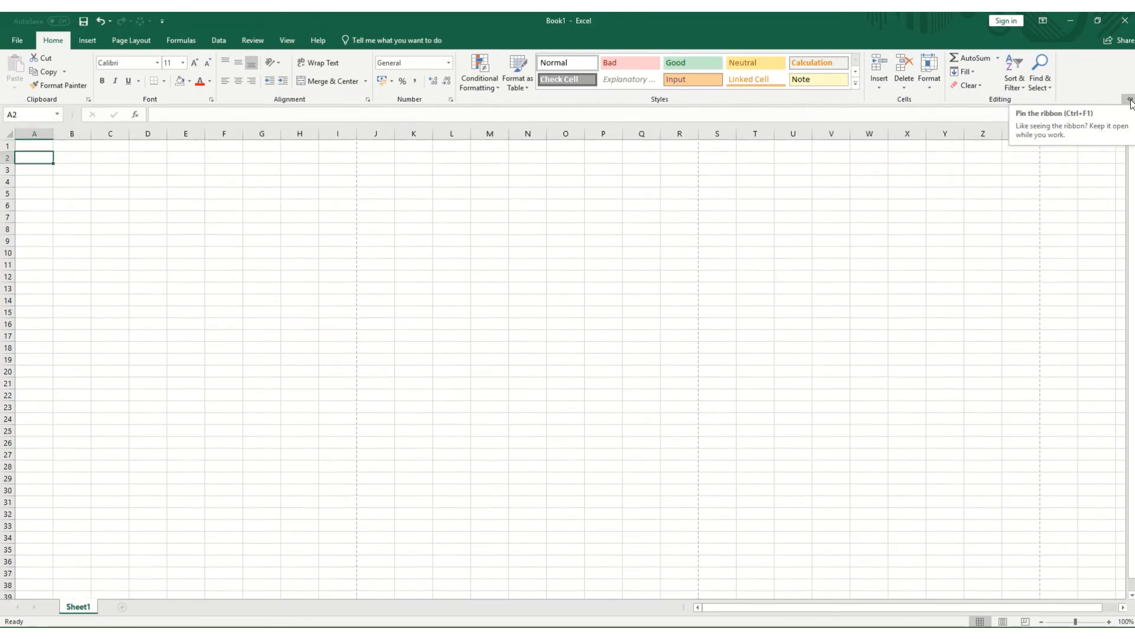
left_click(1130, 103)
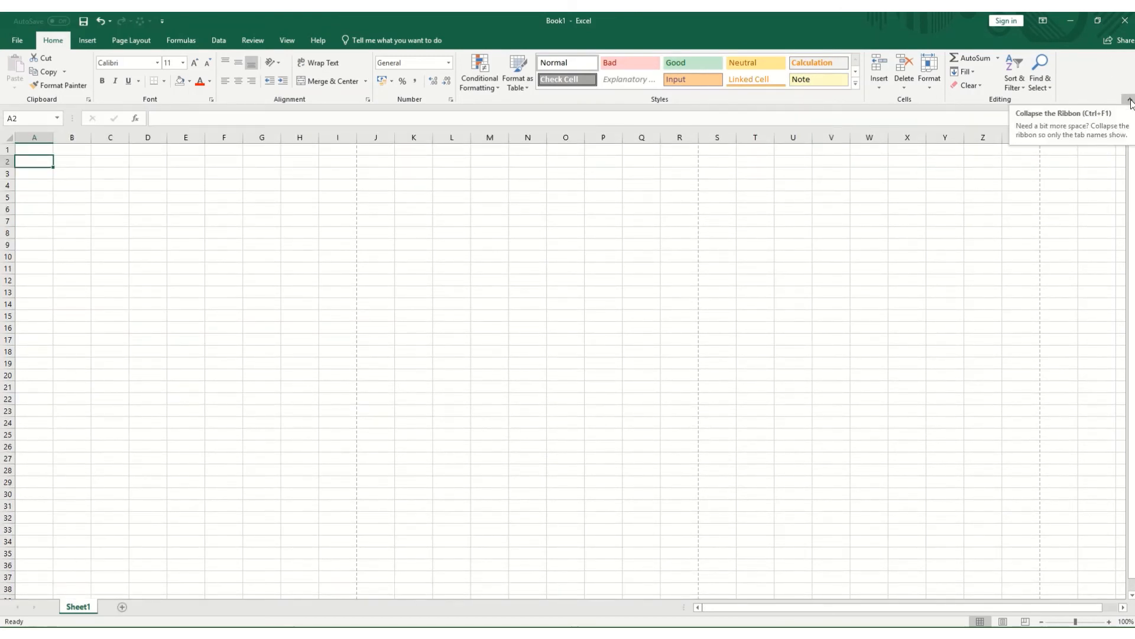
mouse_move(1104, 69)
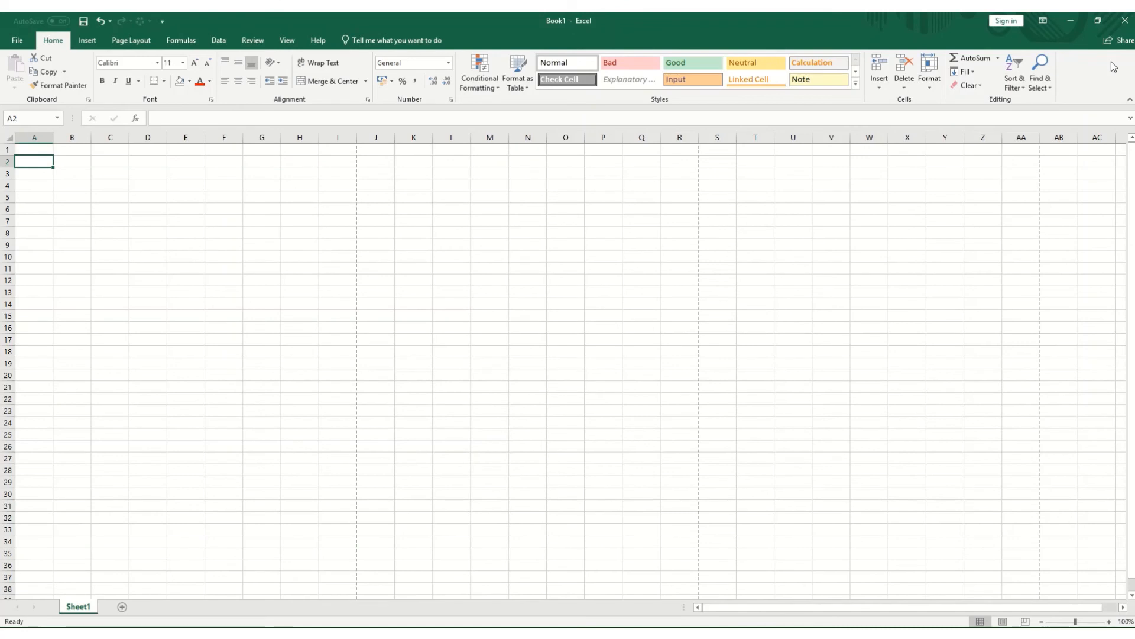
mouse_move(1102, 78)
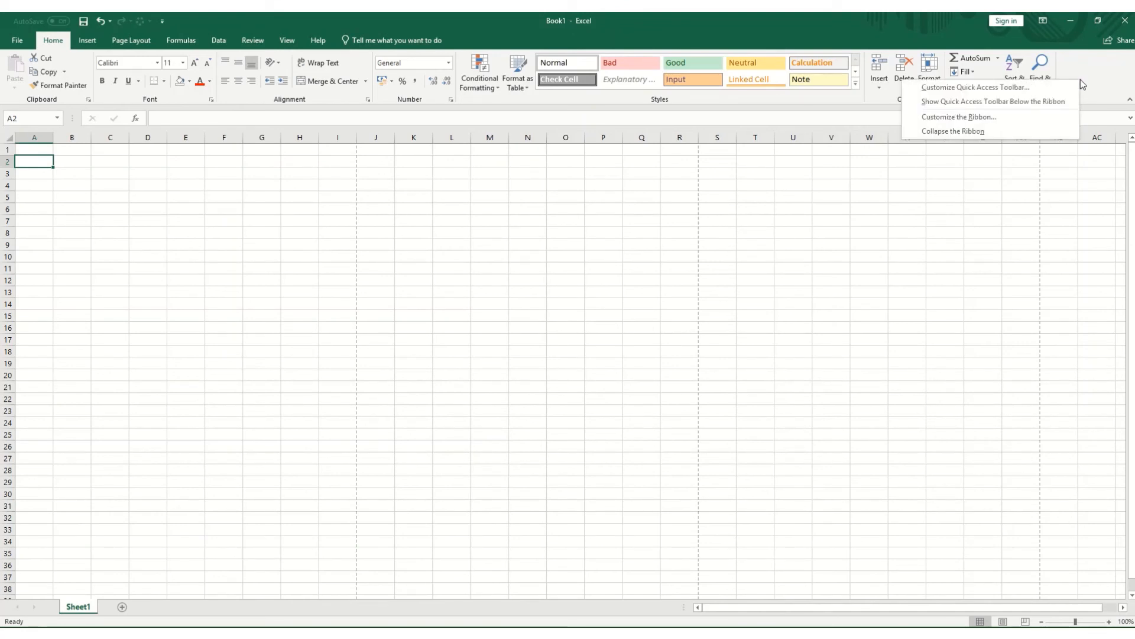
mouse_move(947, 116)
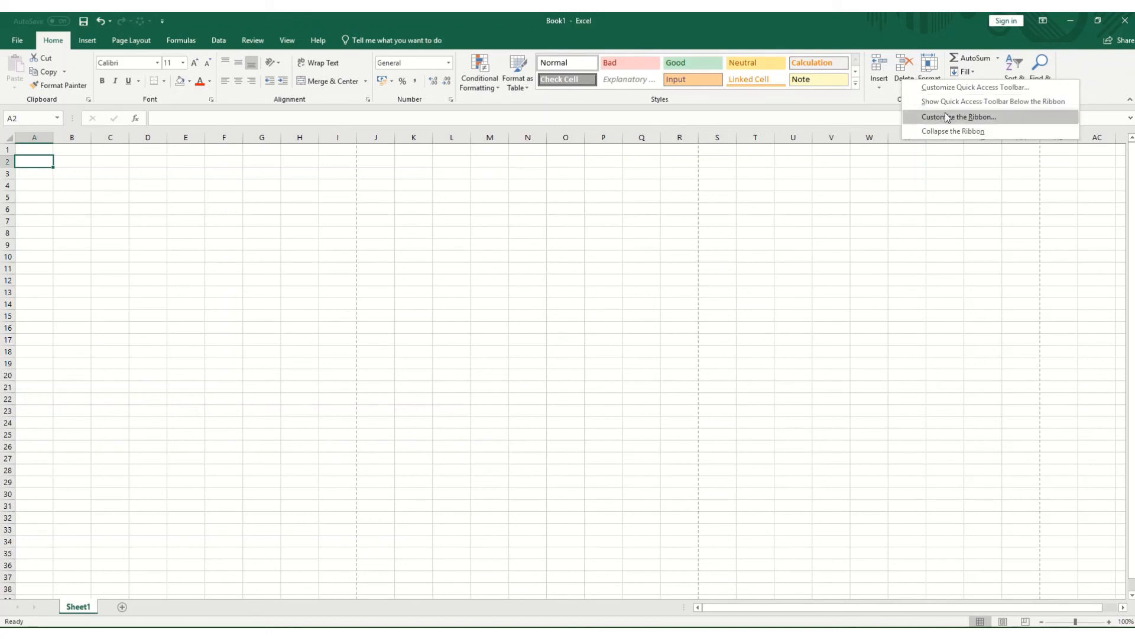
- Enable the Draw and Developer tabs under Main Tabs in Customize the Ribbon and apply
left_click(951, 115)
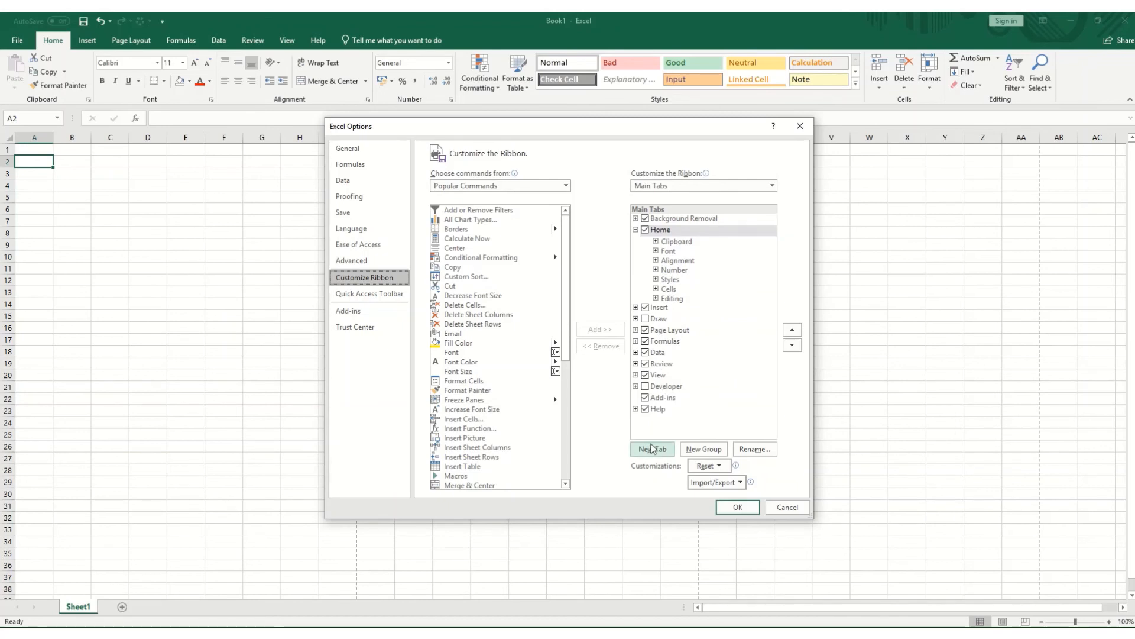
mouse_move(665, 439)
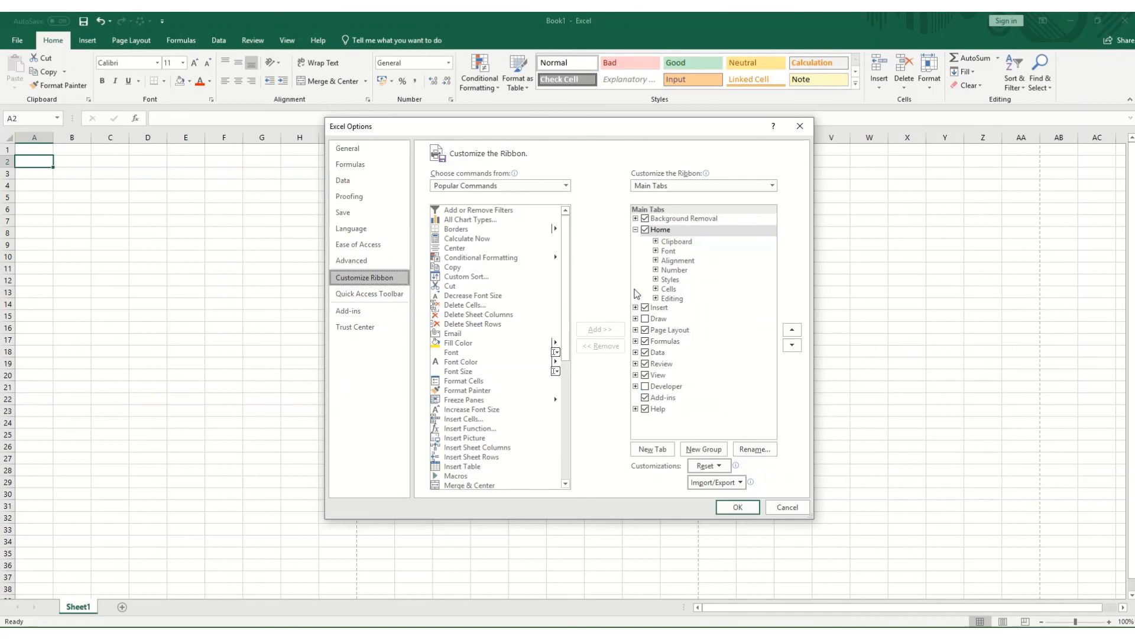
left_click(645, 385)
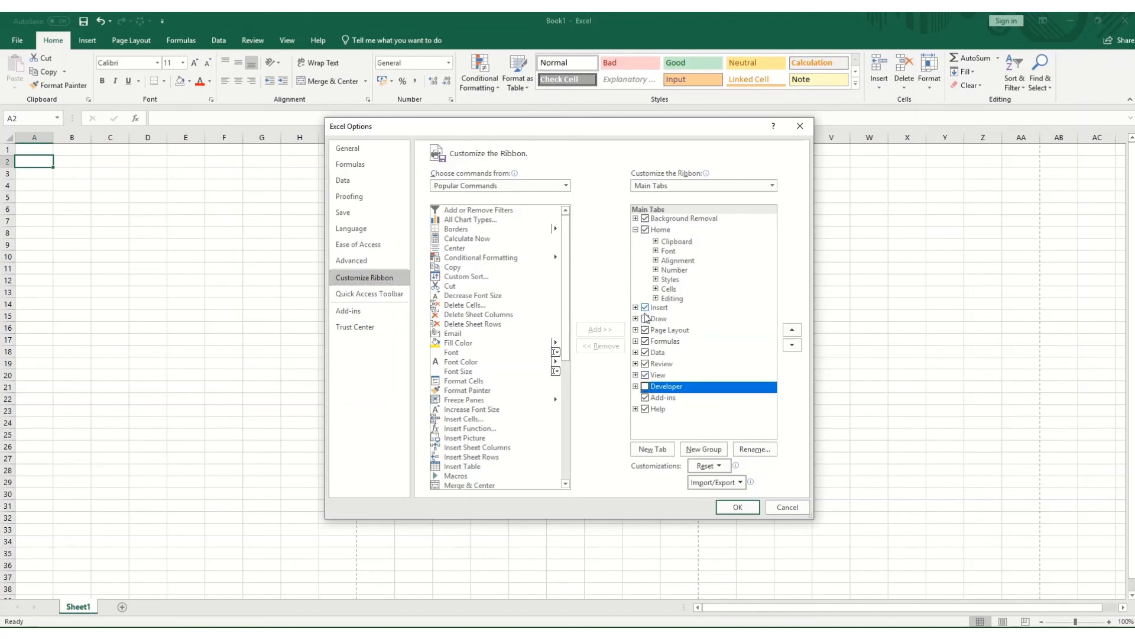
left_click(660, 318)
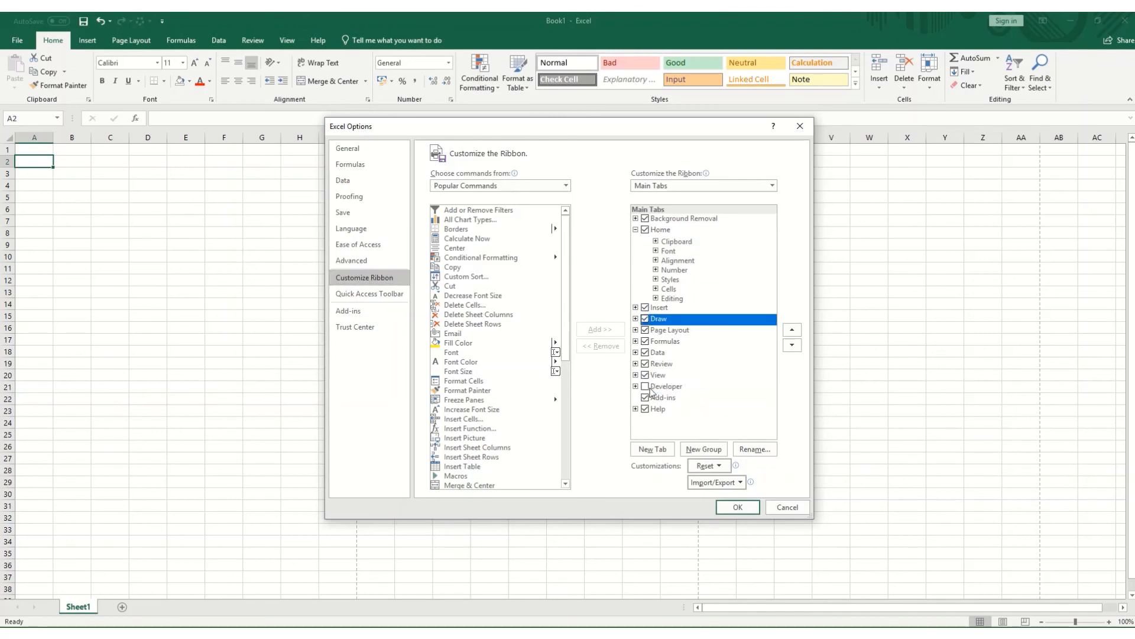
left_click(644, 385)
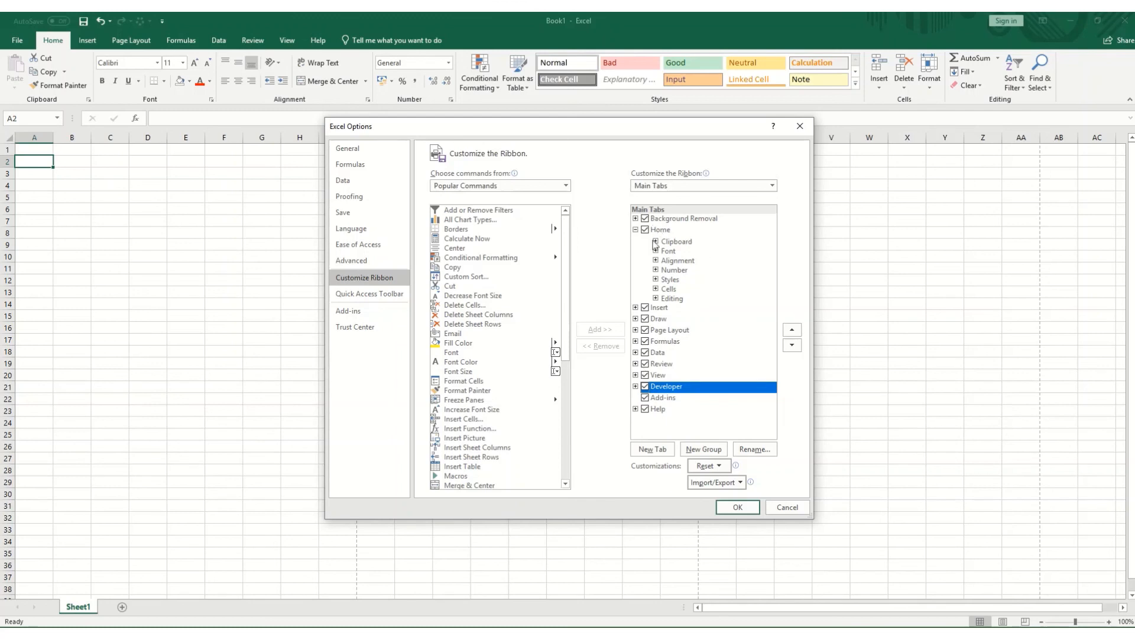
left_click(738, 507)
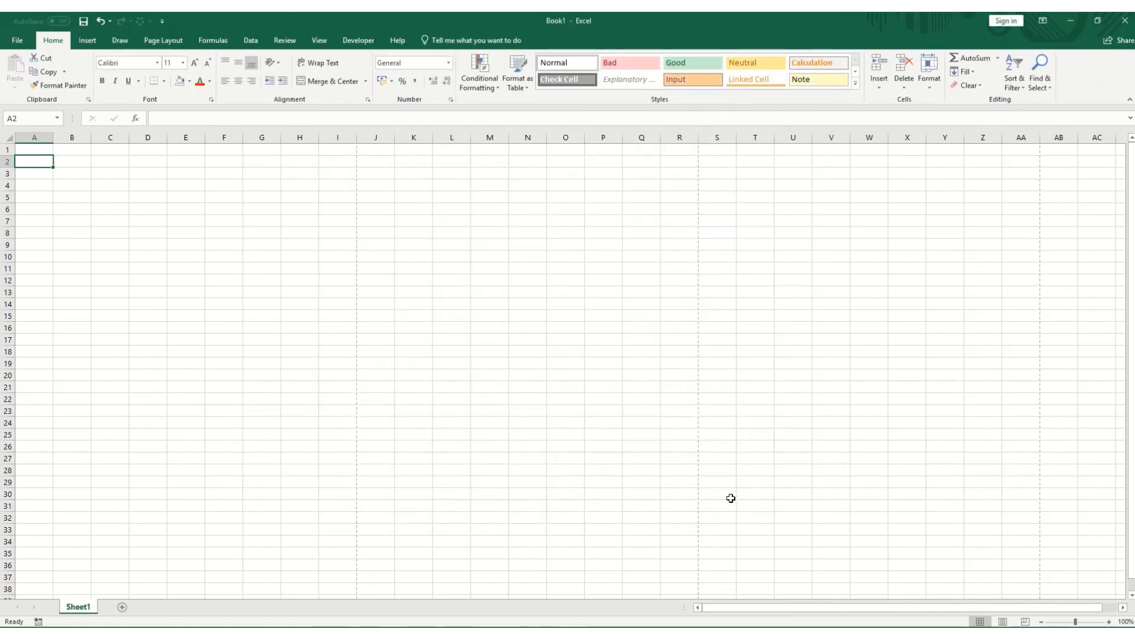
left_click(120, 41)
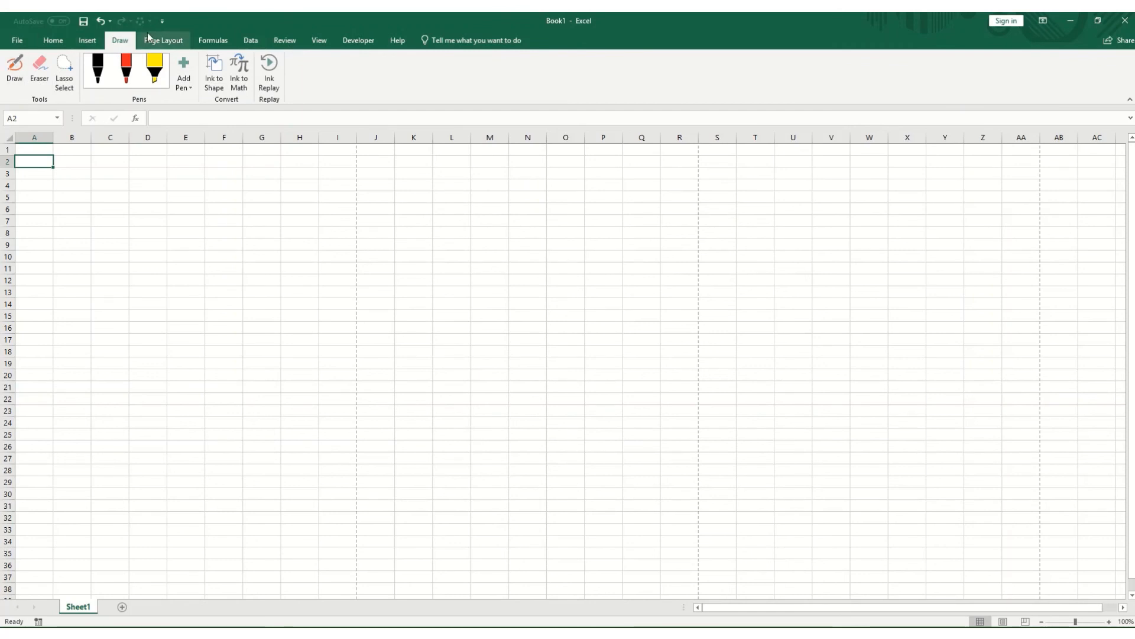
mouse_move(220, 105)
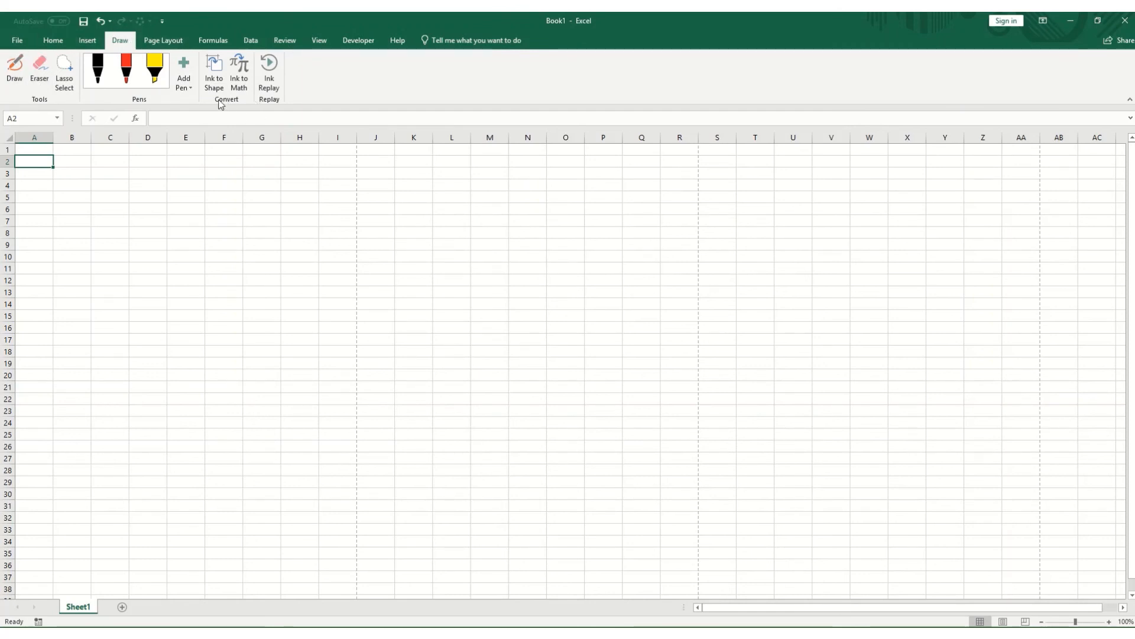
mouse_move(213, 77)
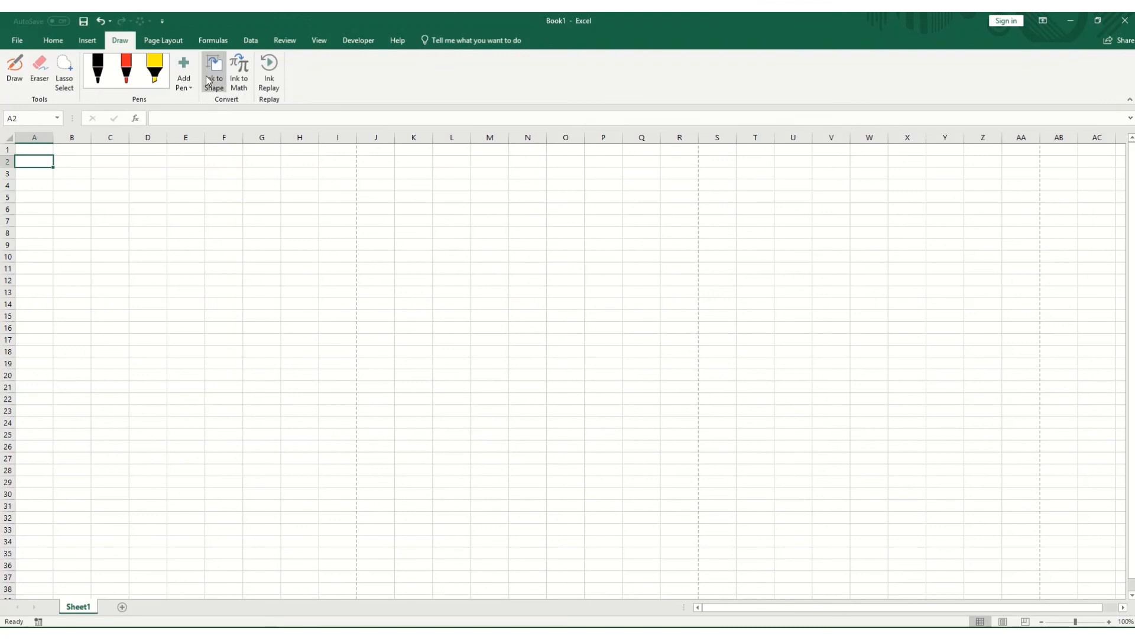
left_click(357, 40)
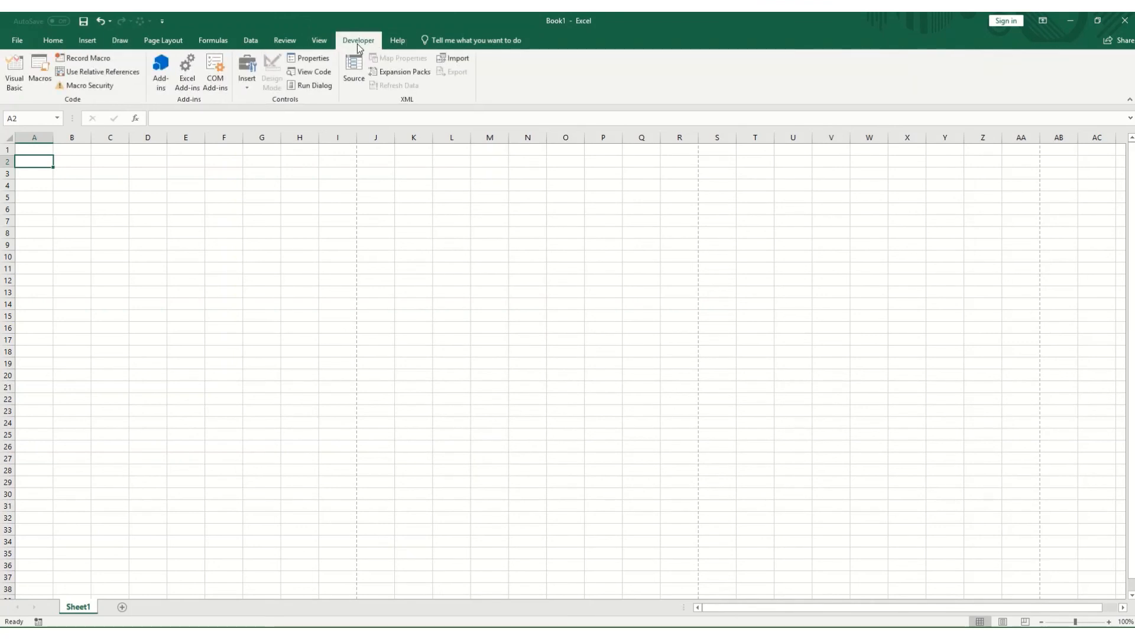
mouse_move(130, 133)
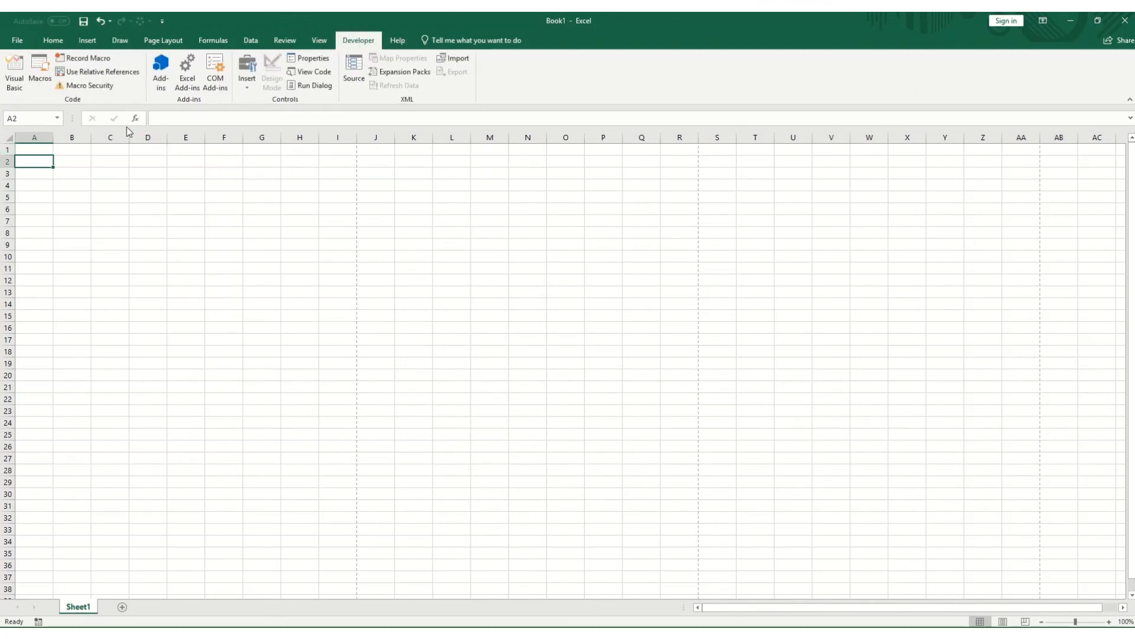
mouse_move(17, 40)
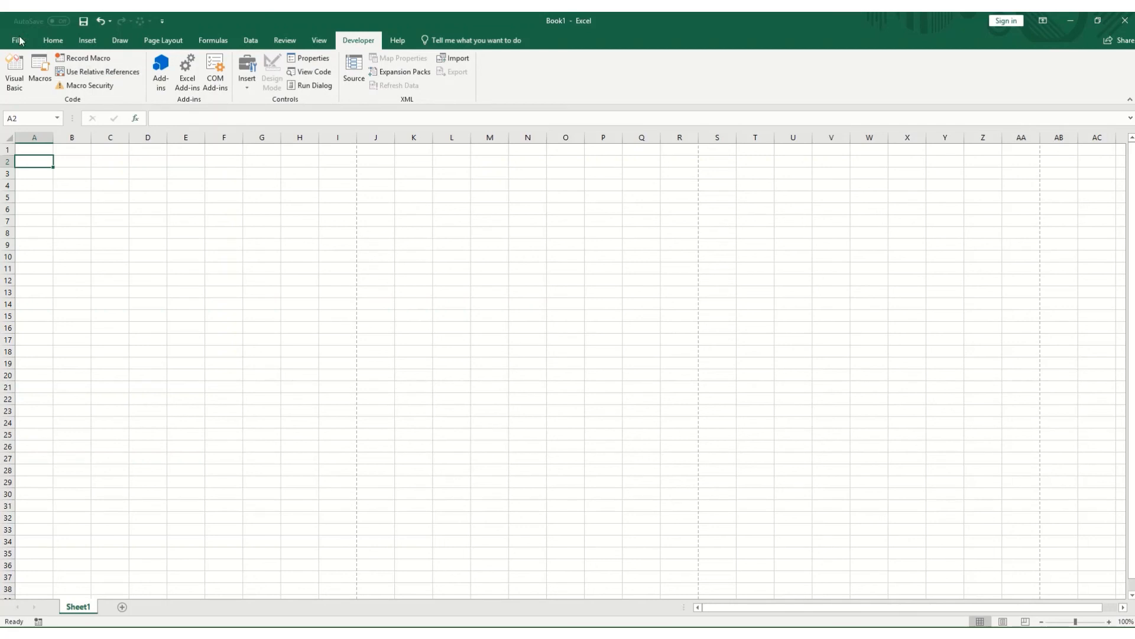
left_click(54, 54)
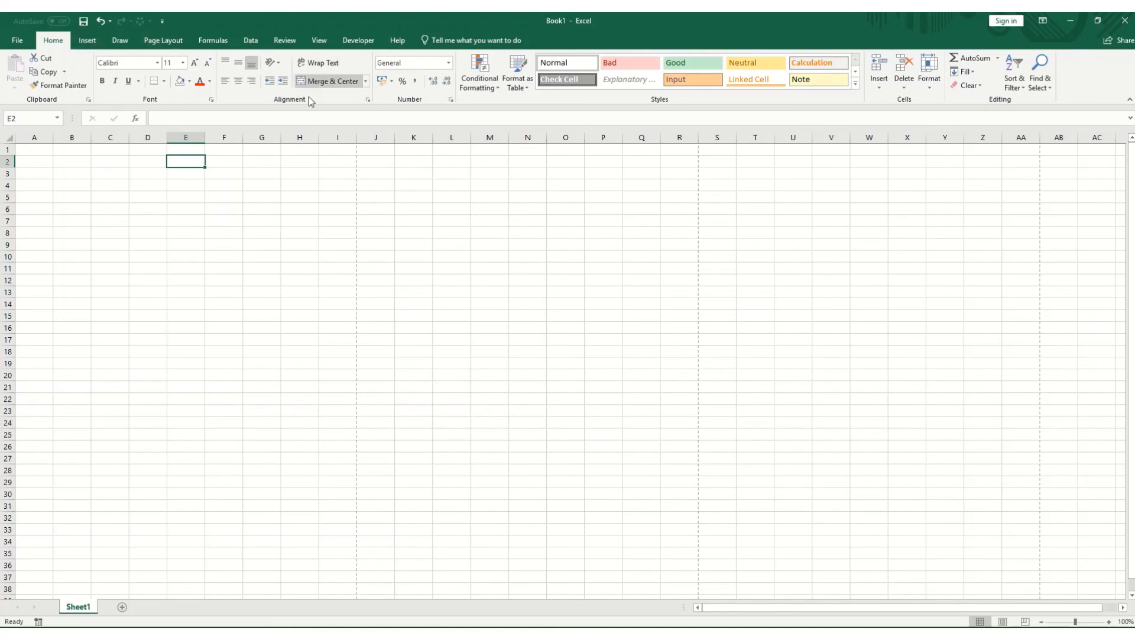
mouse_move(261, 132)
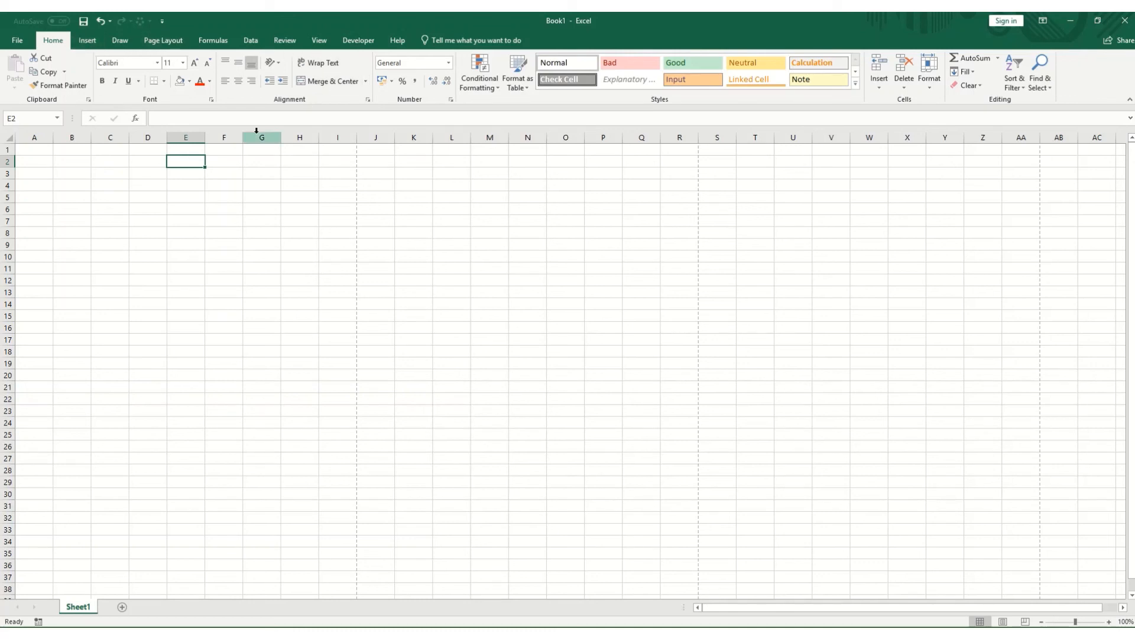